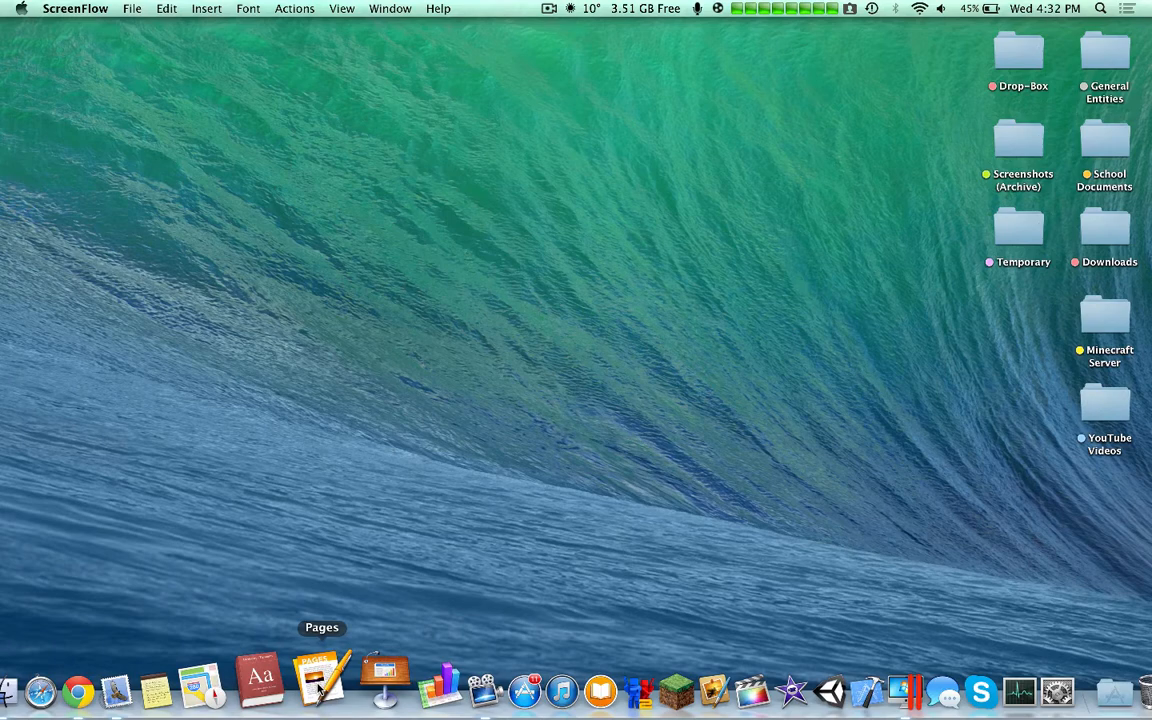
Launch Pages from the Dock so its document chooser appears.
left_click(322, 684)
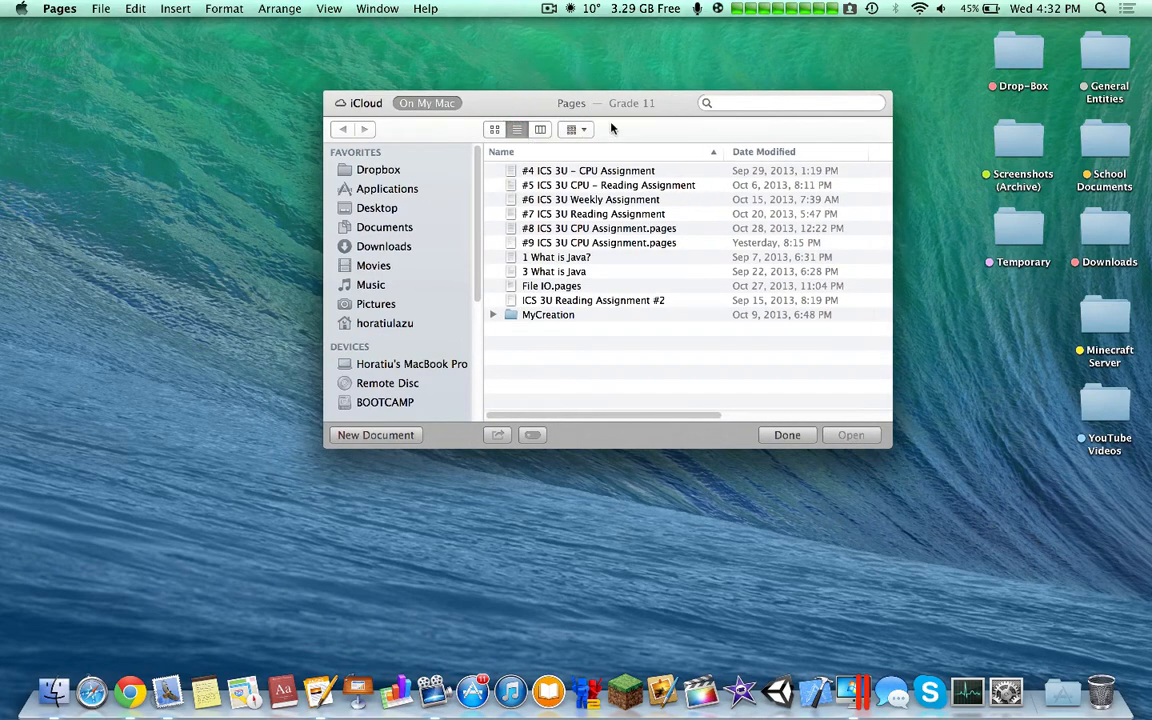
mouse_move(600, 248)
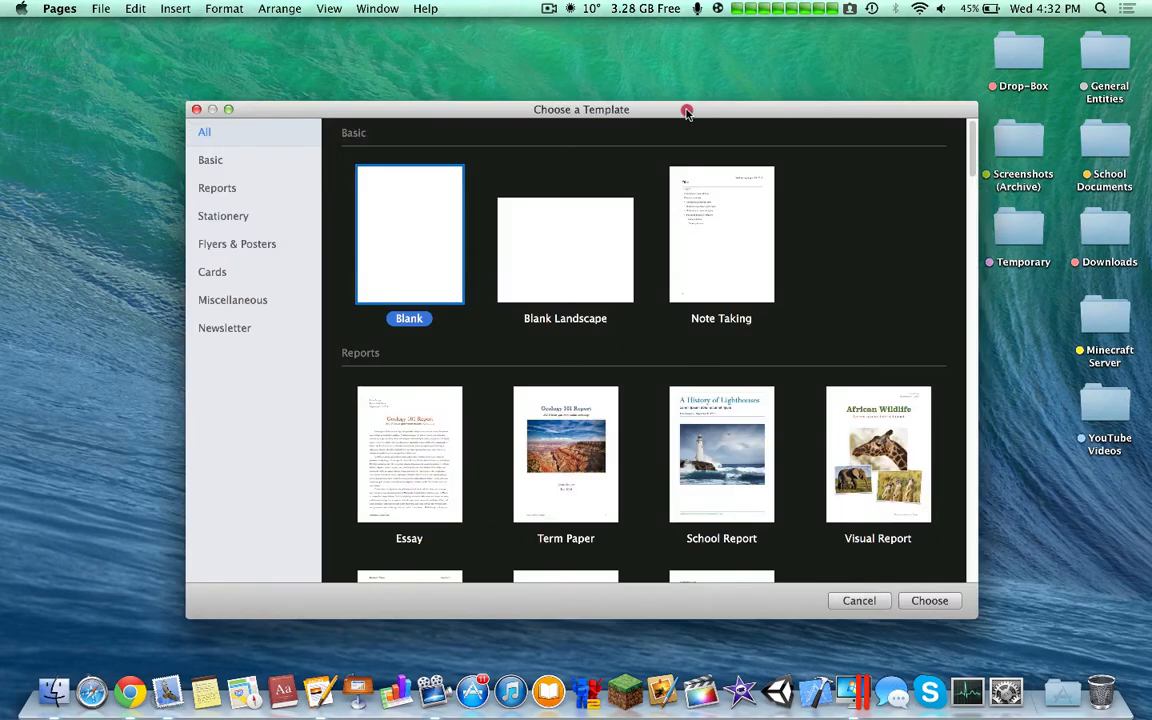
left_click_drag(580, 108, 640, 68)
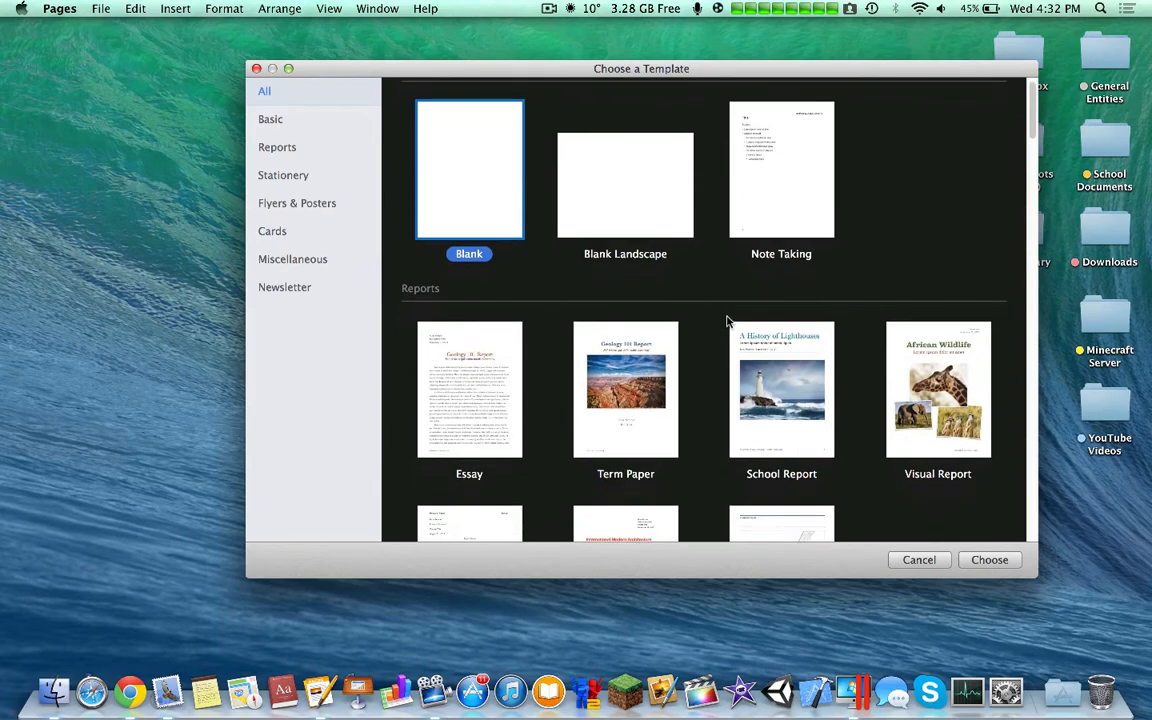
left_click(624, 184)
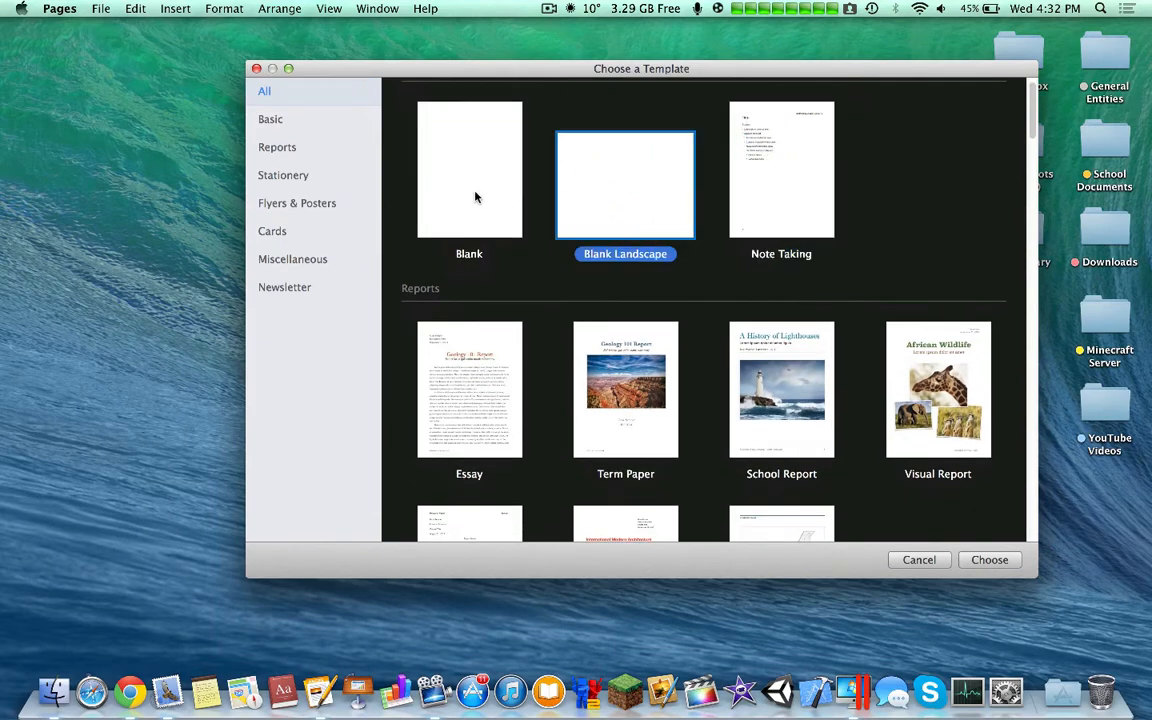
scroll("down", 3)
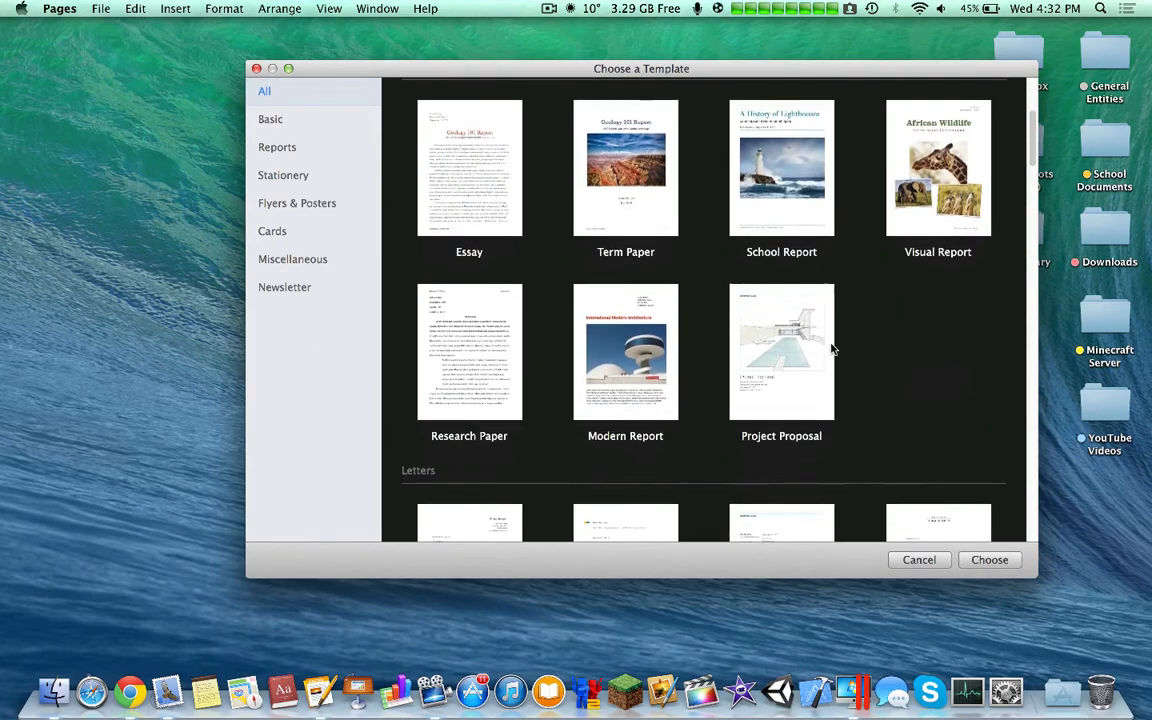
scroll("down", 3)
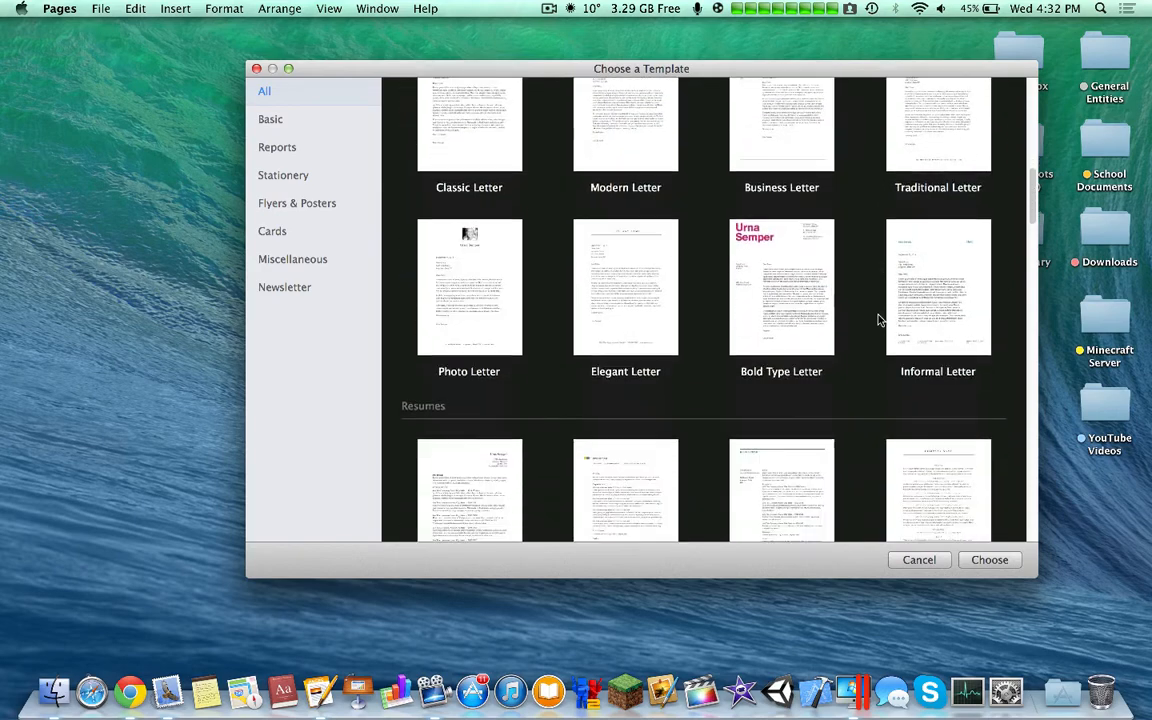
scroll("down", 3)
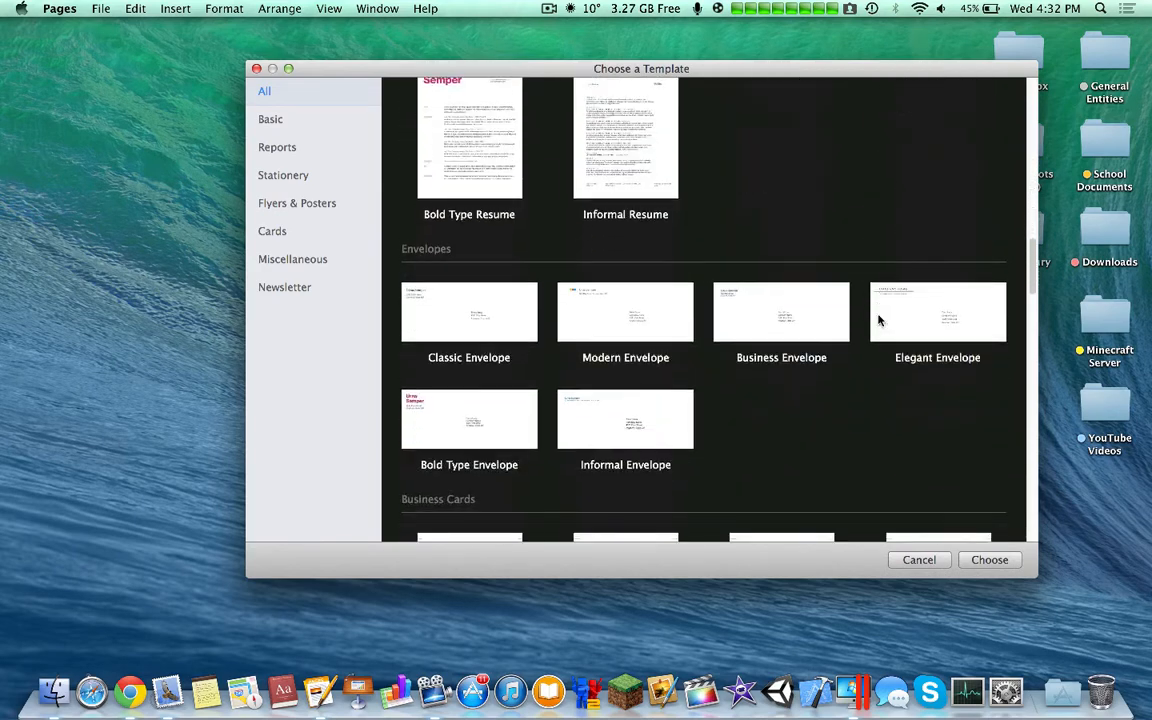
scroll("down", 3)
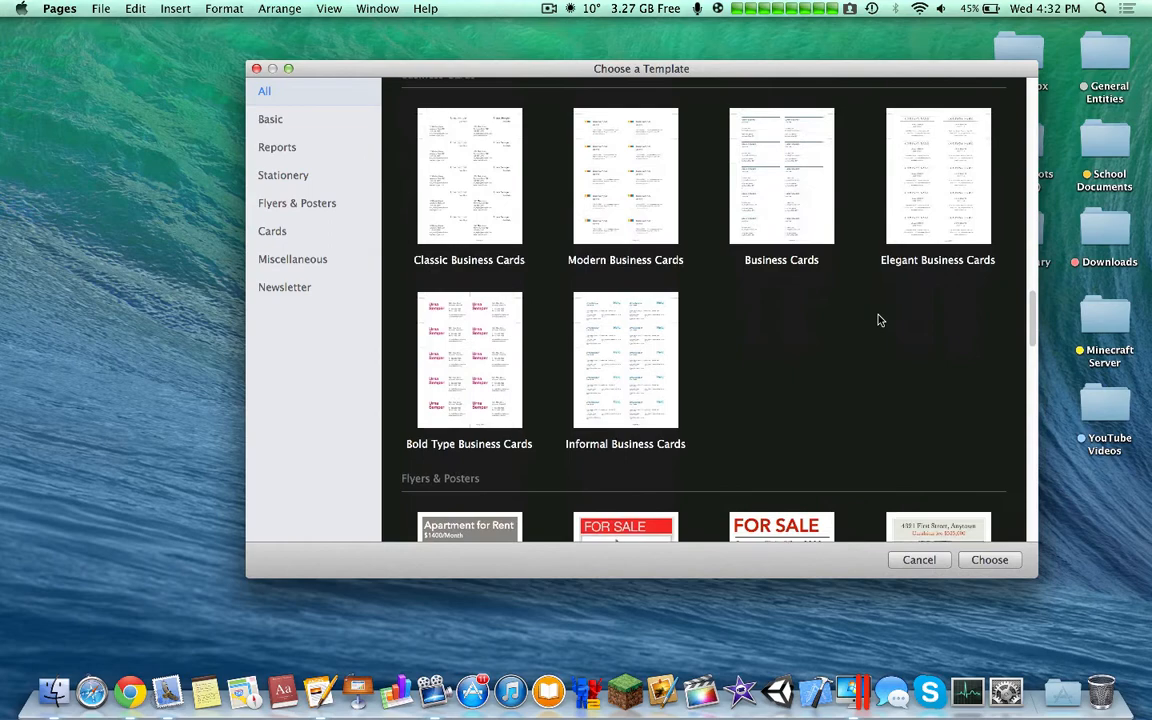
scroll("down", 3)
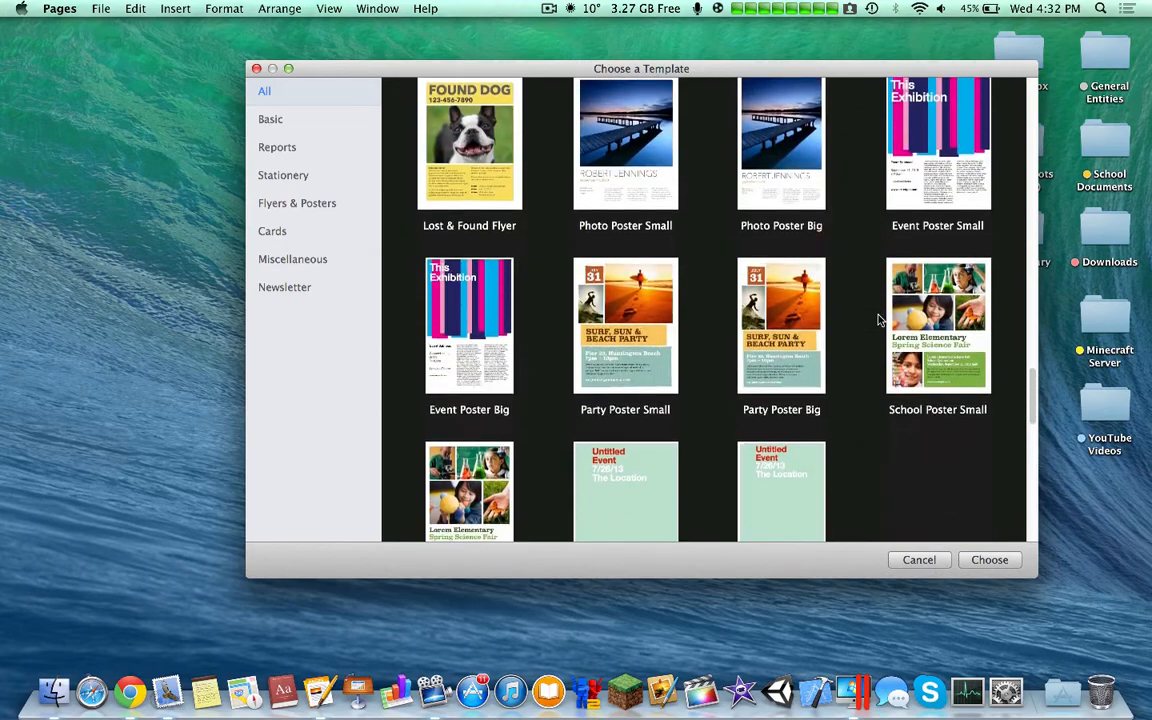
scroll("down", 3)
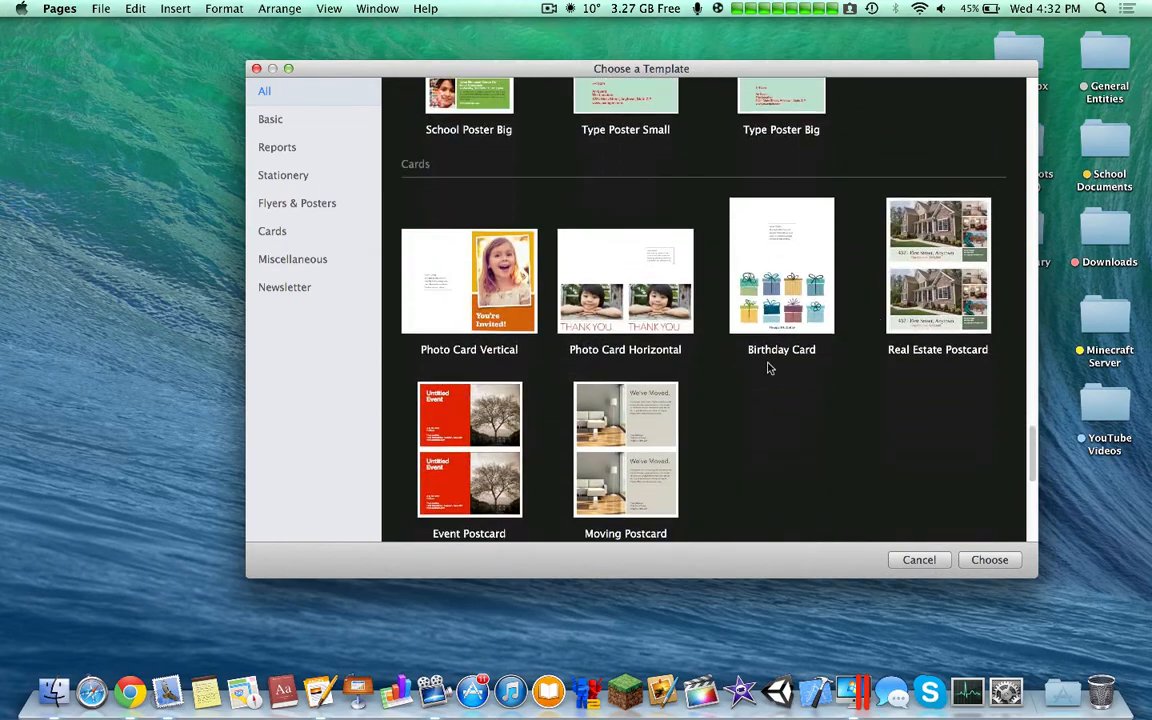
scroll("down", 3)
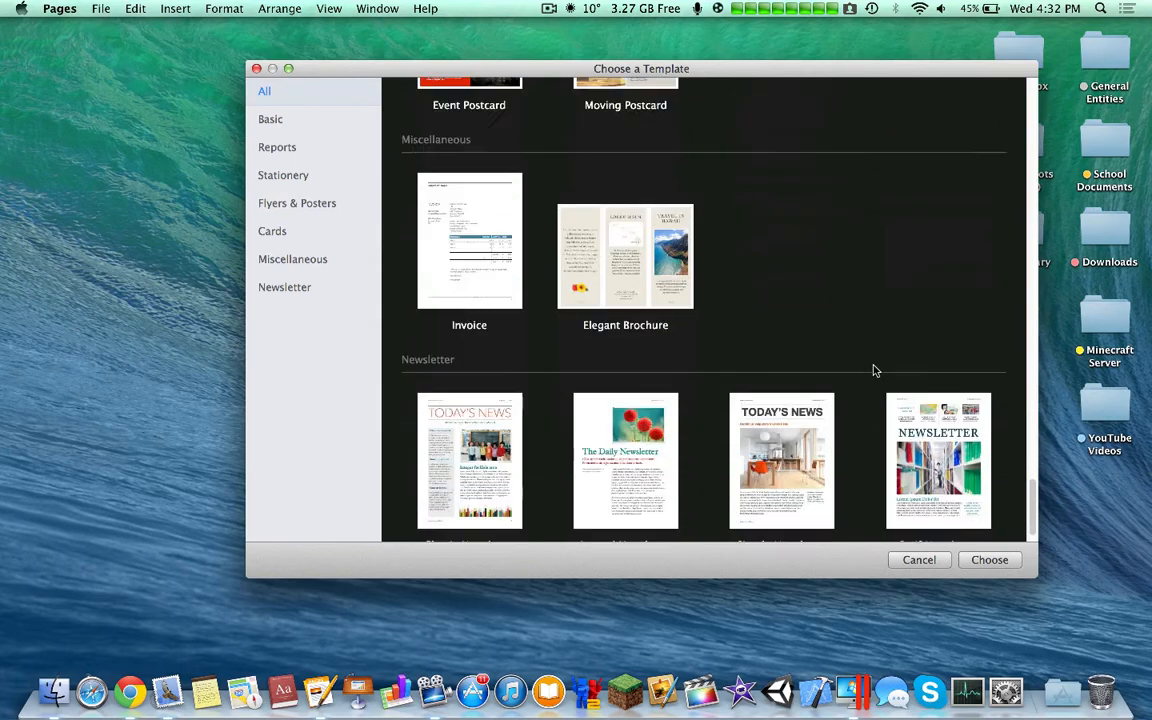
scroll("down", 3)
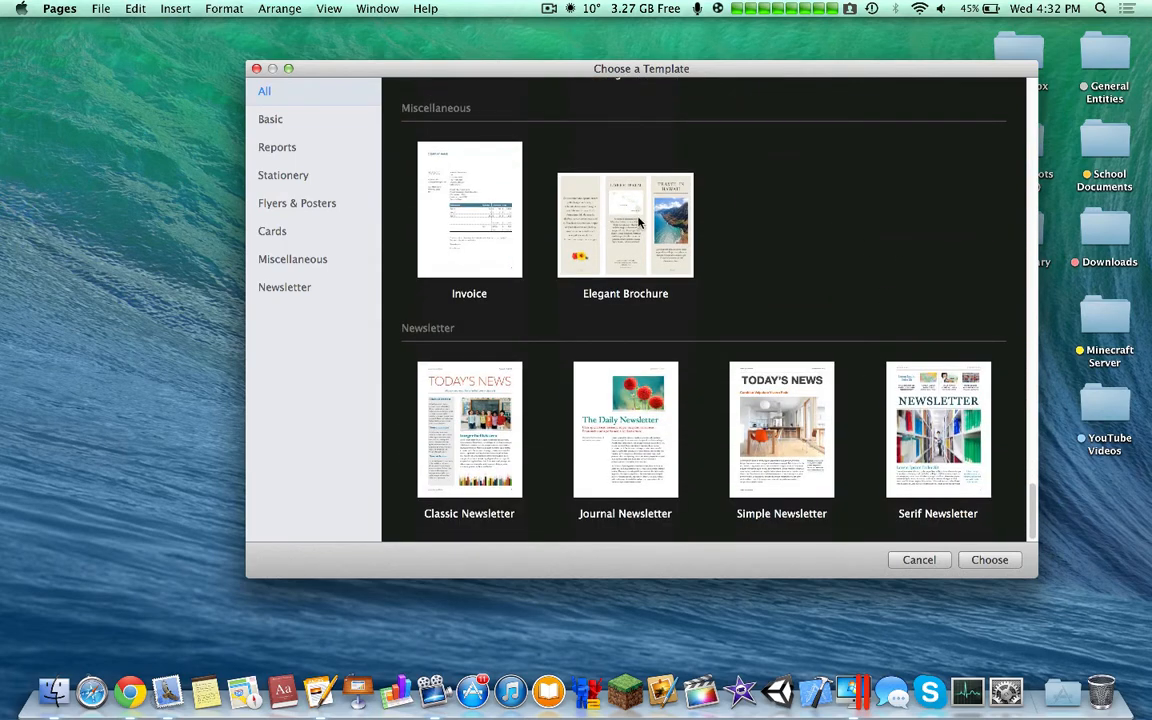
scroll("down", 3)
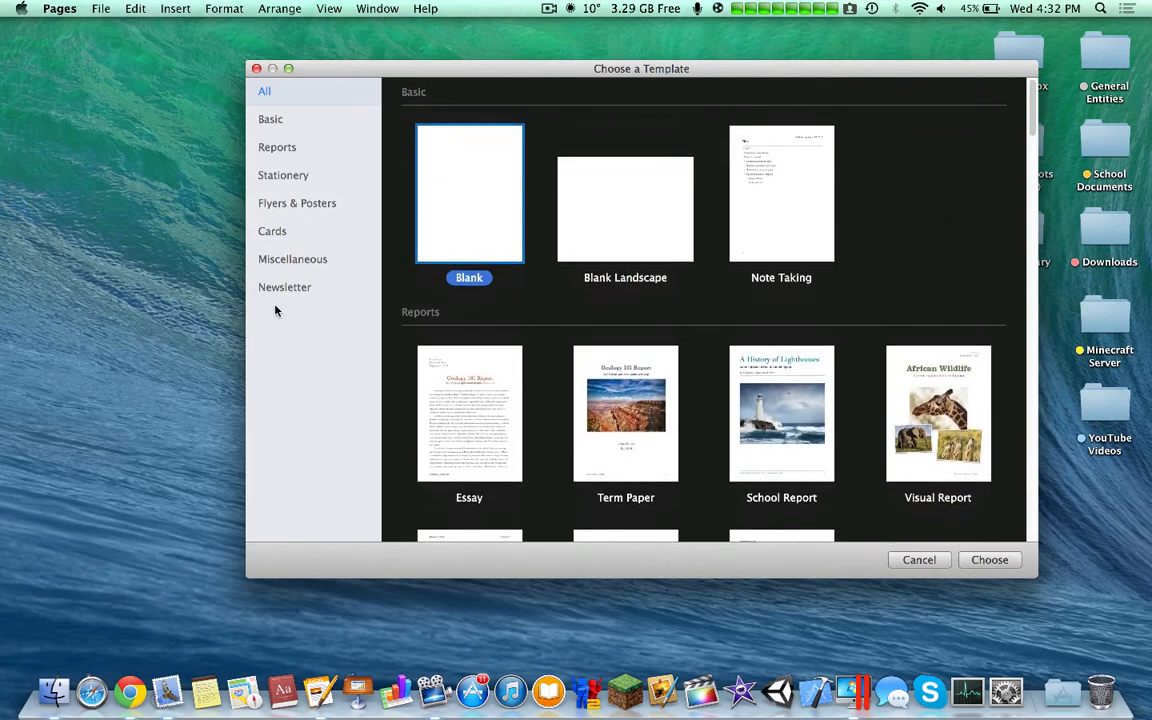
left_click(292, 260)
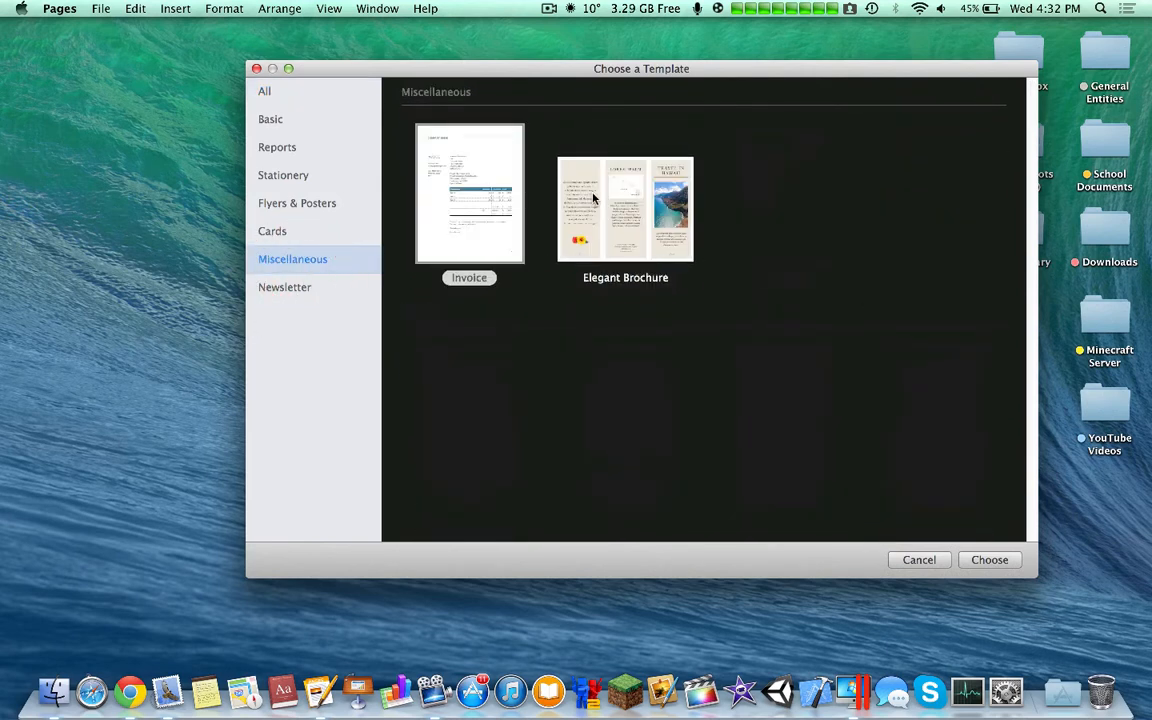
left_click(264, 92)
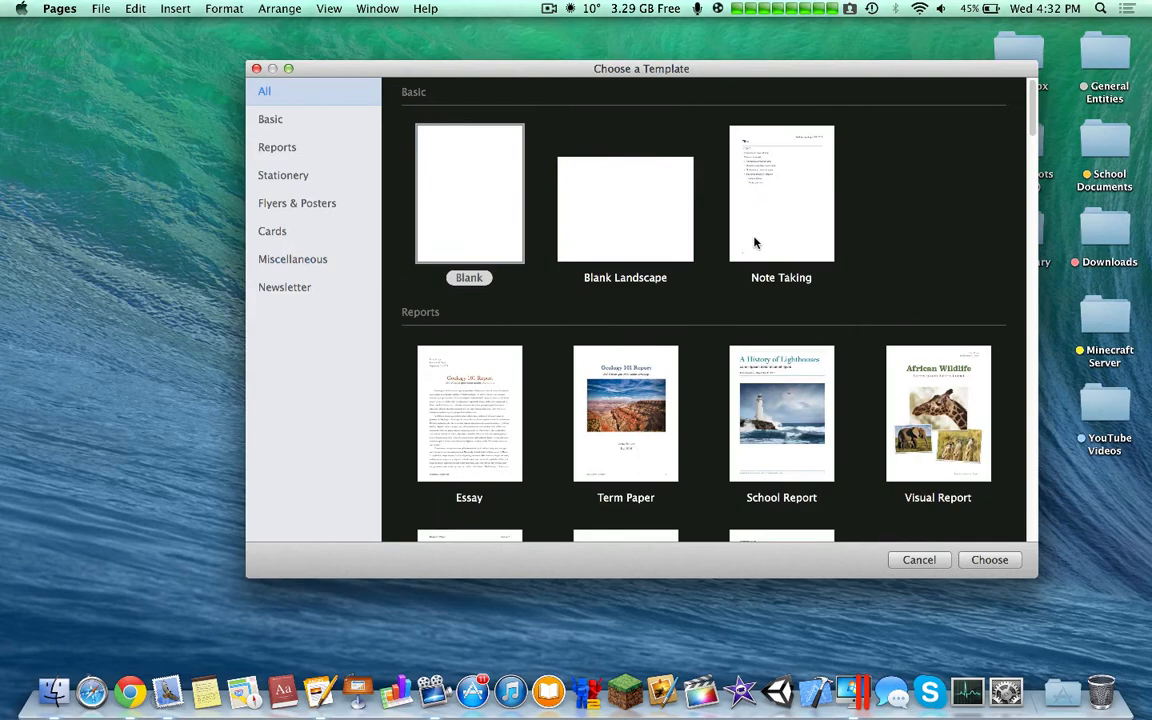
left_click(460, 200)
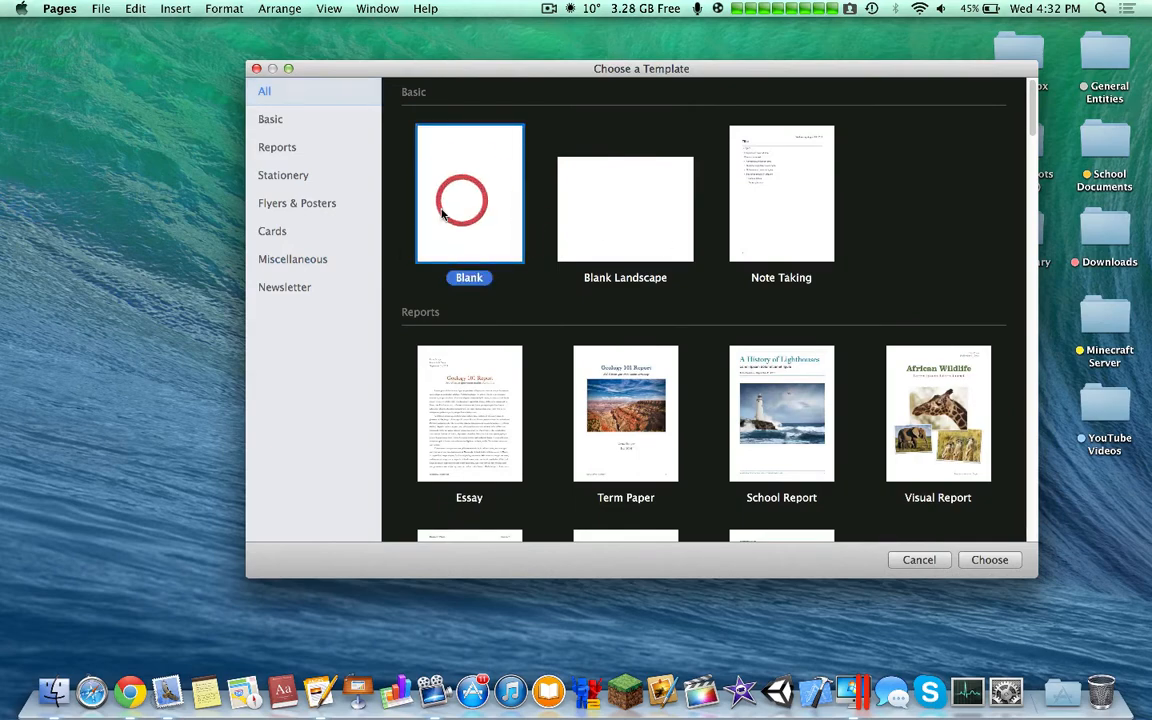
Create a blank document and glance at the Insert list of items like page numbers.
left_click(988, 560)
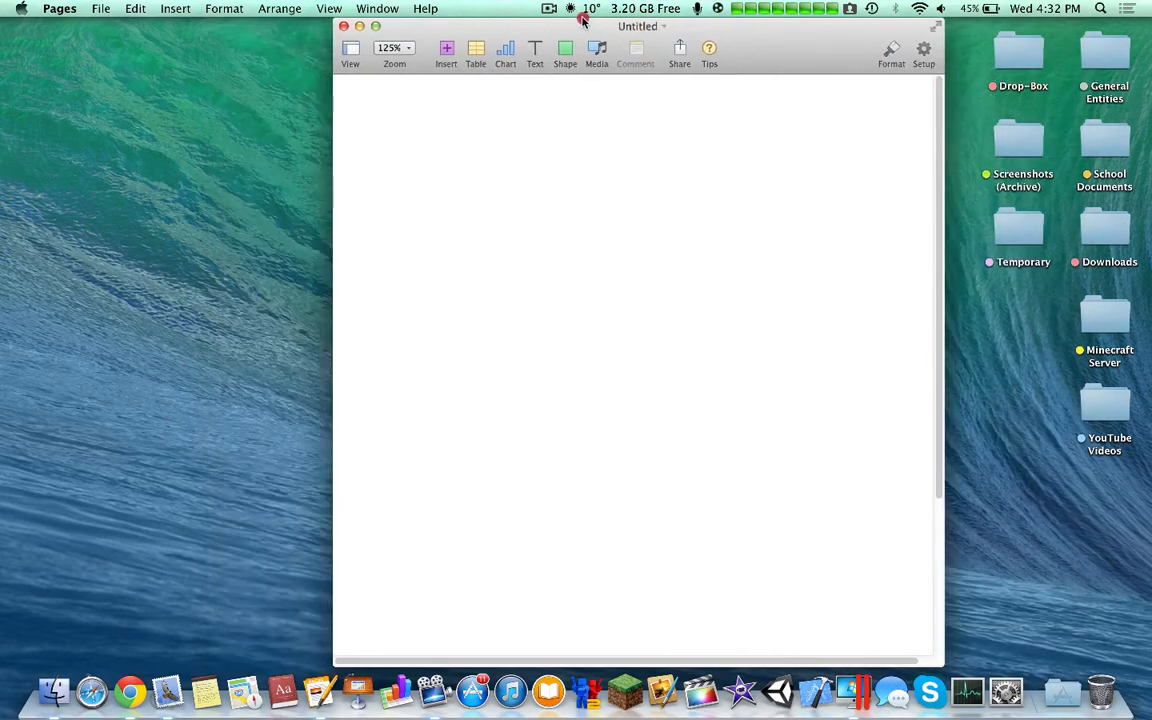
left_click(640, 26)
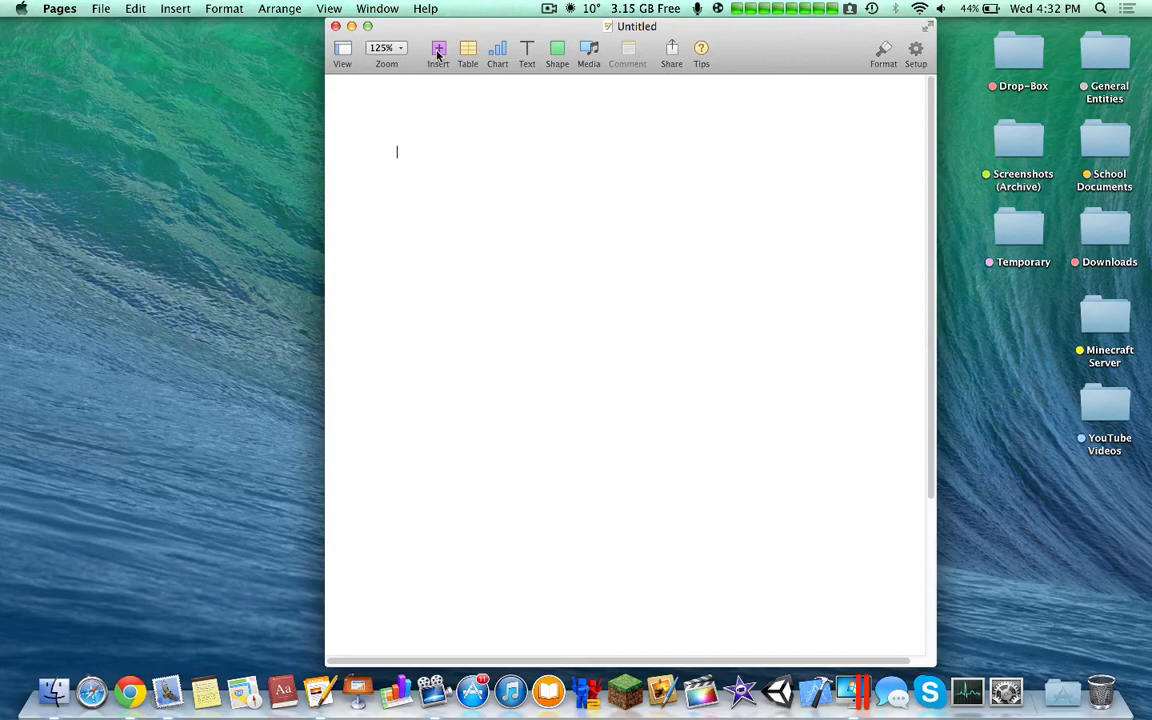
left_click(438, 52)
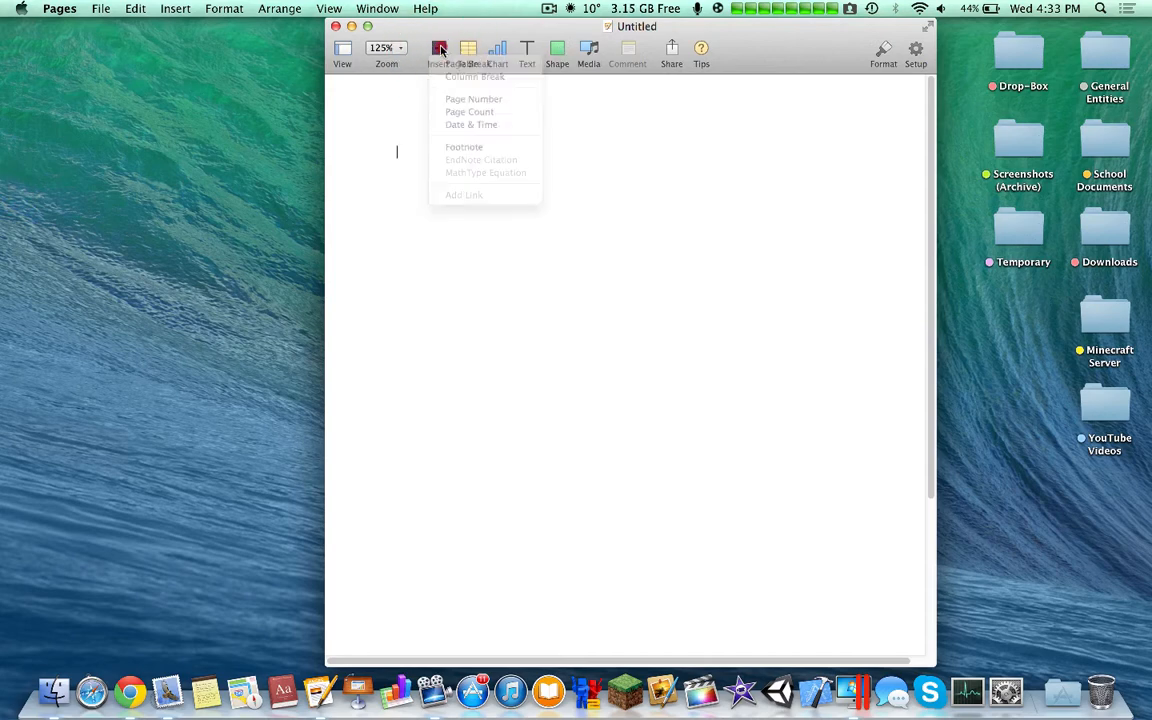
left_click(468, 50)
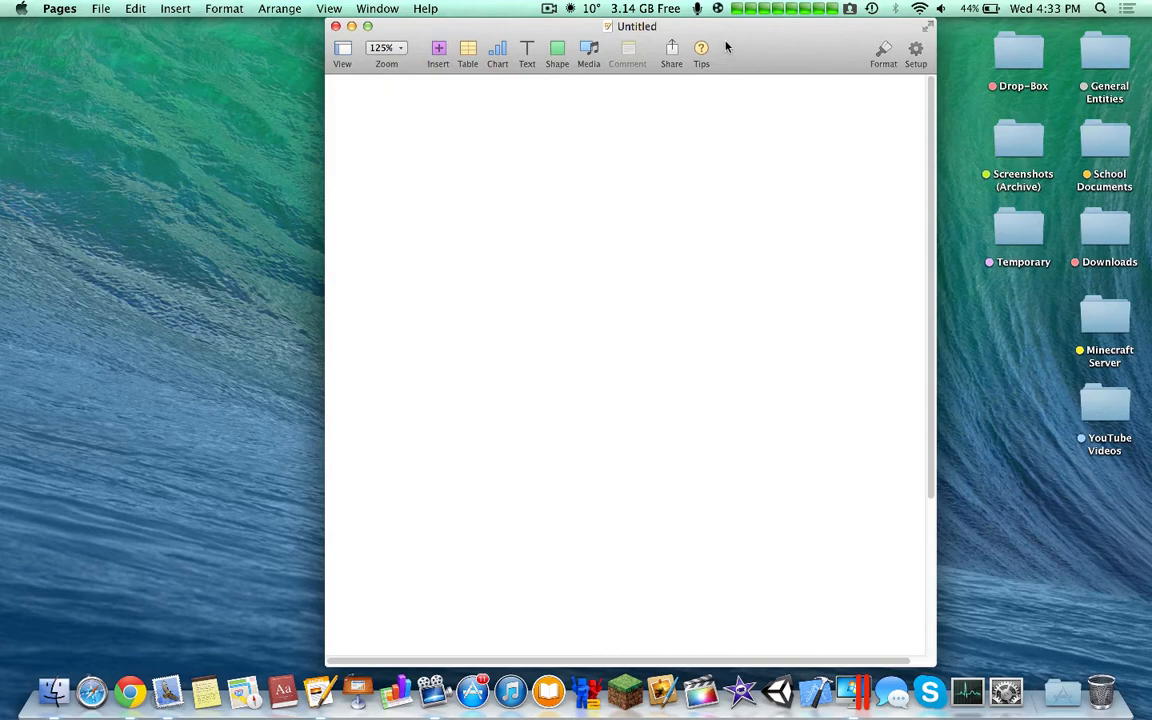
Show the Format sidebar's text settings and hide them again.
left_click(884, 54)
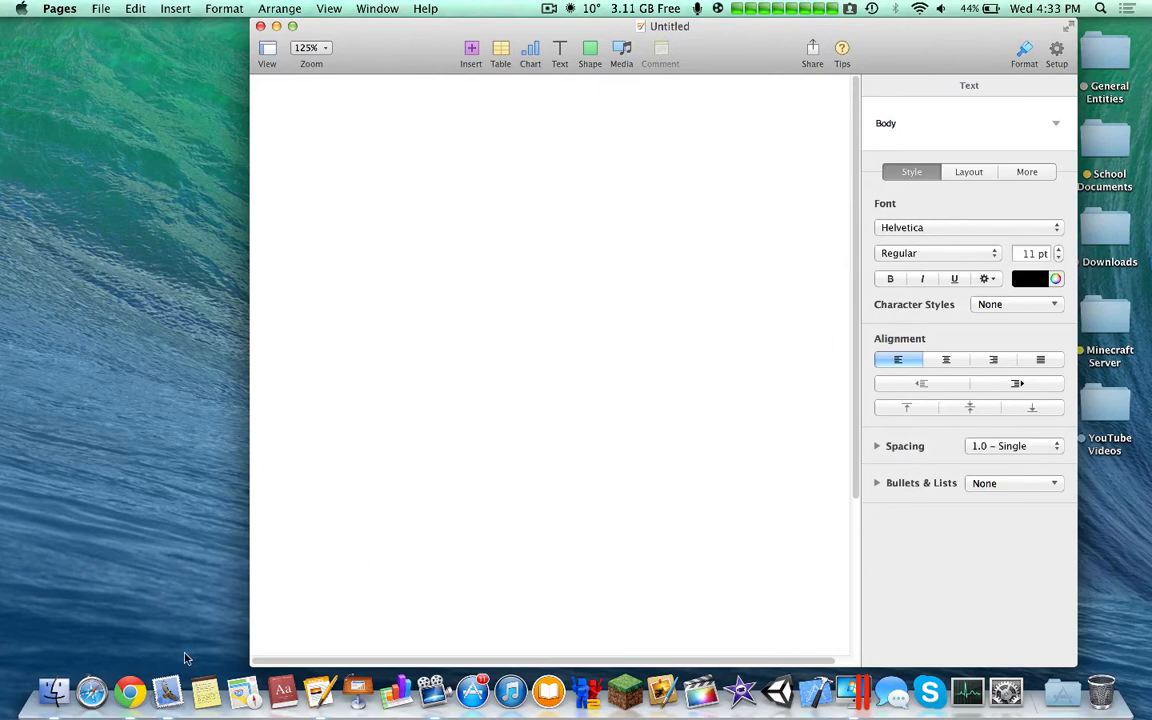
mouse_move(508, 24)
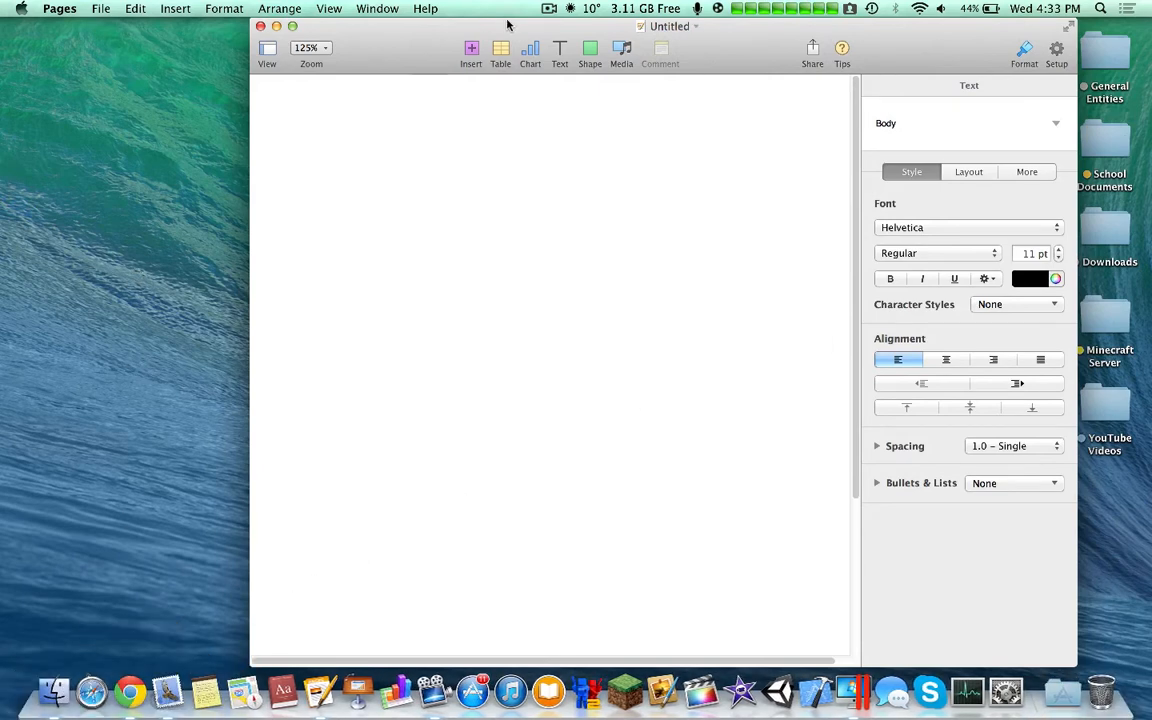
left_click(320, 152)
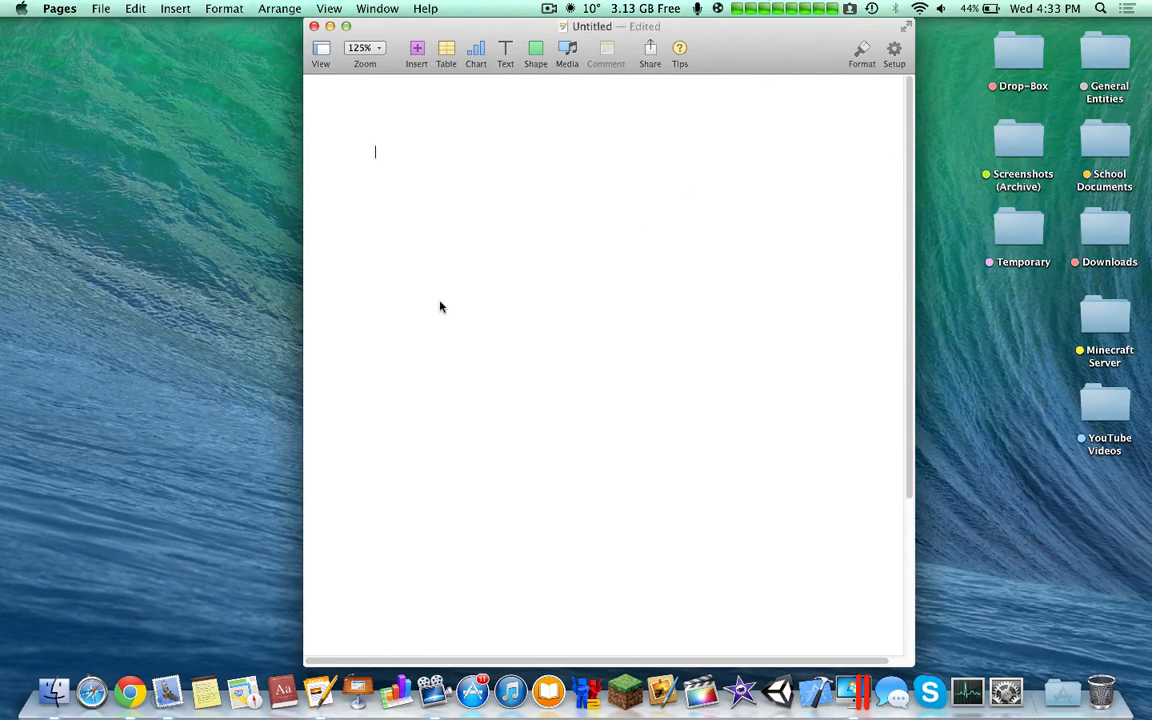
Write 'Hello World:' and make it a bulleted item via Bullets & Lists.
type("Hello World:")
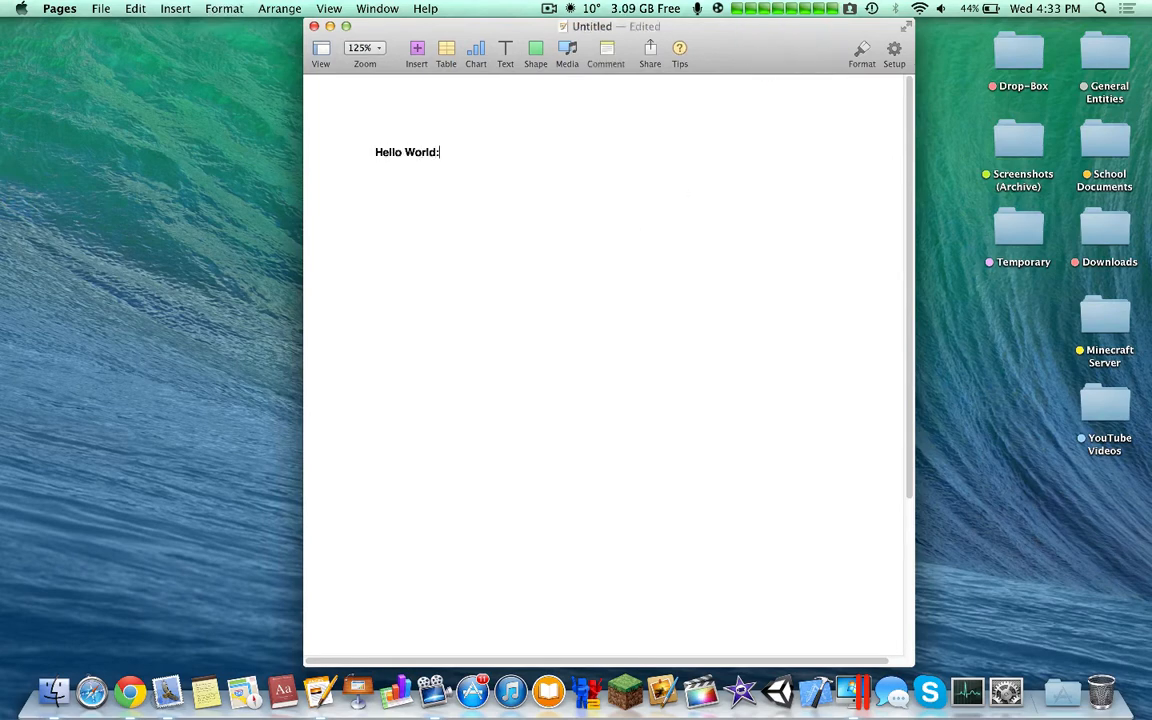
left_click(860, 50)
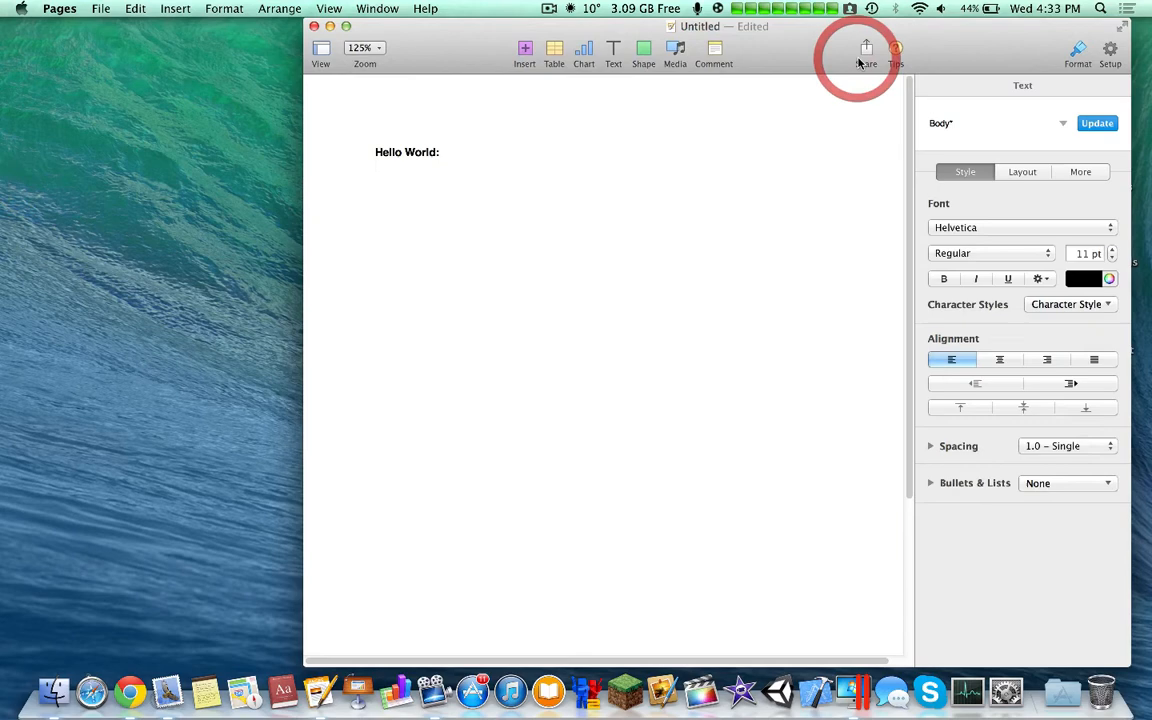
left_click(930, 482)
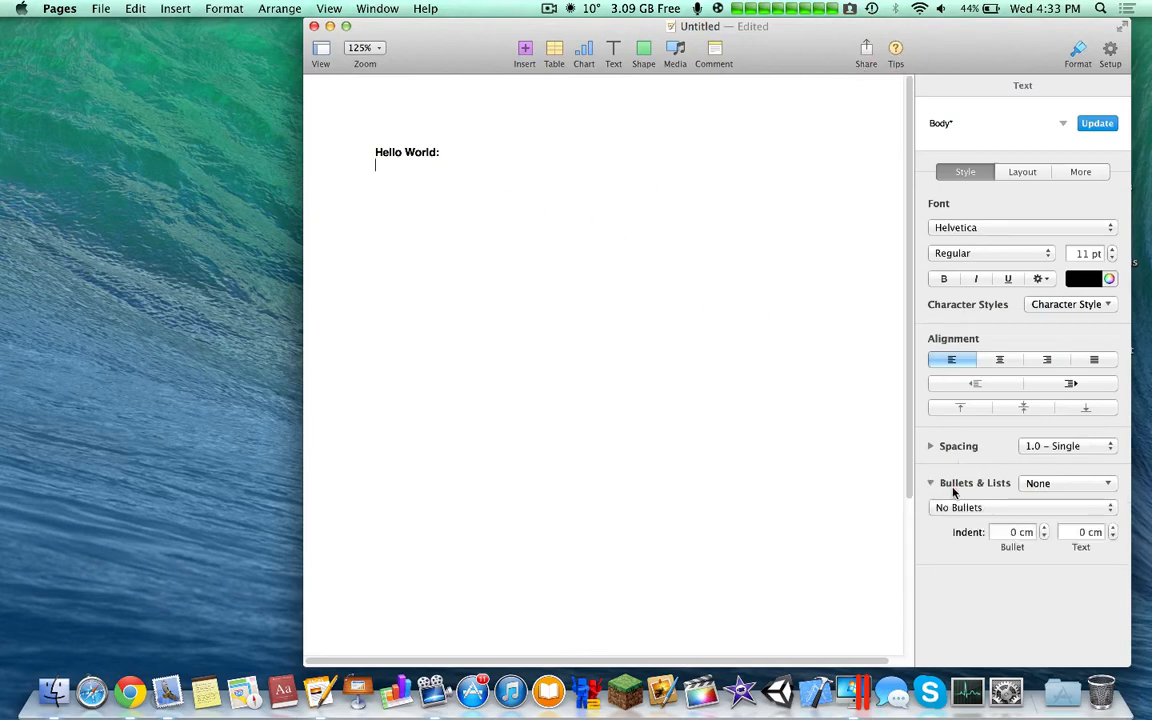
left_click(1068, 482)
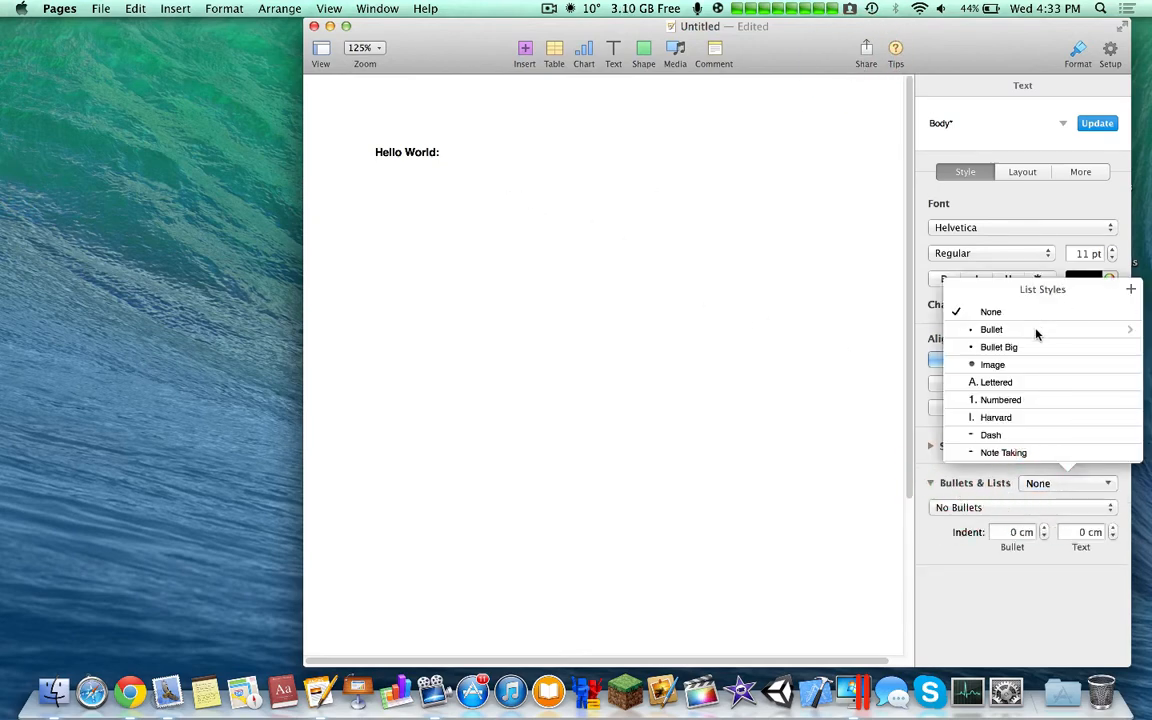
left_click(992, 328)
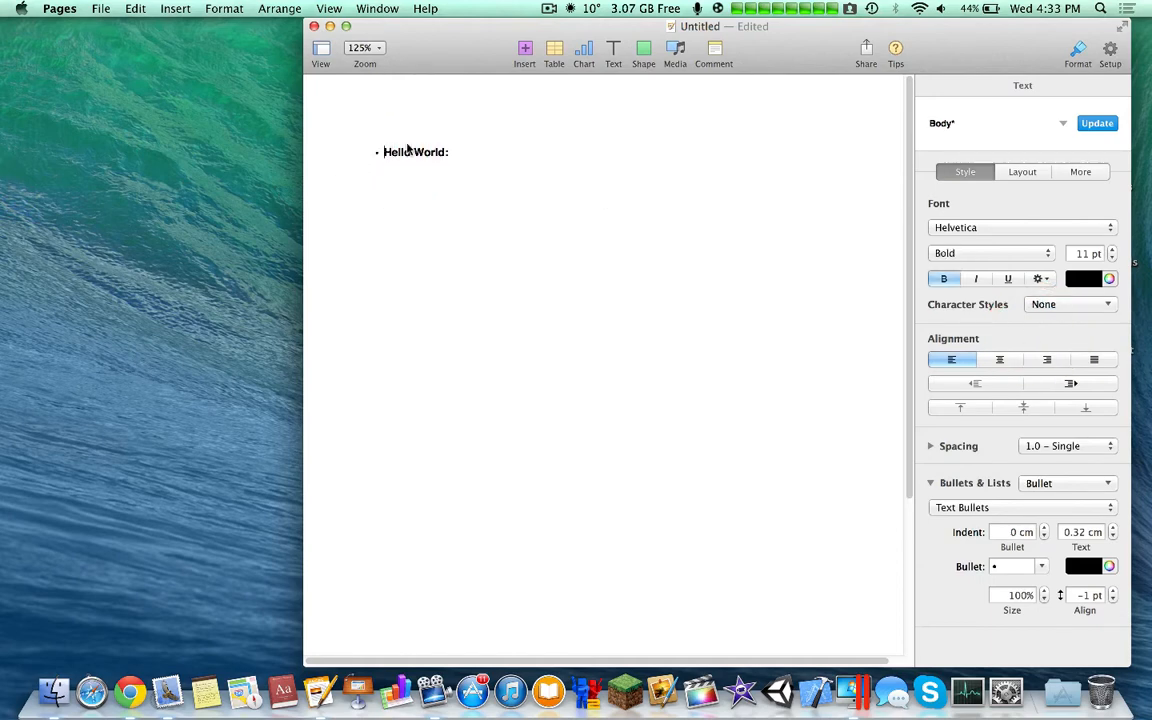
Add a new bulleted line and set its bullet indent to about 0.5 cm.
left_click(410, 152)
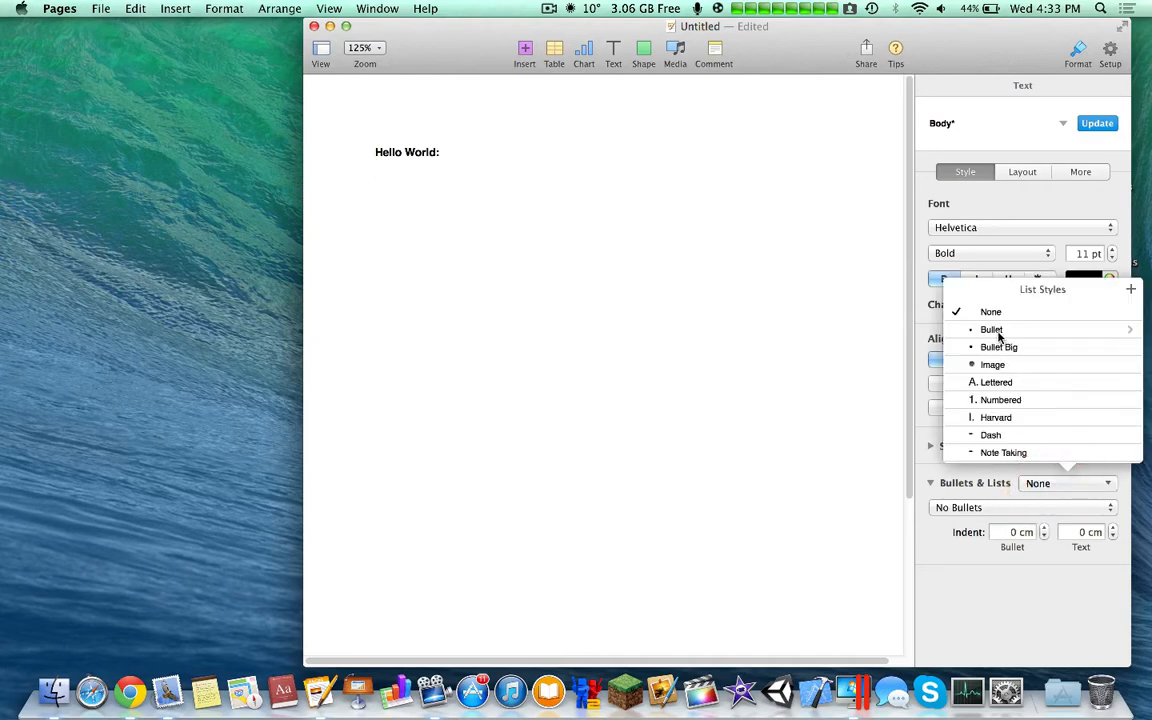
left_click(992, 328)
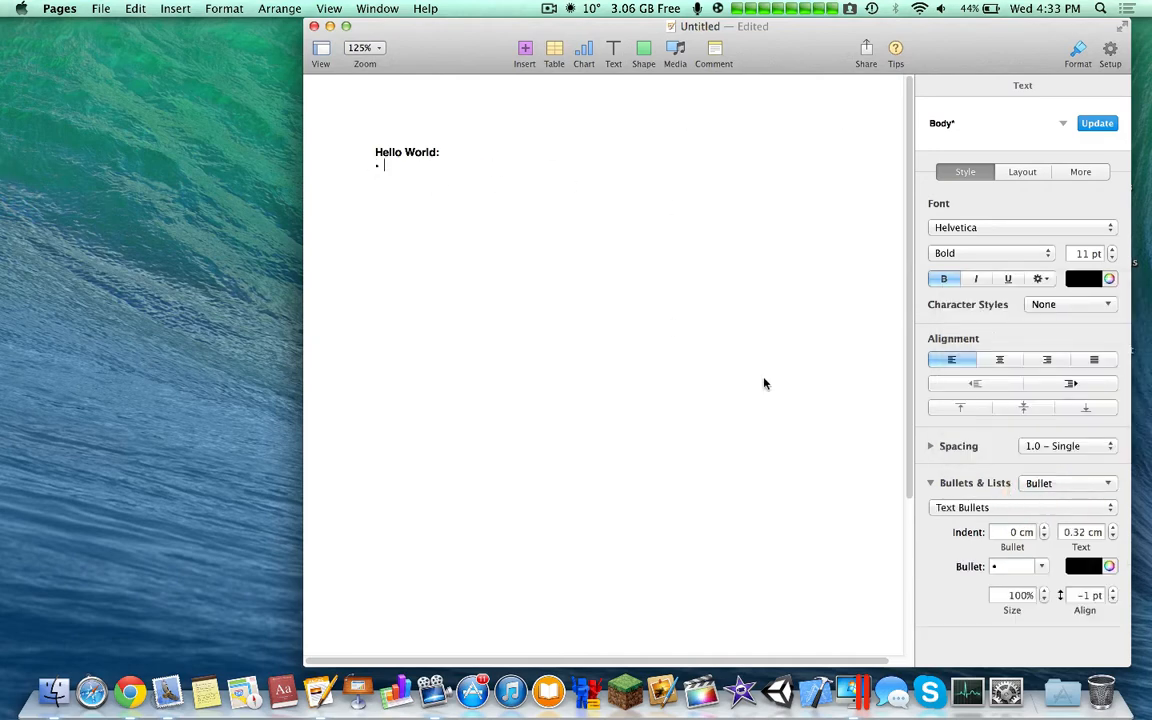
left_click(1044, 528)
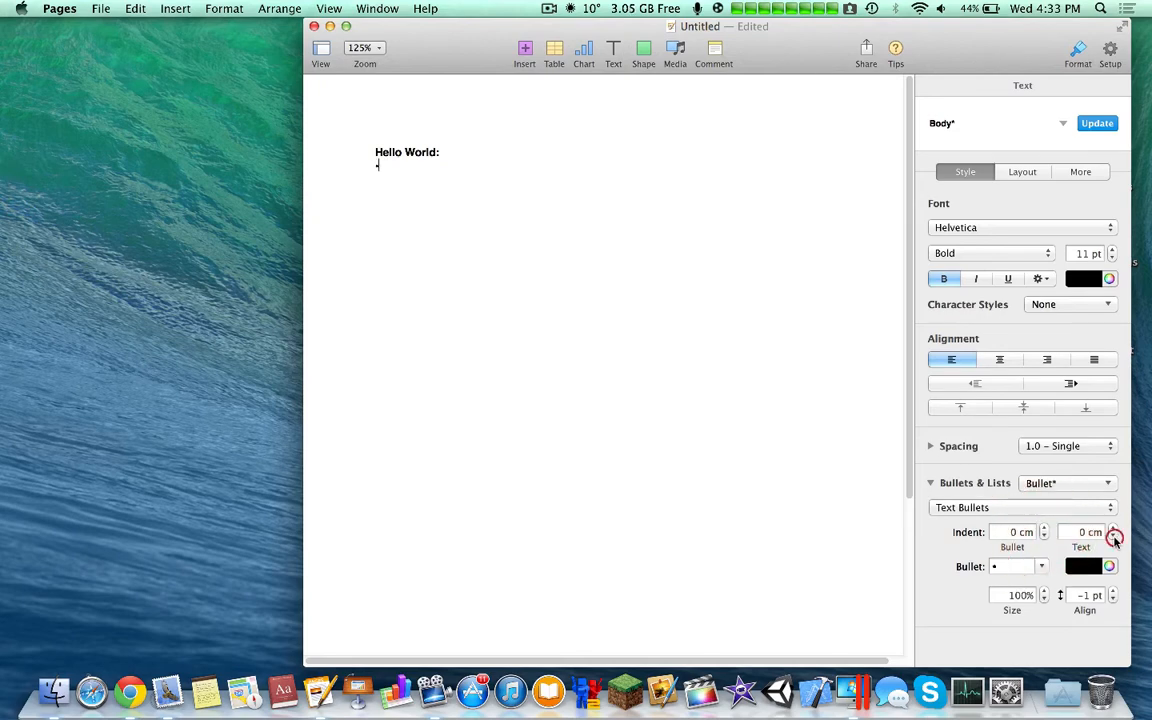
left_click(1044, 528)
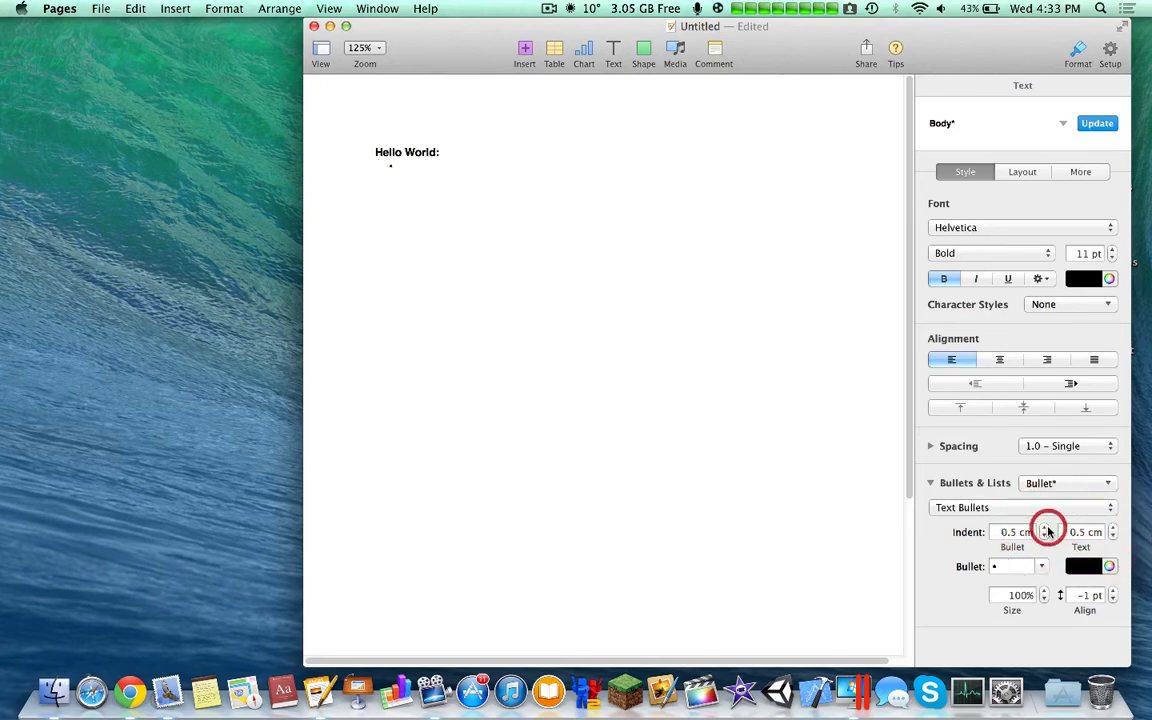
left_click(1044, 536)
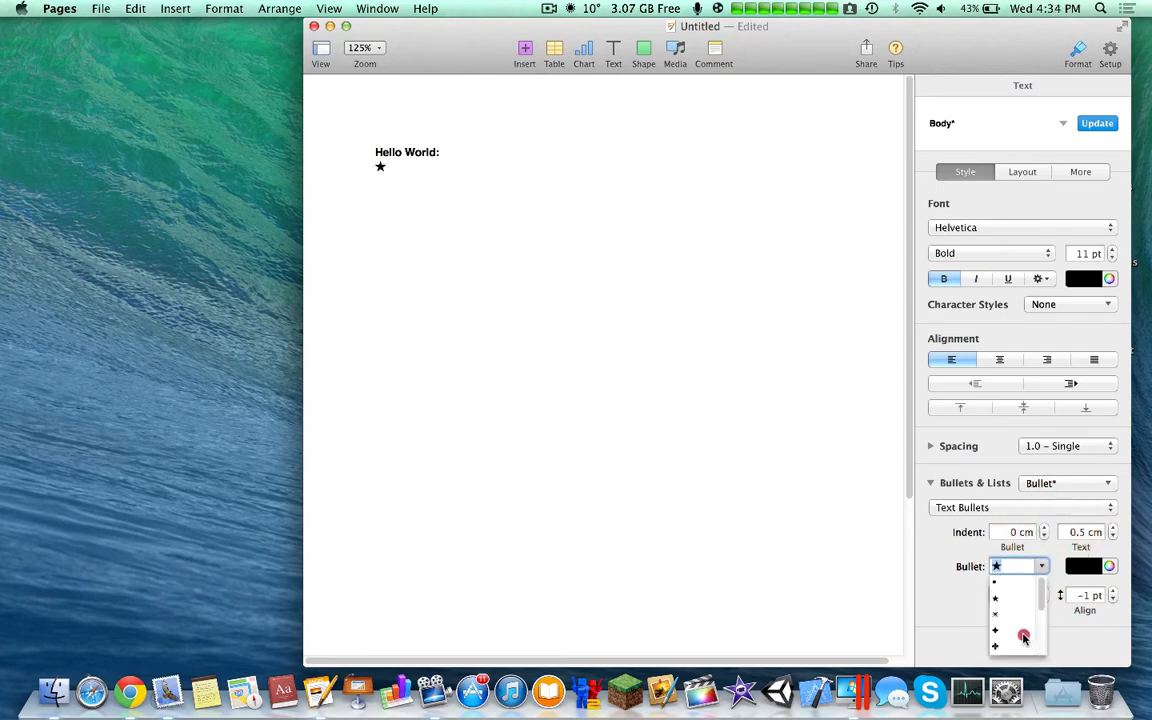
Choose a different bullet symbol and tweak its size down slightly.
left_click(996, 632)
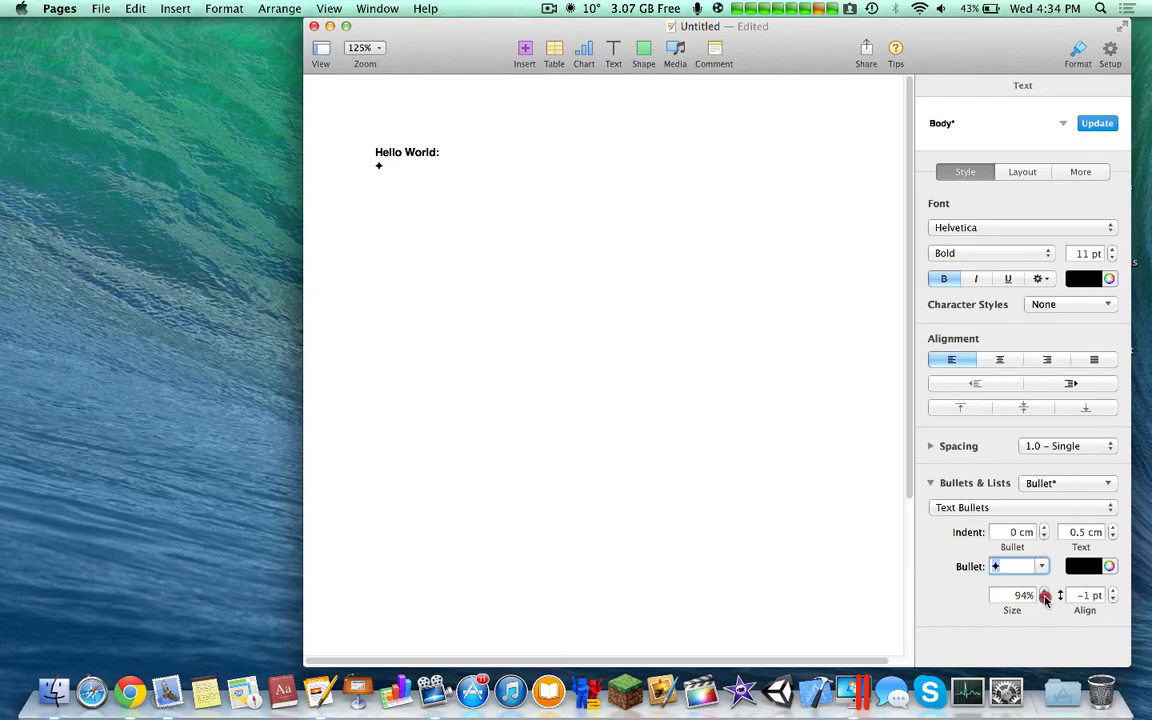
left_click(1044, 592)
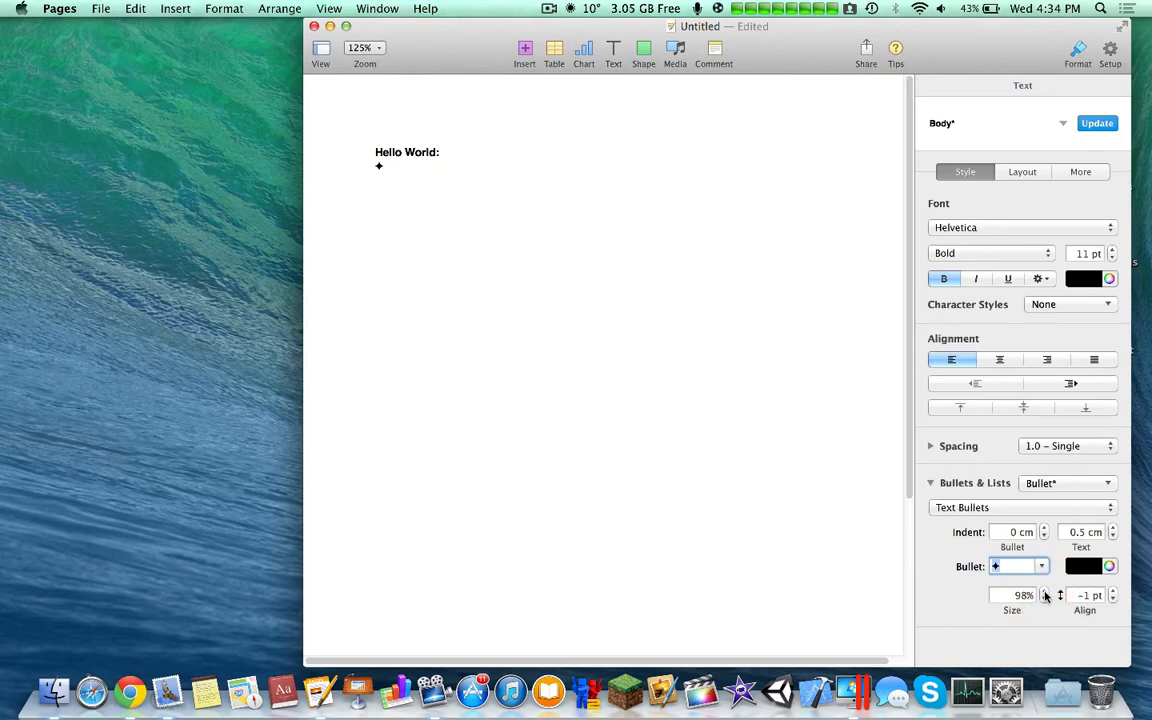
left_click(1044, 592)
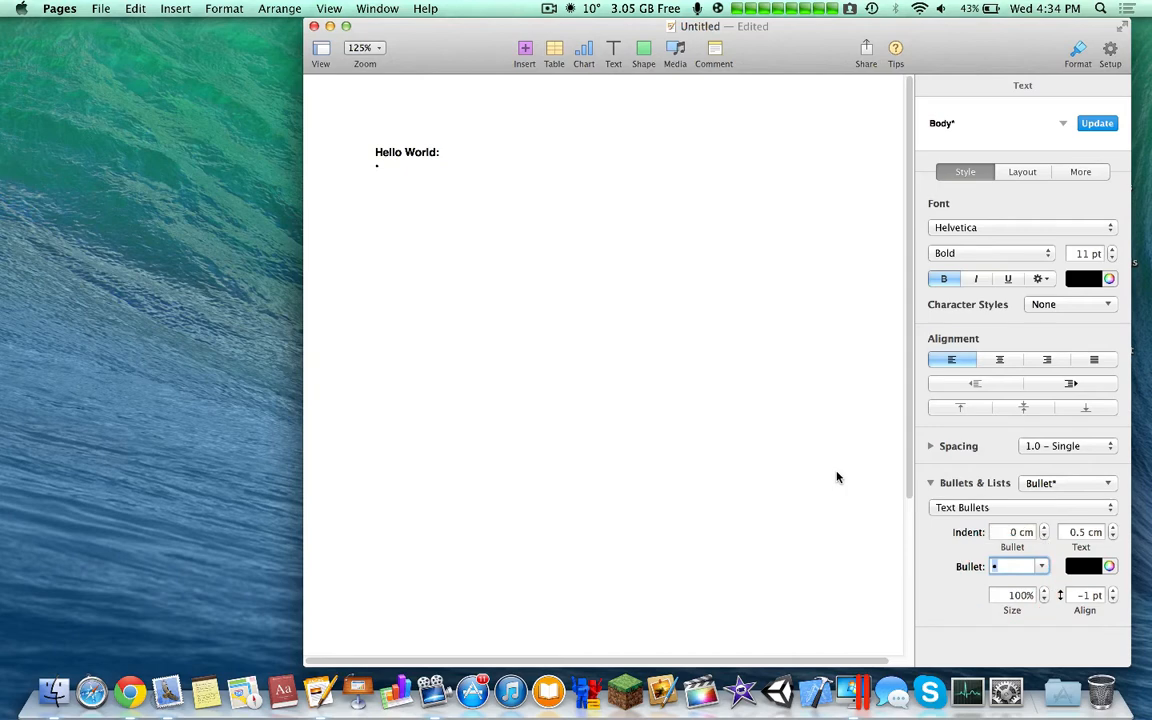
mouse_move(1078, 50)
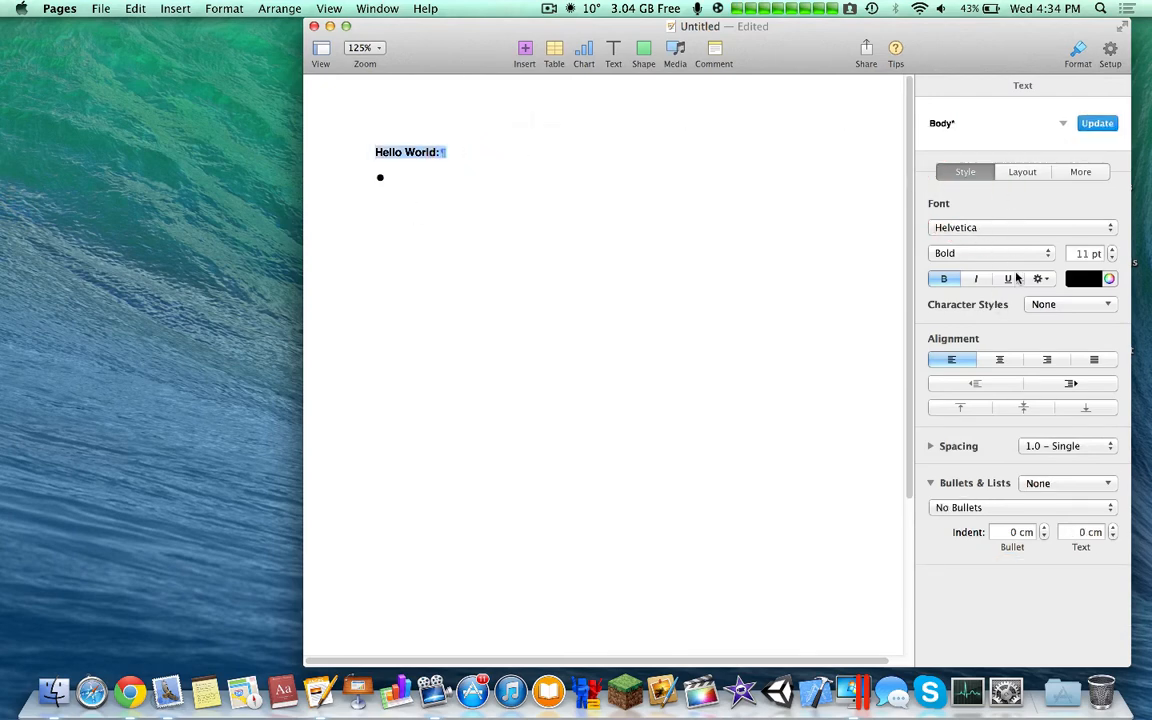
Apply the Title paragraph style, then switch back to Body.
left_click(1000, 124)
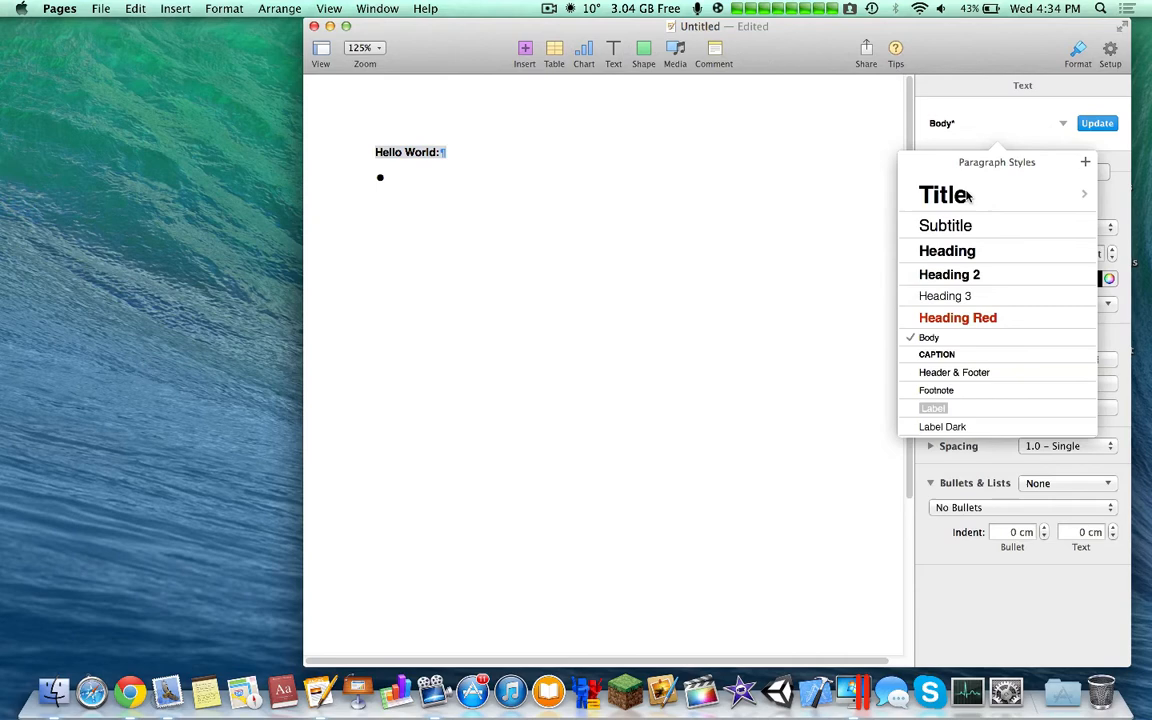
left_click(944, 196)
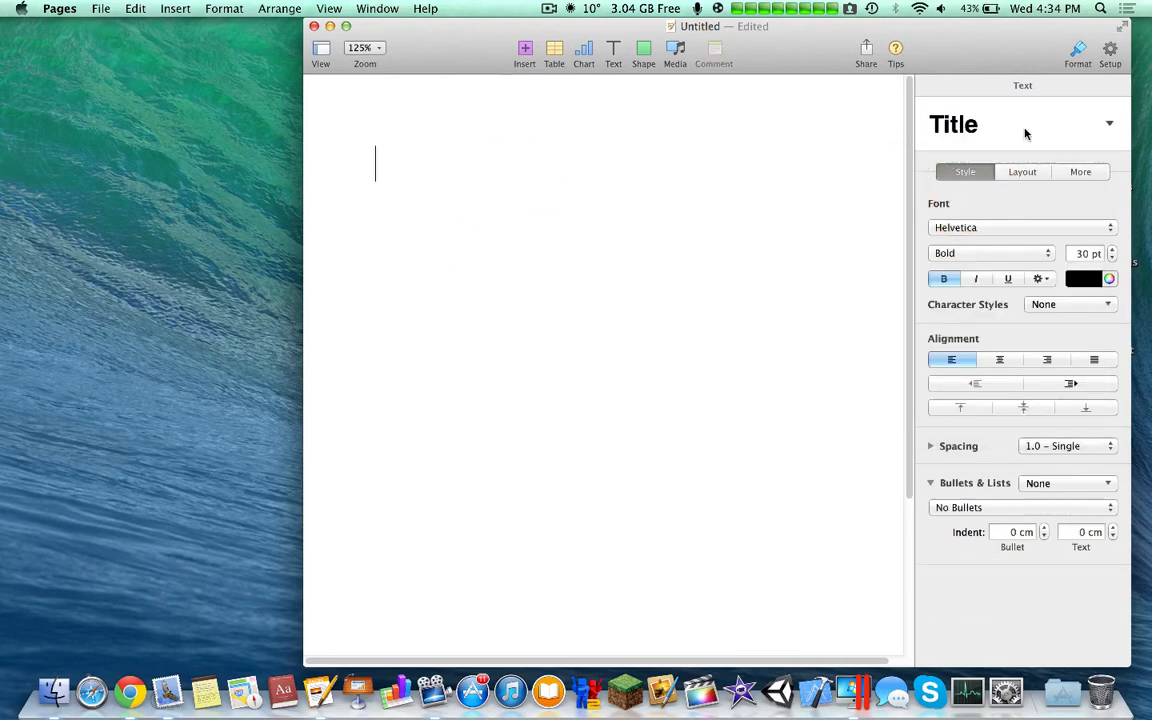
left_click(1108, 124)
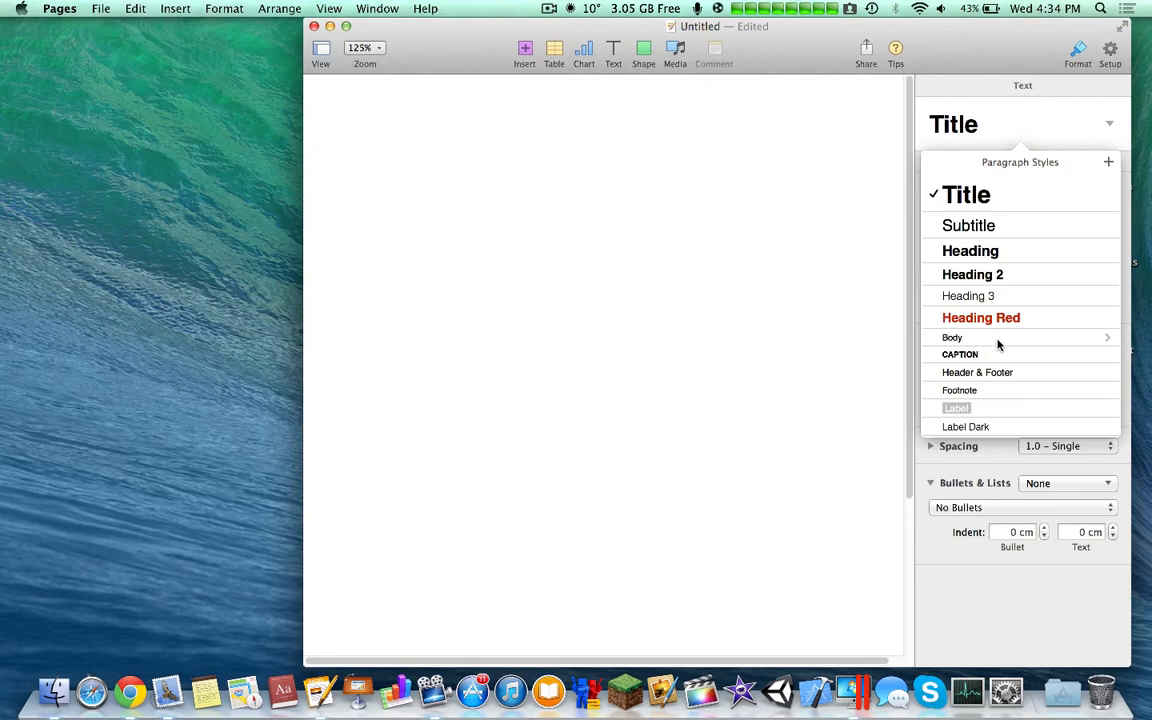
left_click(952, 336)
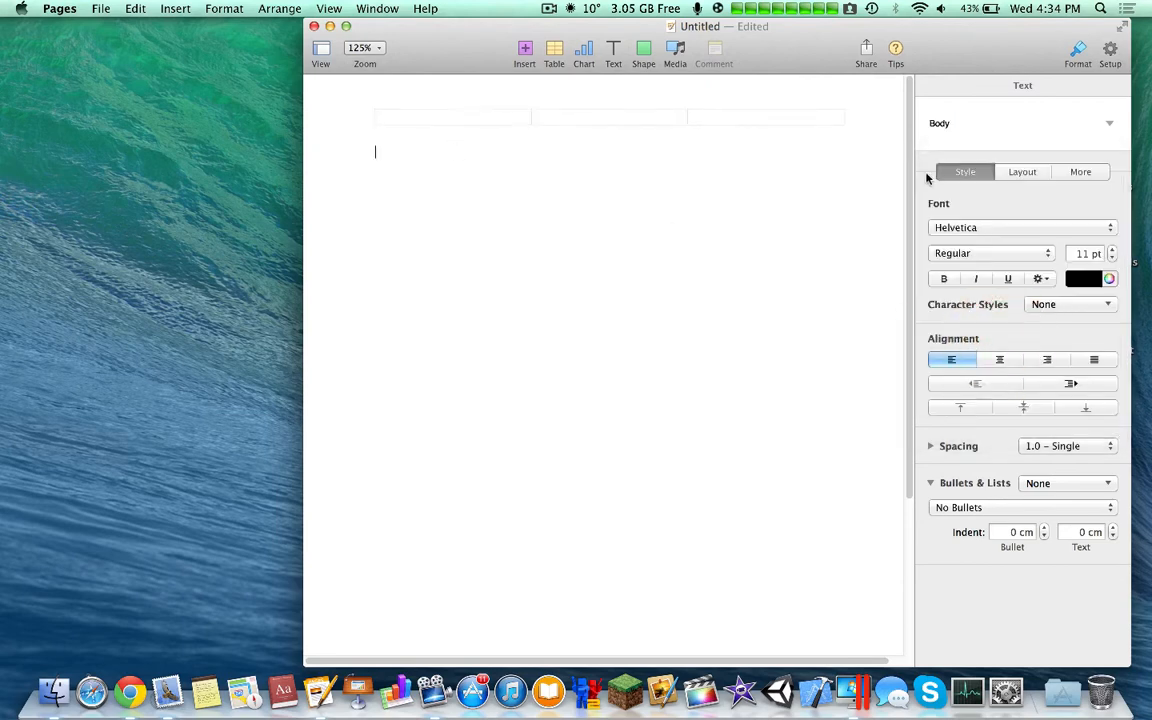
Review the Layout pane's column and indent settings, then the More pagination options.
left_click(1022, 172)
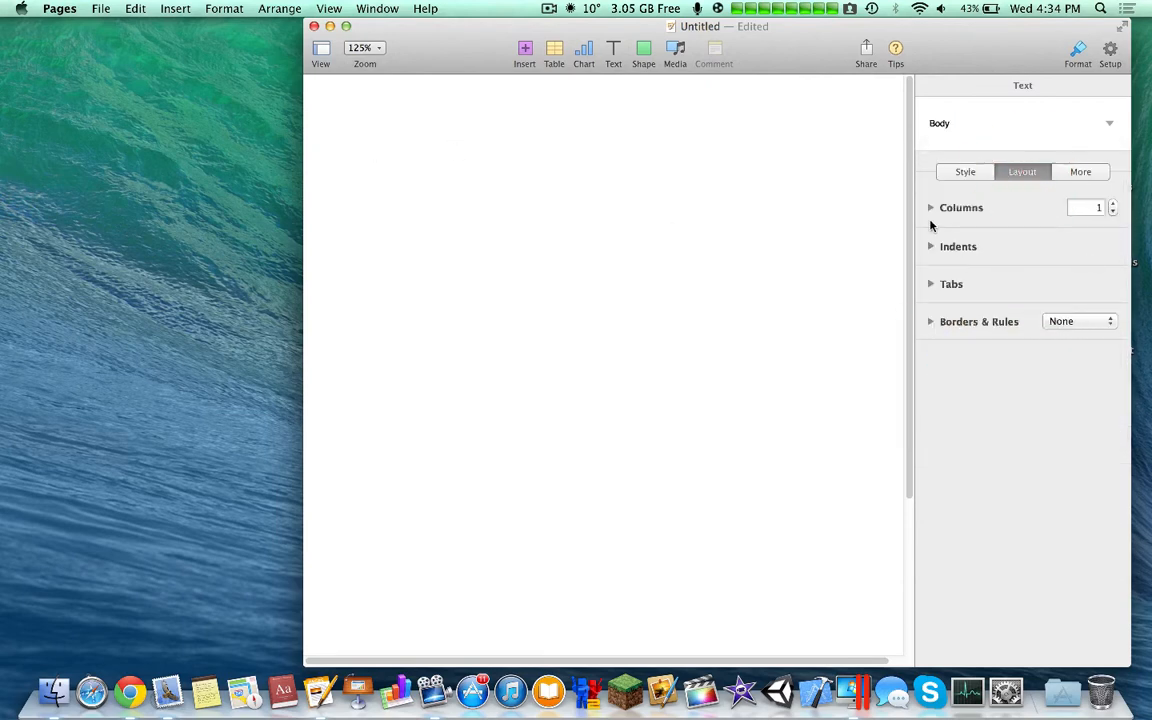
left_click(932, 206)
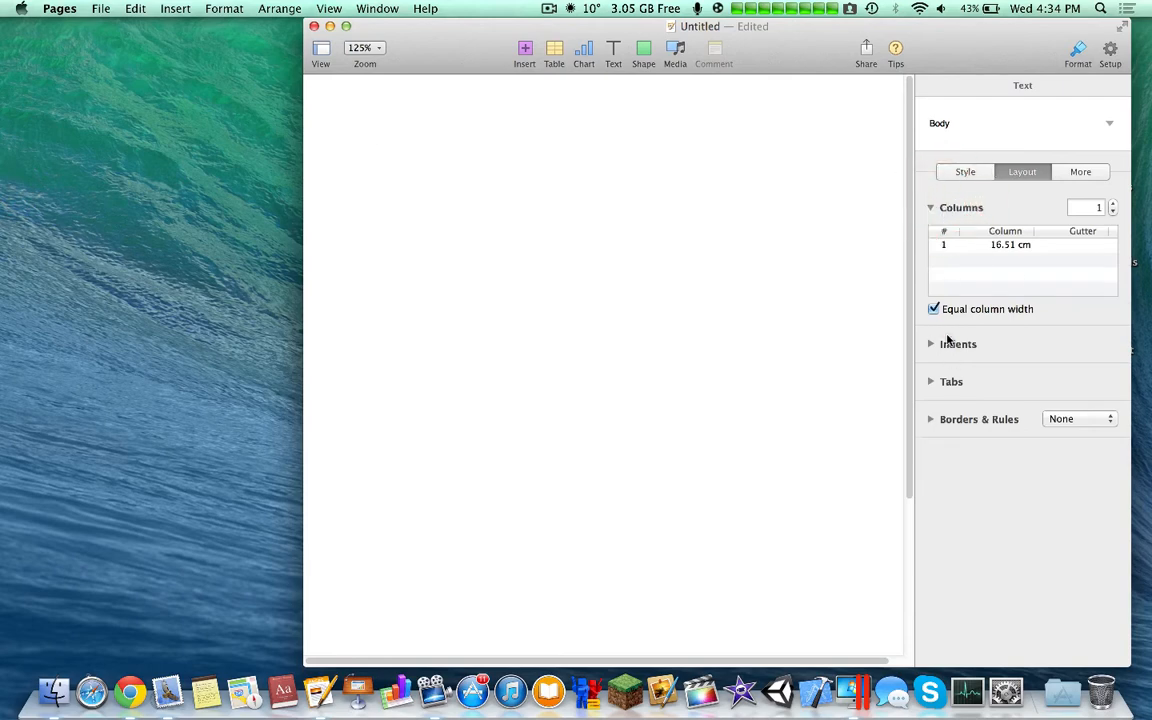
left_click(932, 344)
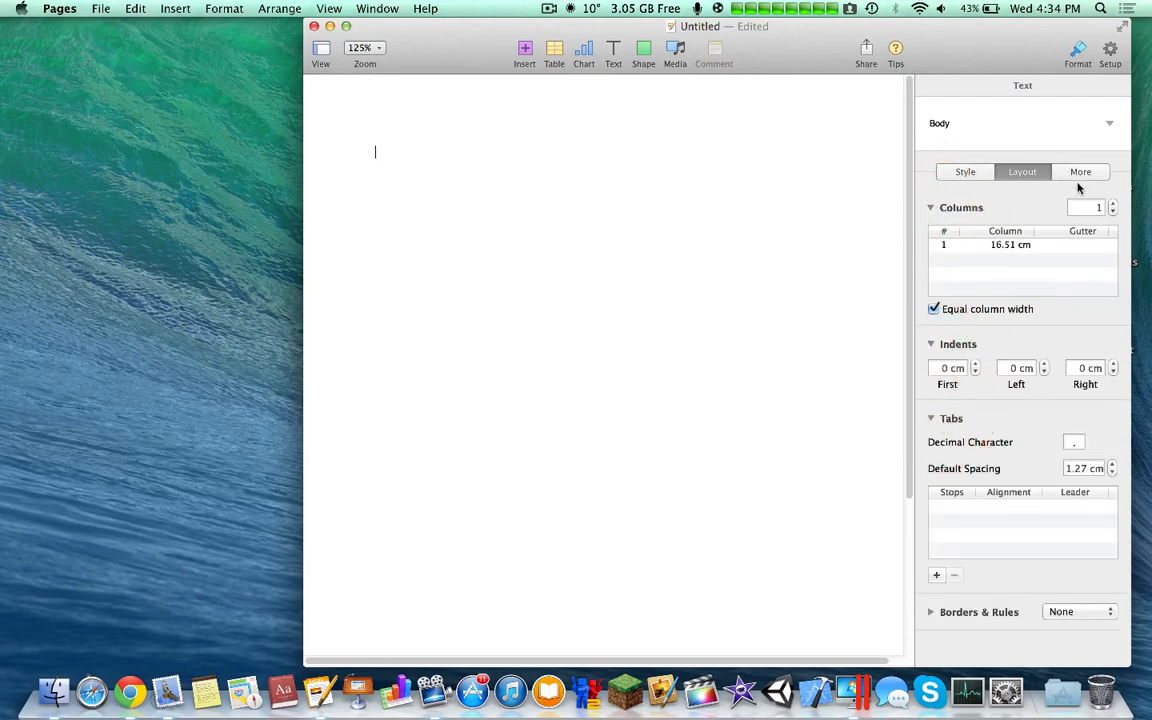
left_click(1080, 172)
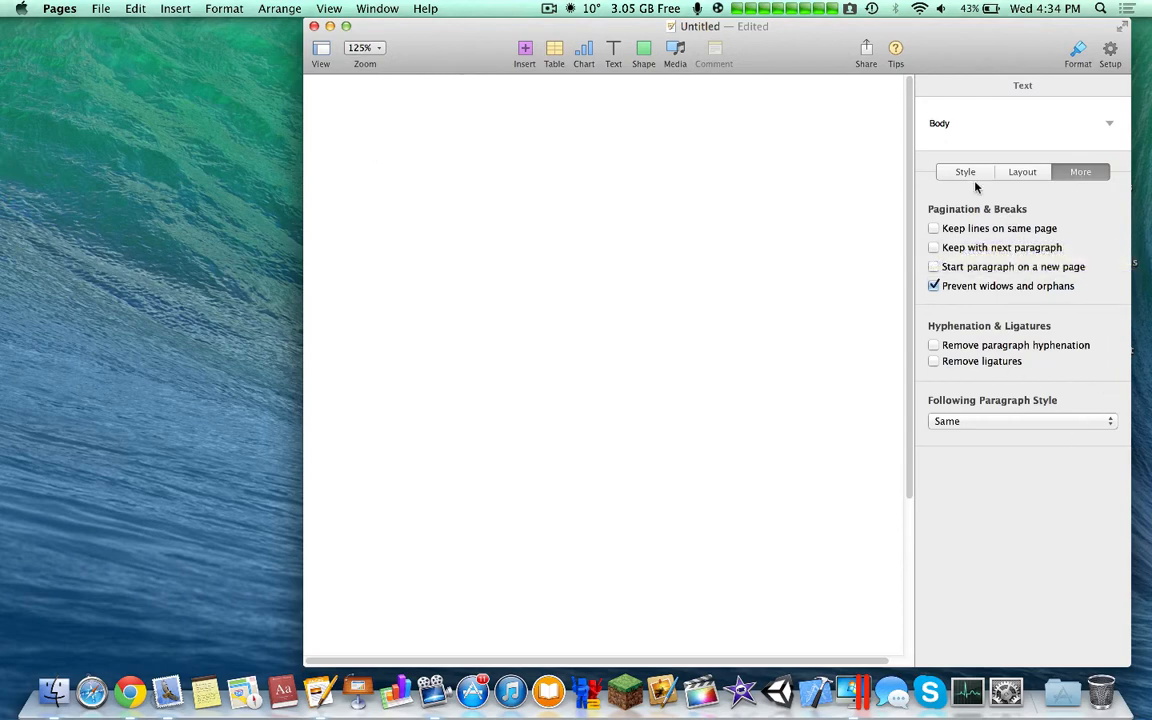
left_click(584, 48)
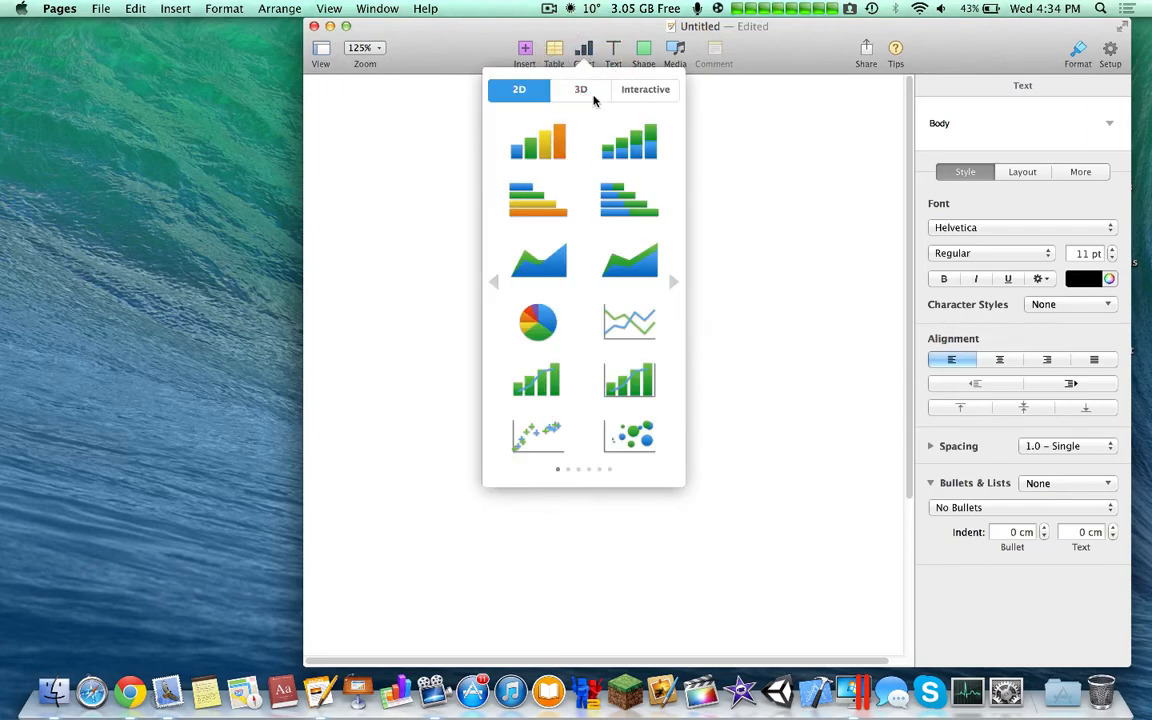
left_click(580, 88)
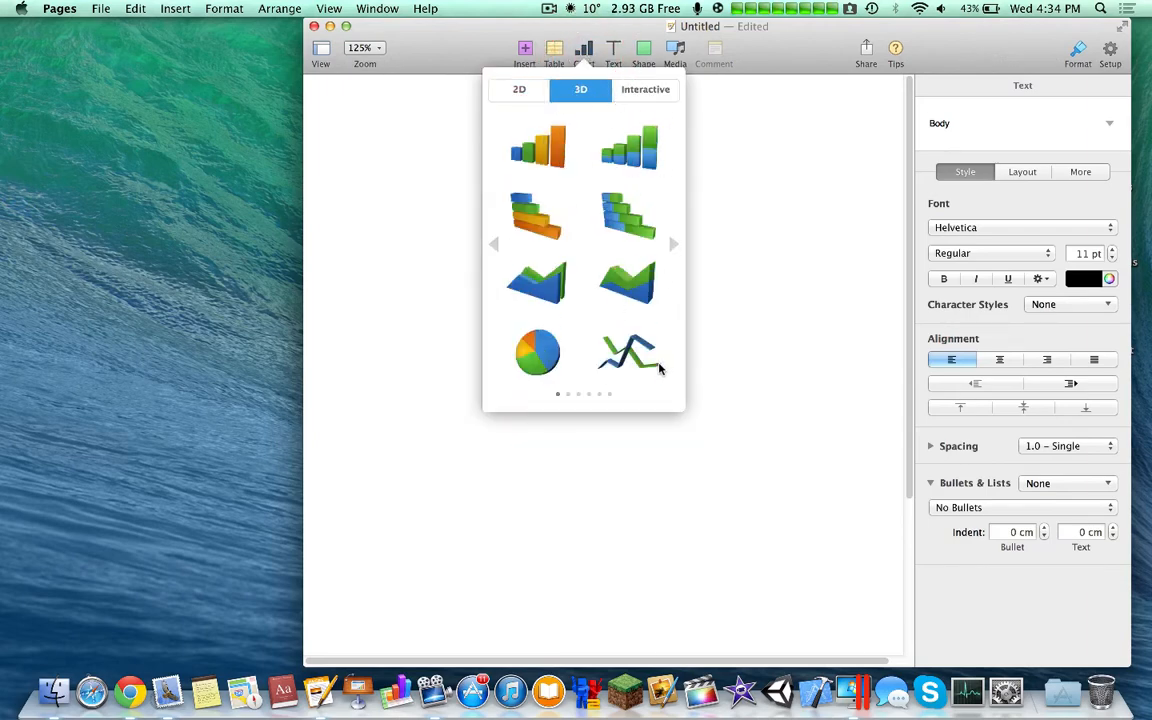
left_click(672, 244)
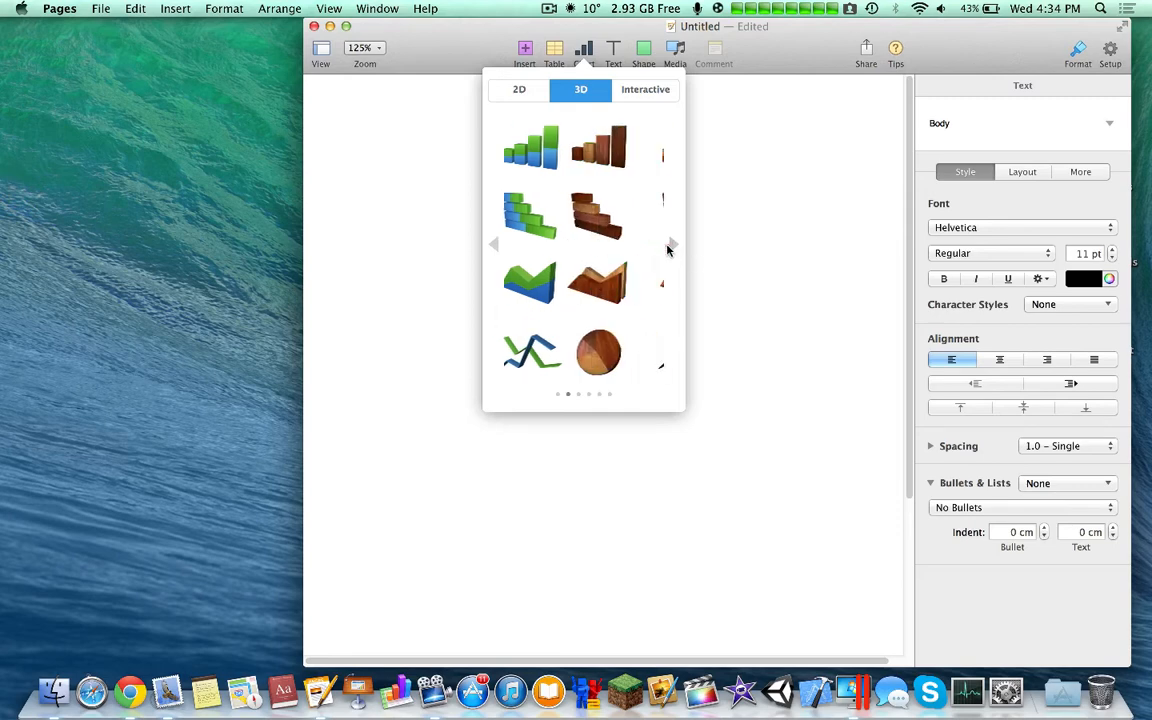
left_click(670, 244)
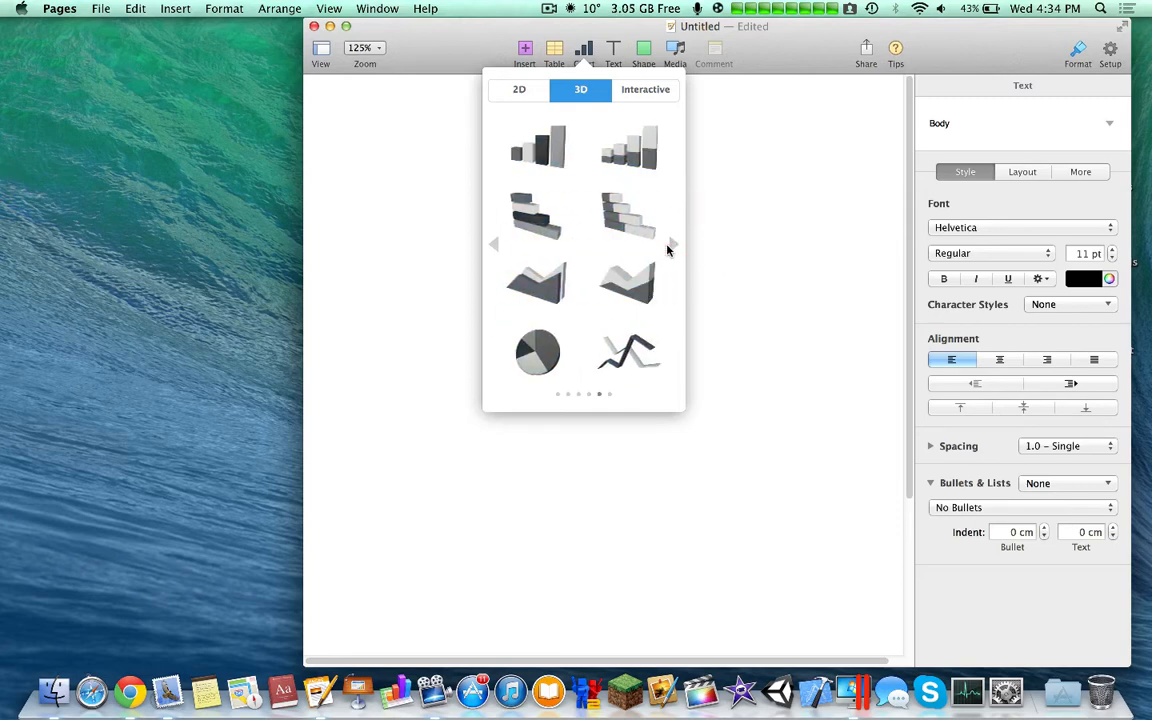
left_click(672, 244)
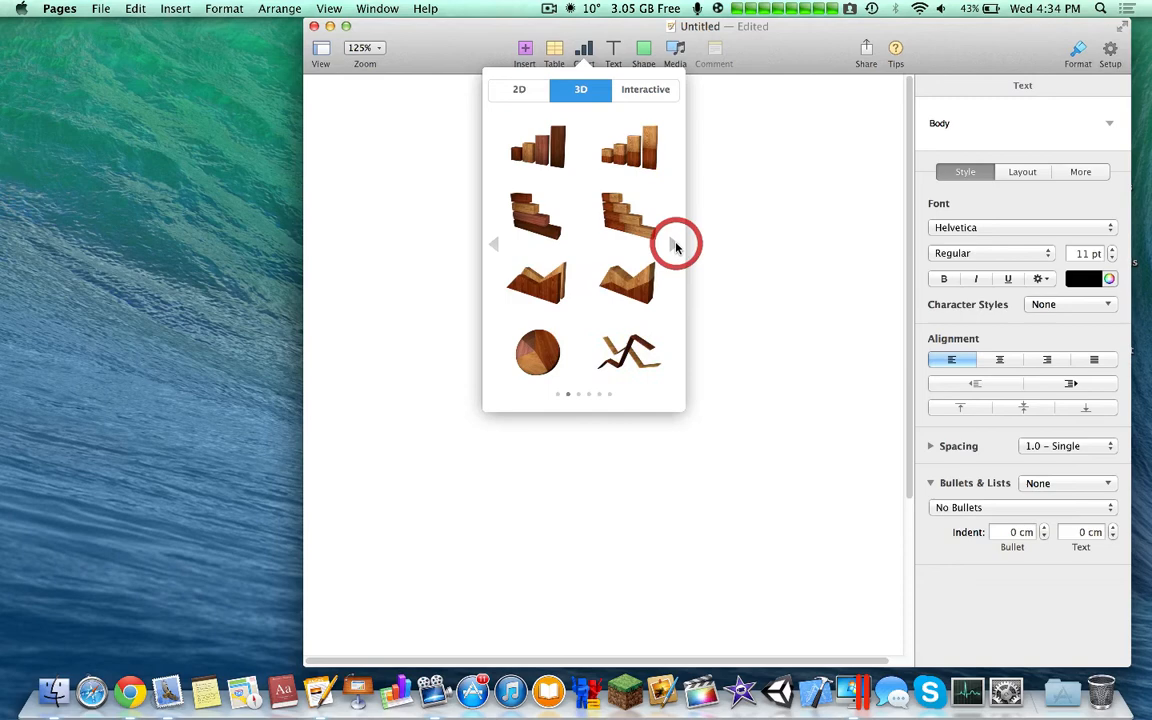
left_click(644, 88)
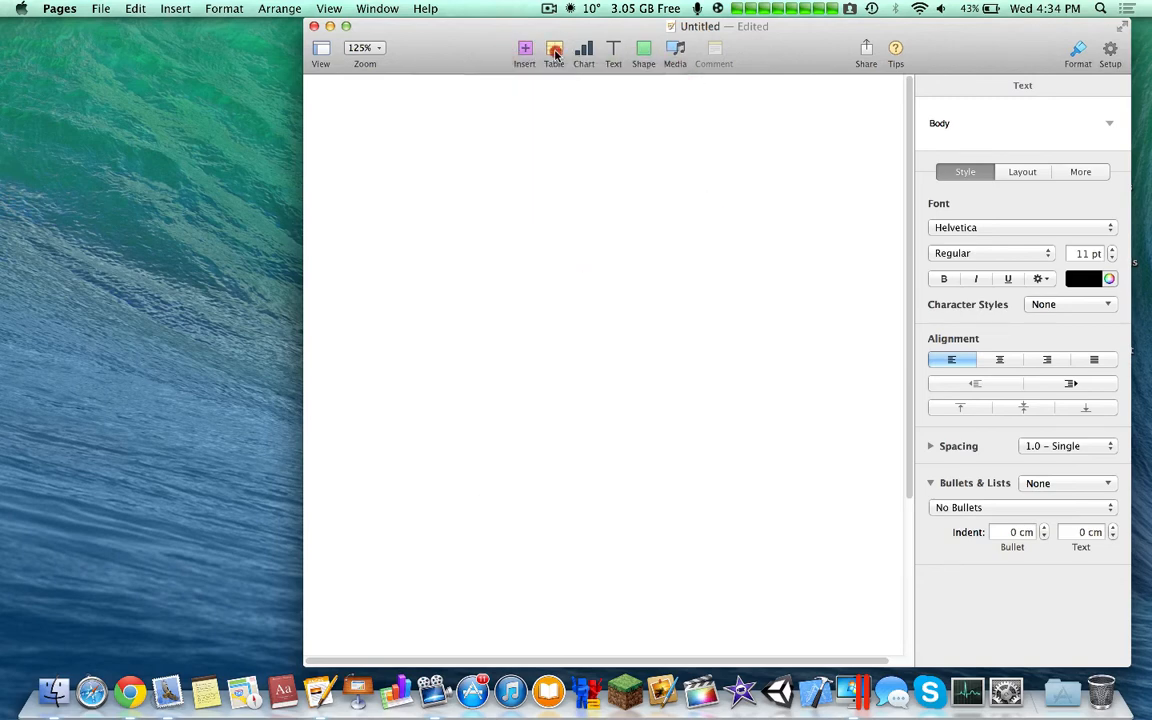
Insert a table, try another style and change its header row and column counts.
left_click(554, 48)
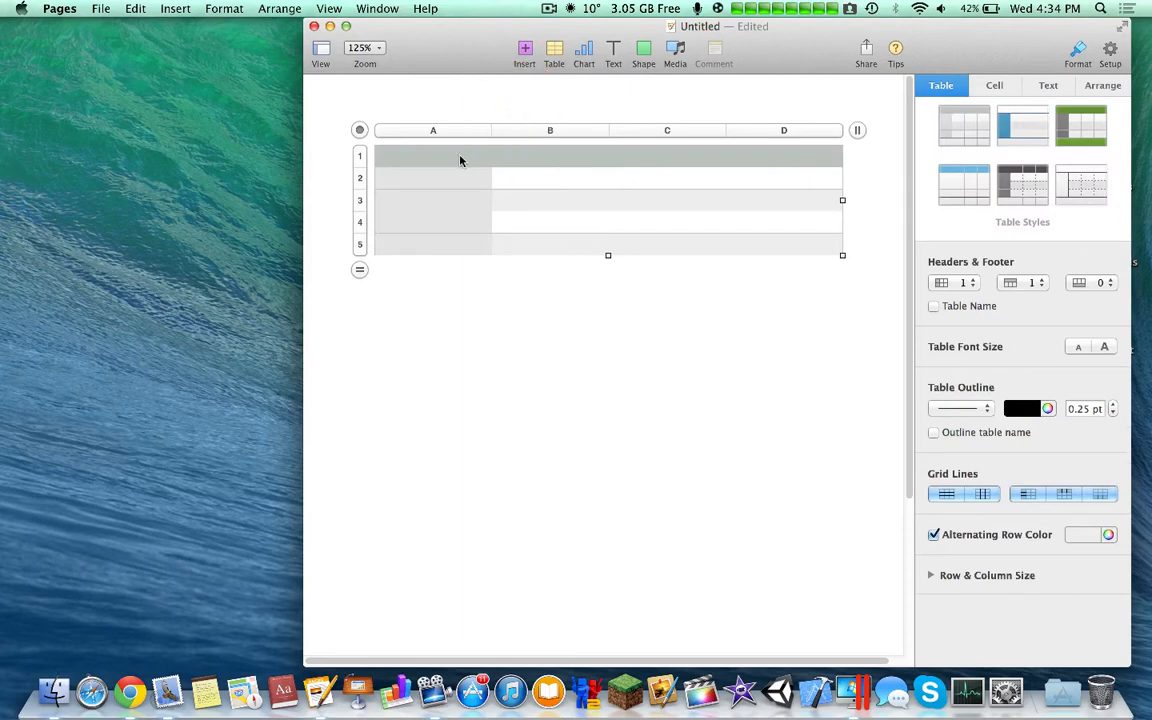
left_click(432, 156)
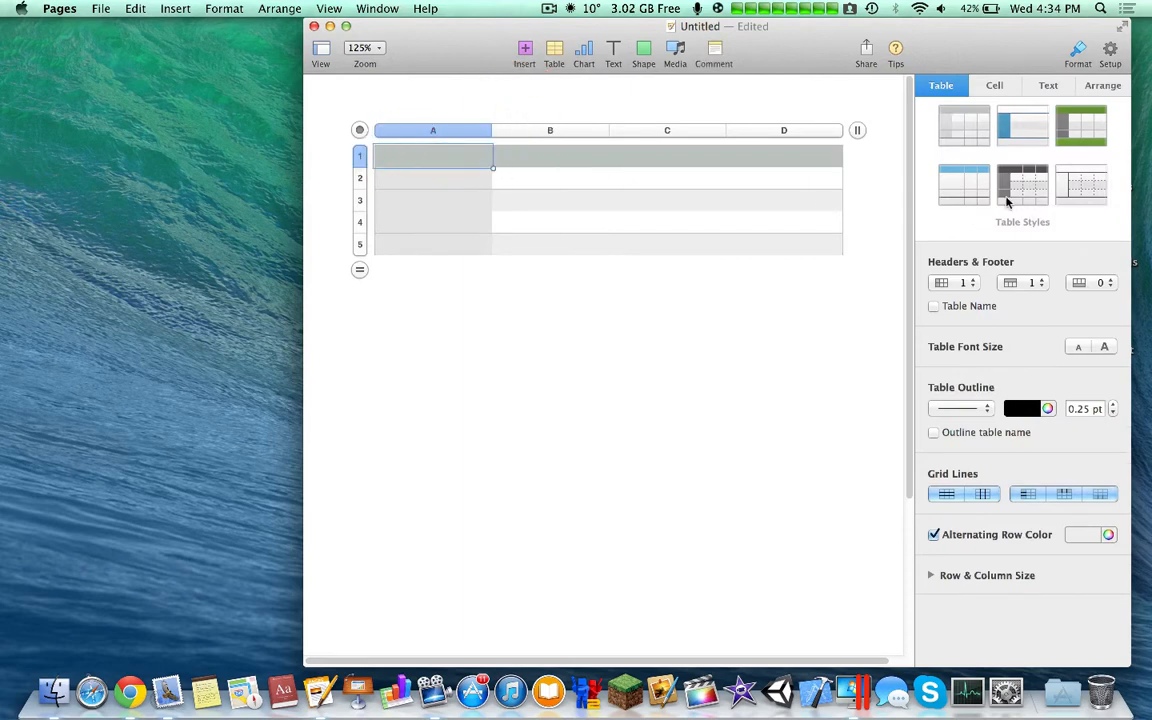
left_click(1022, 124)
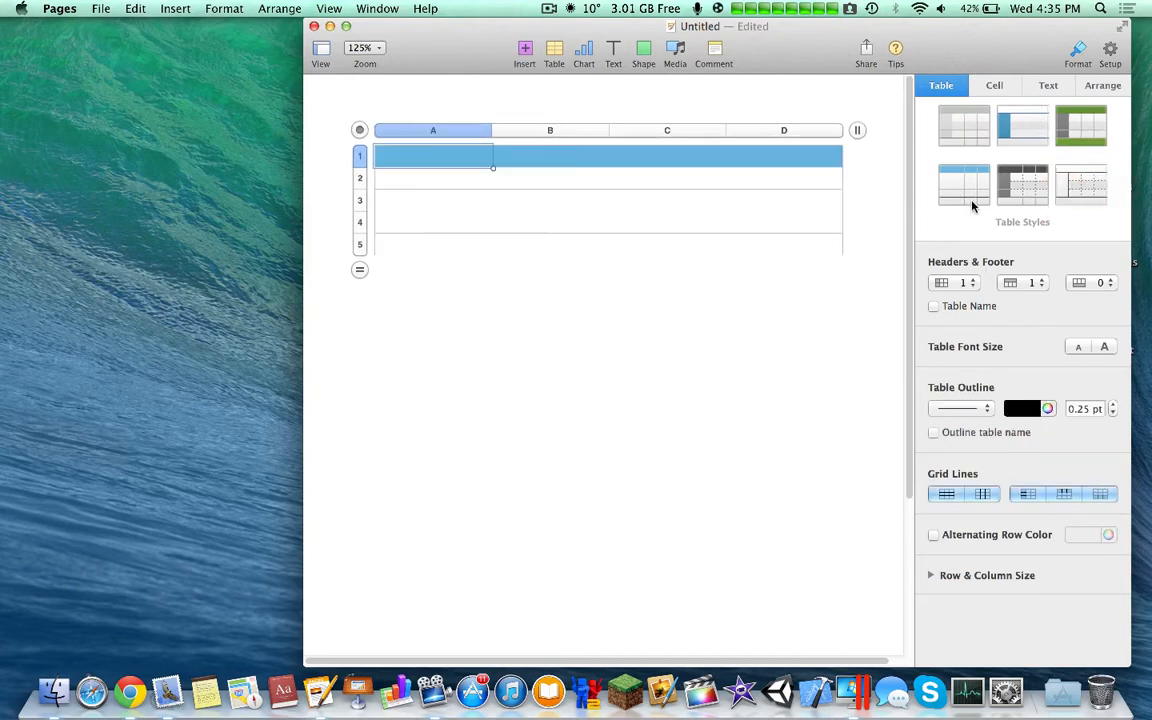
left_click(940, 282)
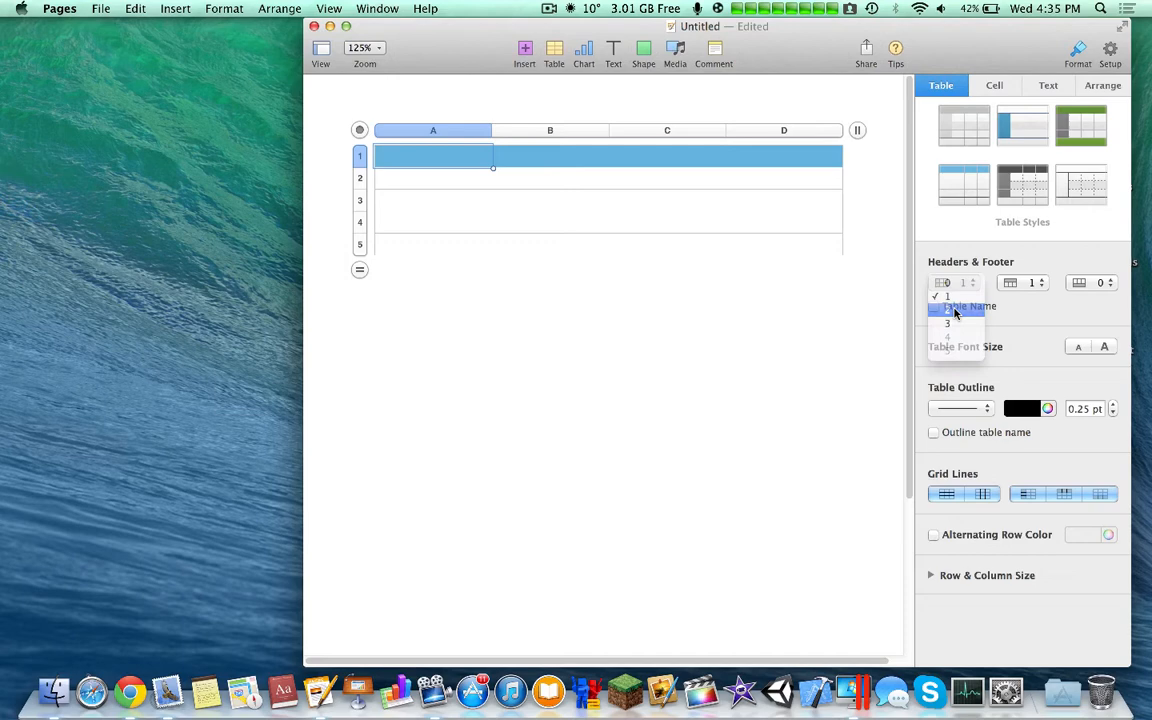
left_click(956, 308)
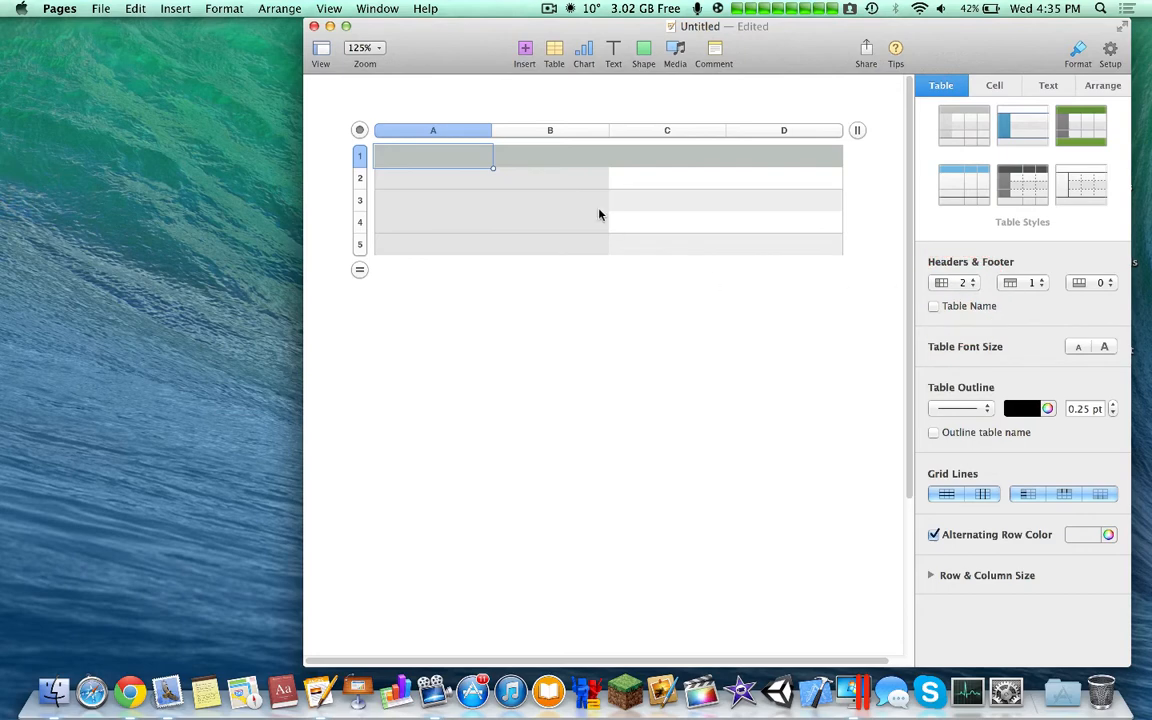
left_click(964, 282)
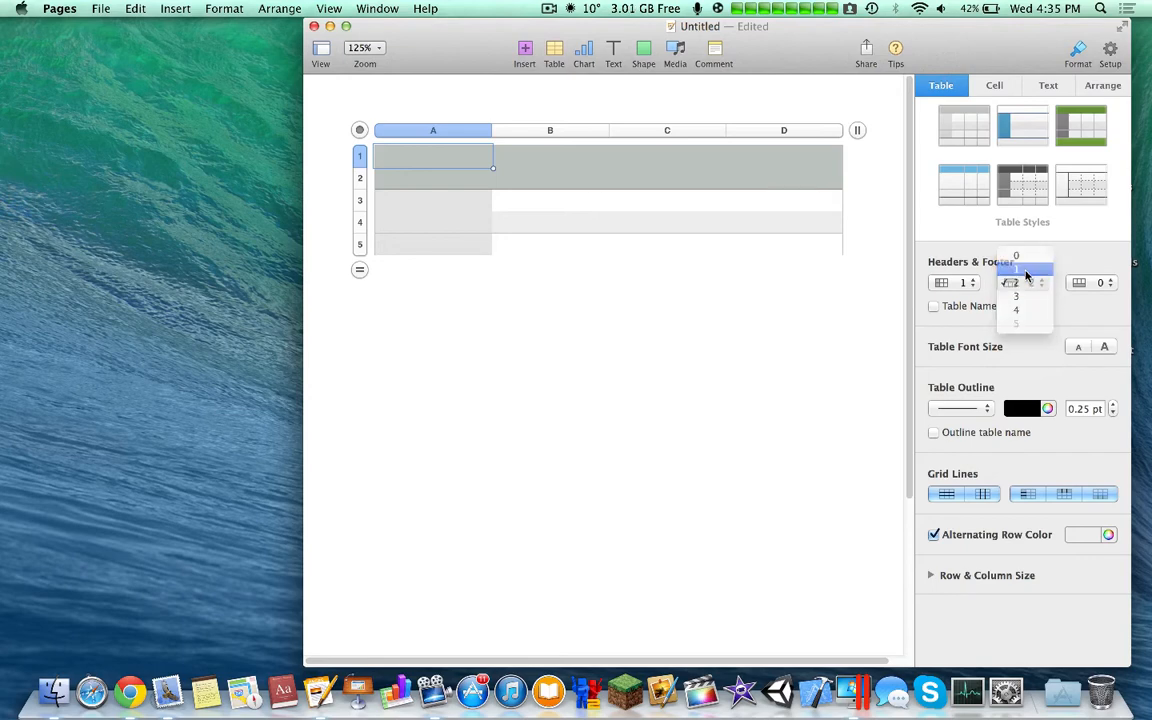
left_click(1016, 268)
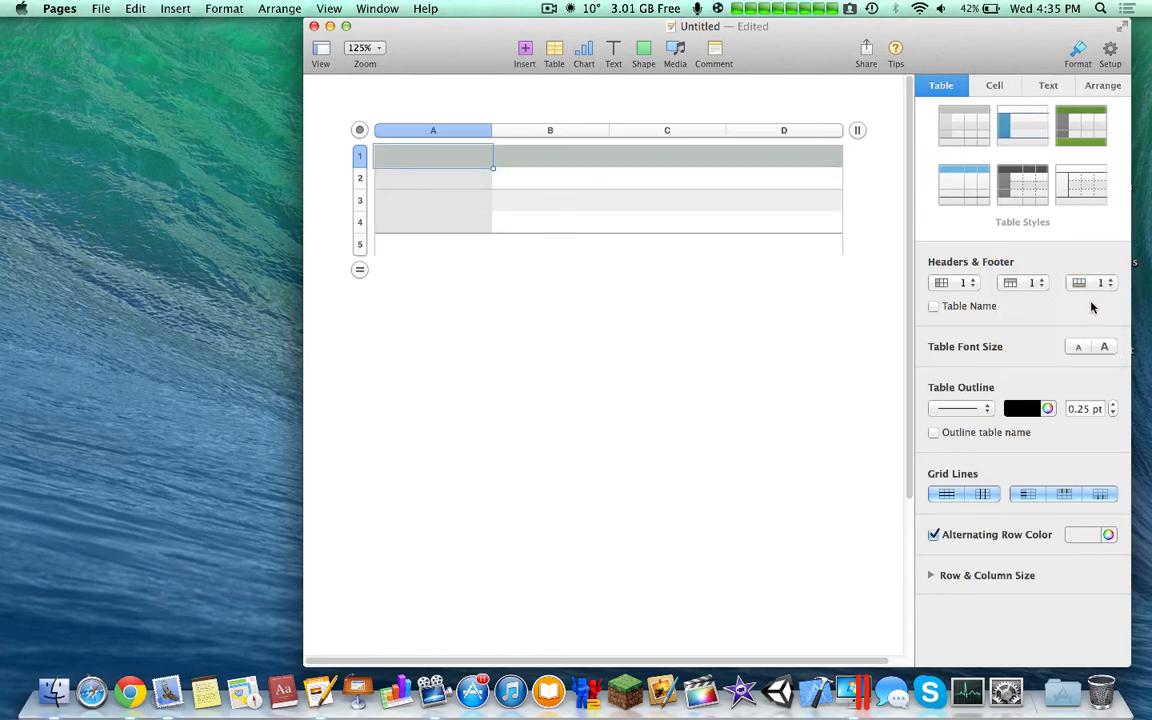
left_click(1108, 288)
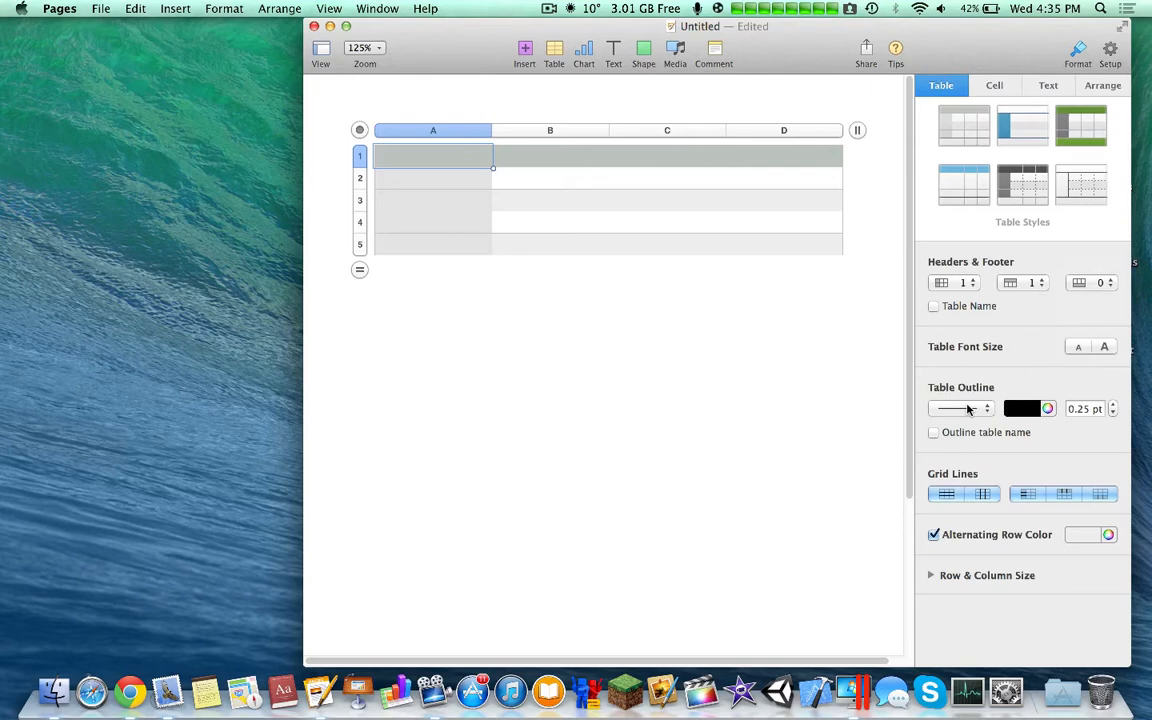
Adjust the table outline thickness back to thin and expand row and column sizes.
left_click(956, 408)
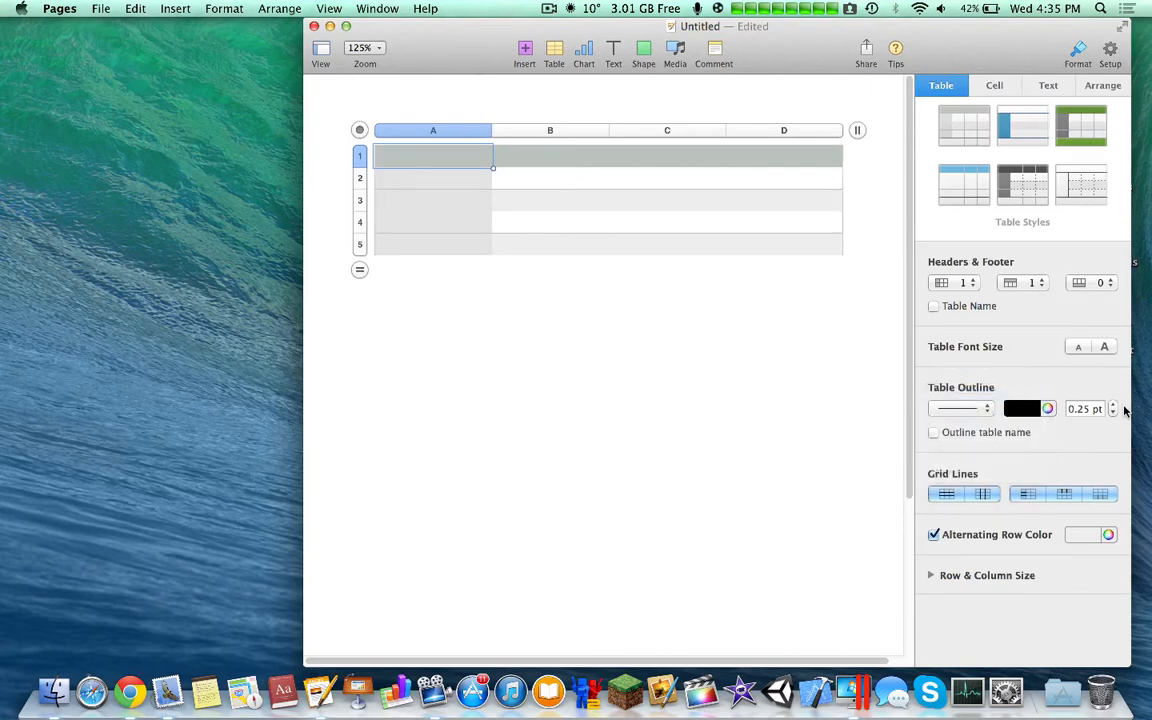
left_click(1112, 404)
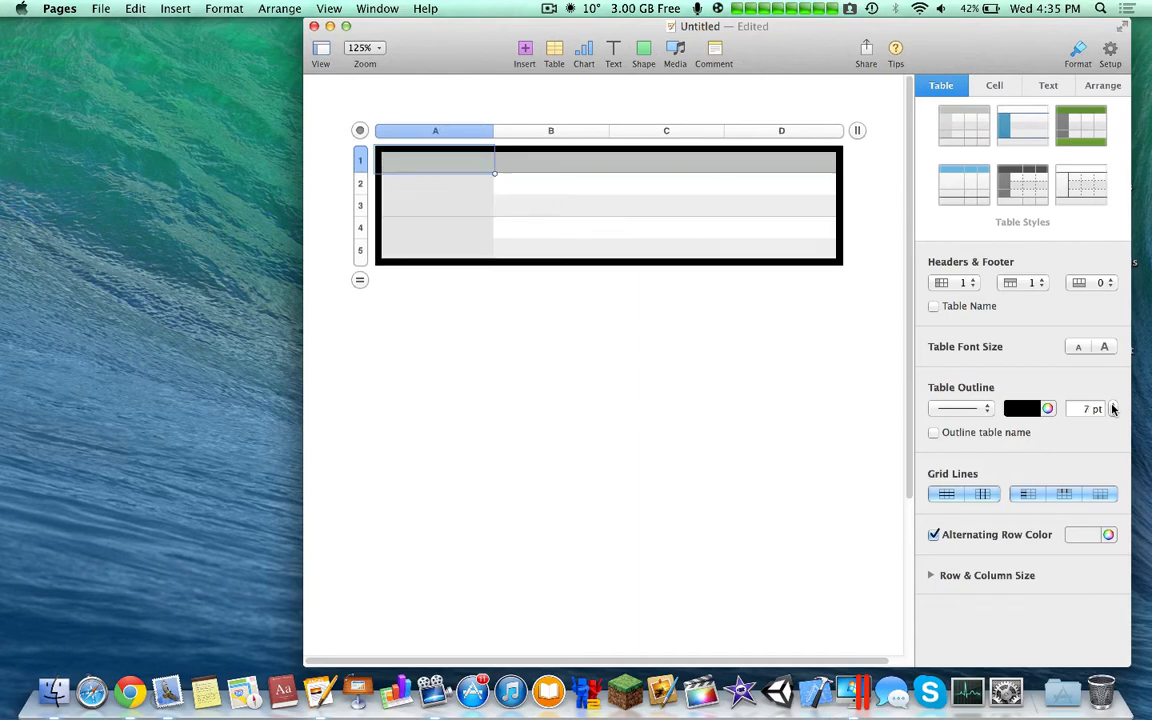
left_click(1112, 414)
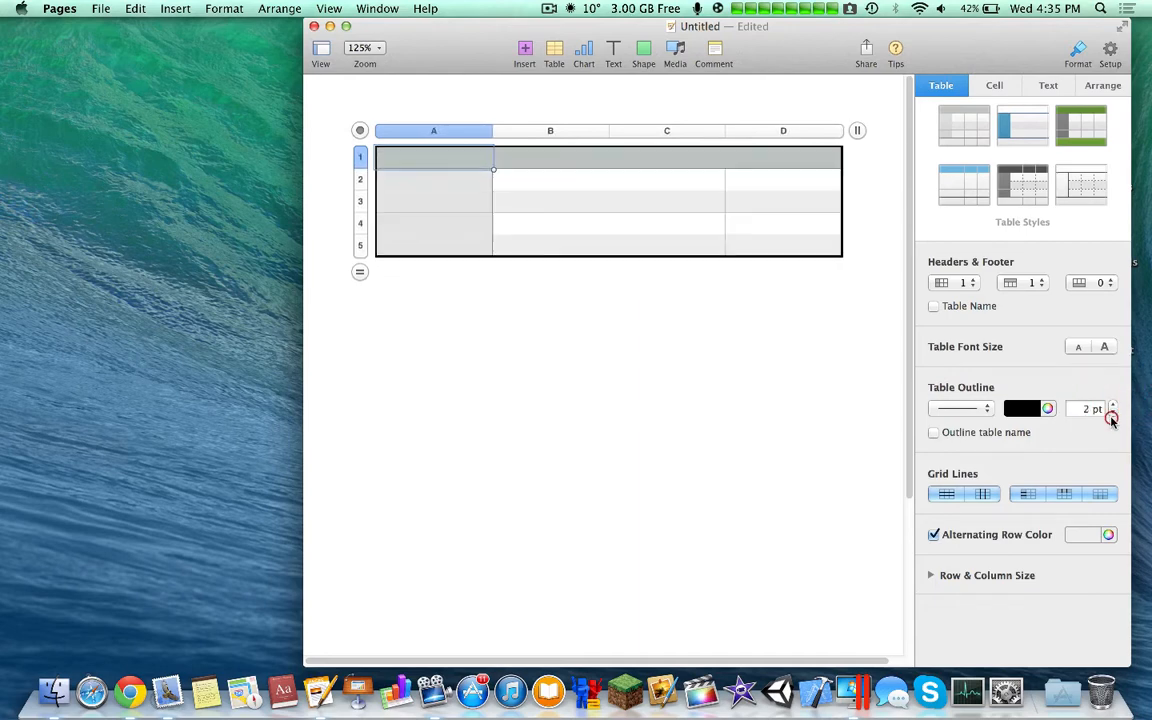
left_click(1112, 412)
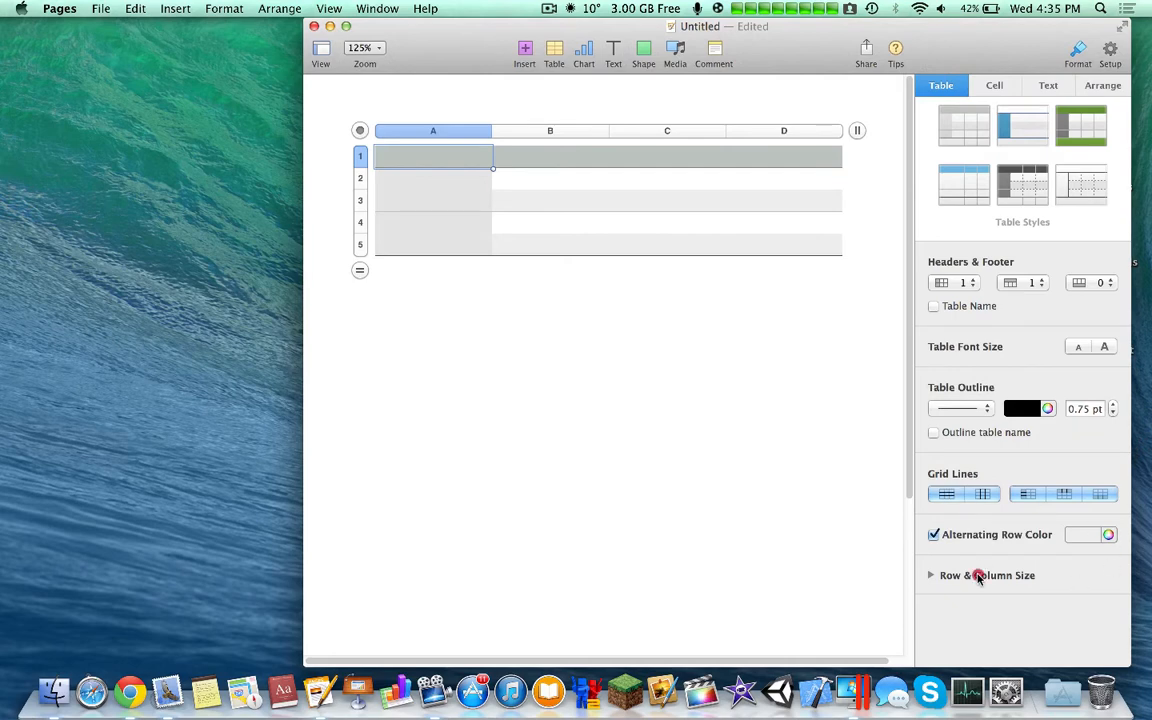
left_click(932, 576)
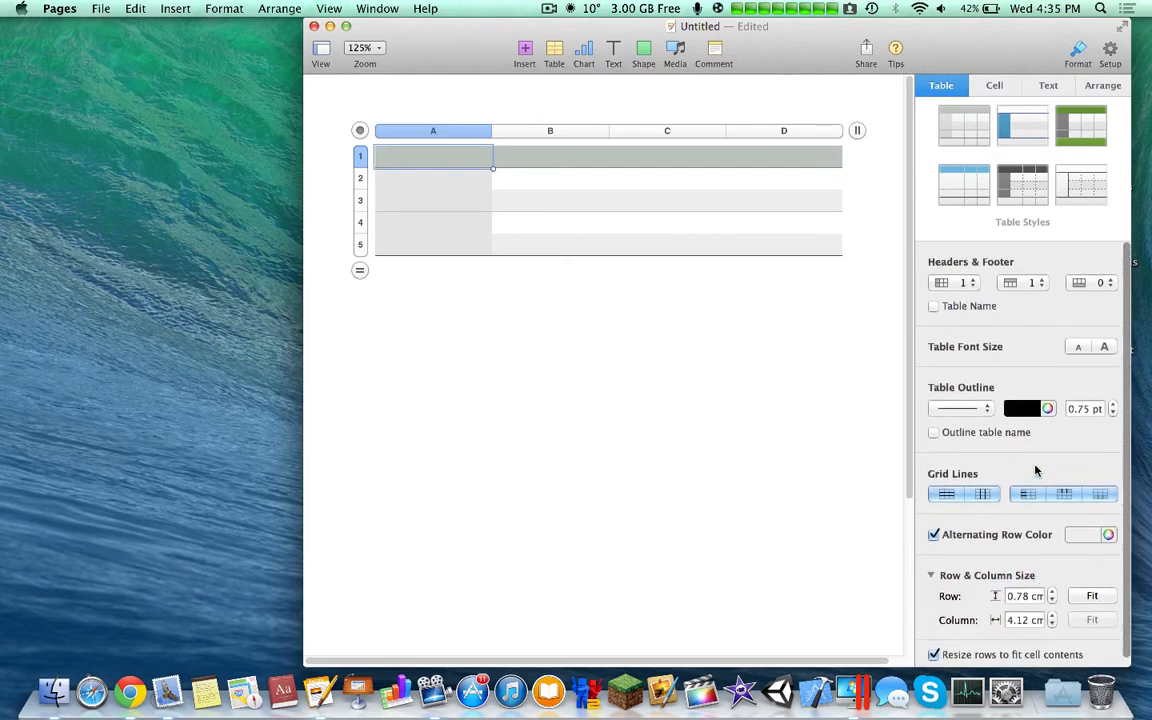
Tour the Cell, Text (font list, keeping Helvetica) and Arrange panes, returning to Table.
left_click(994, 84)
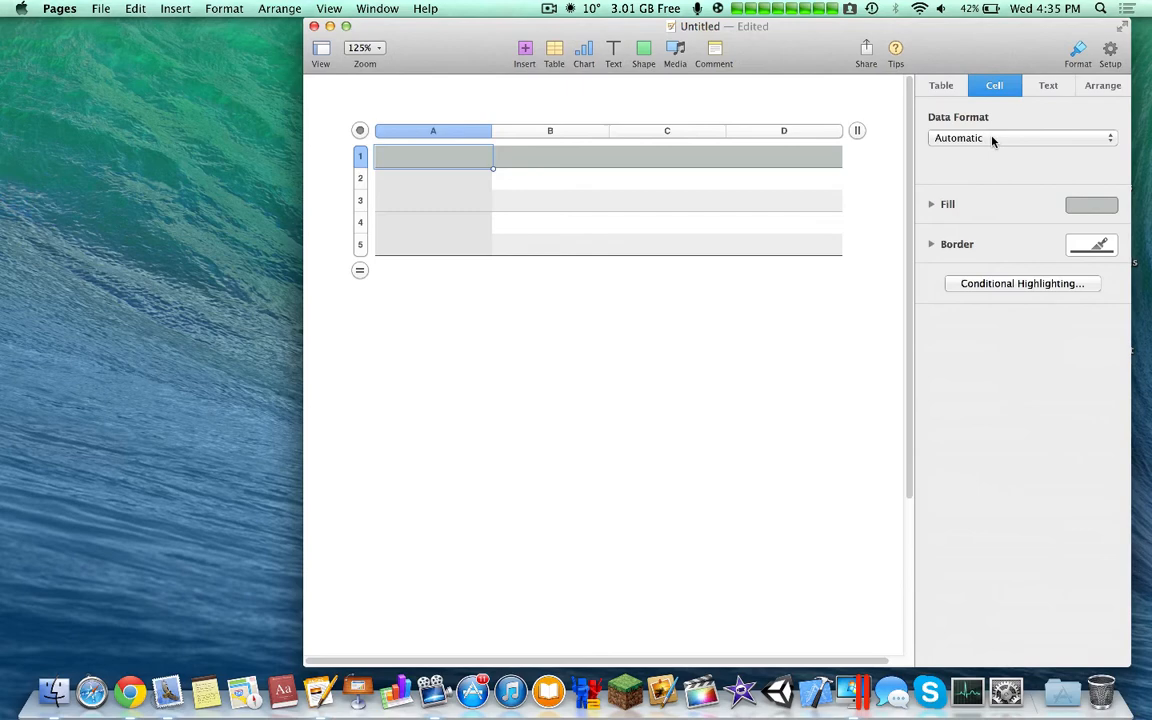
left_click(1020, 138)
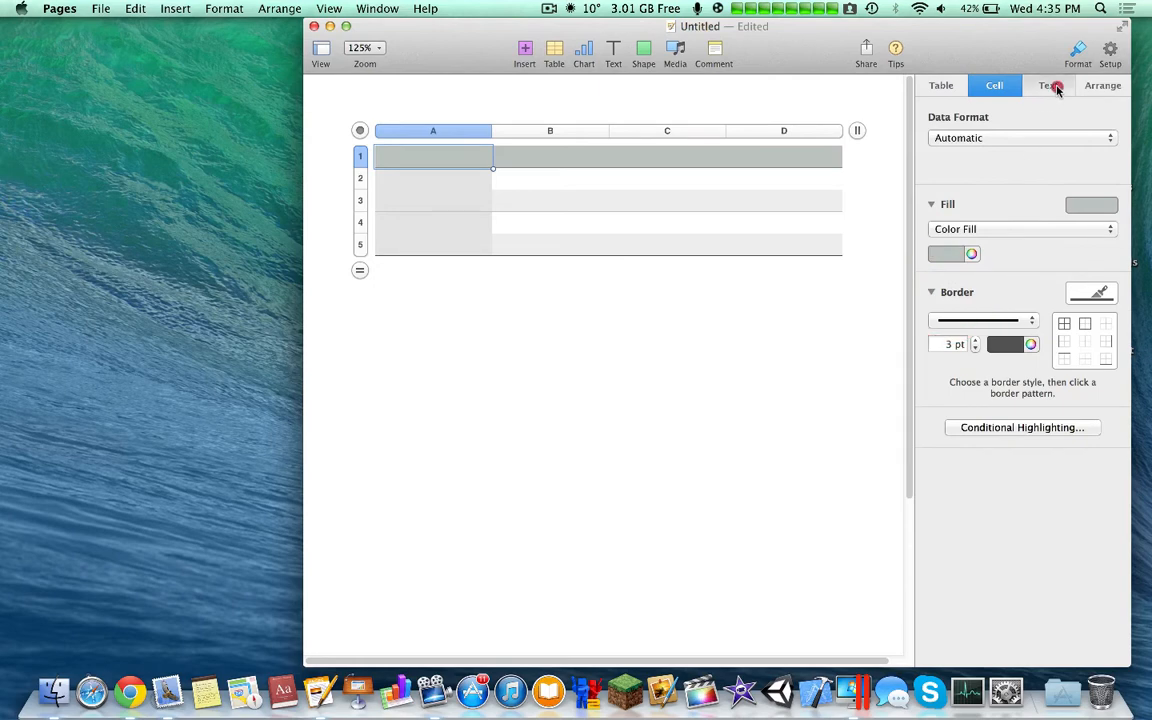
left_click(1048, 84)
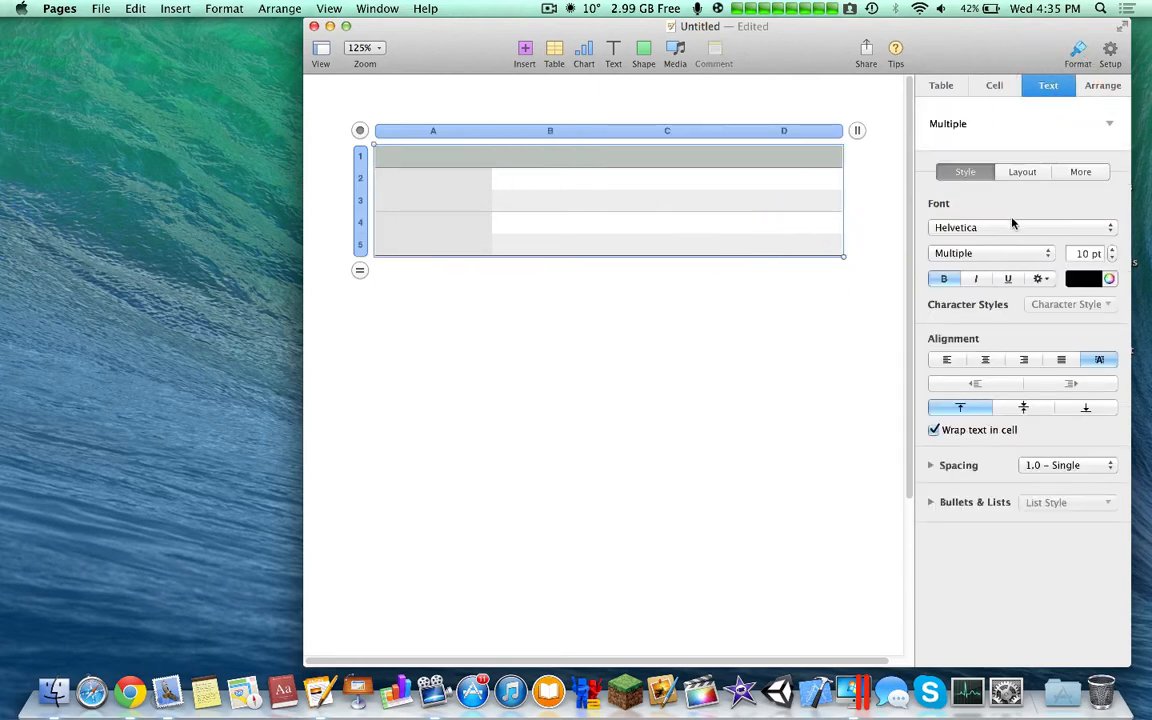
left_click(1020, 228)
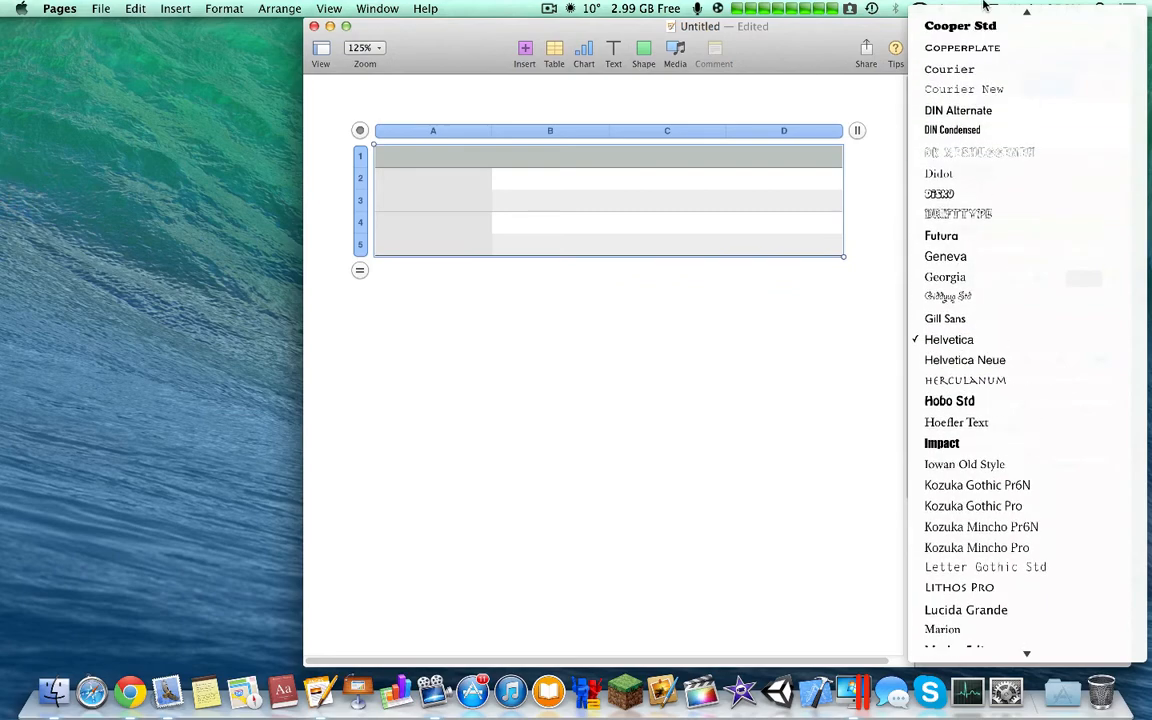
scroll("down", 3)
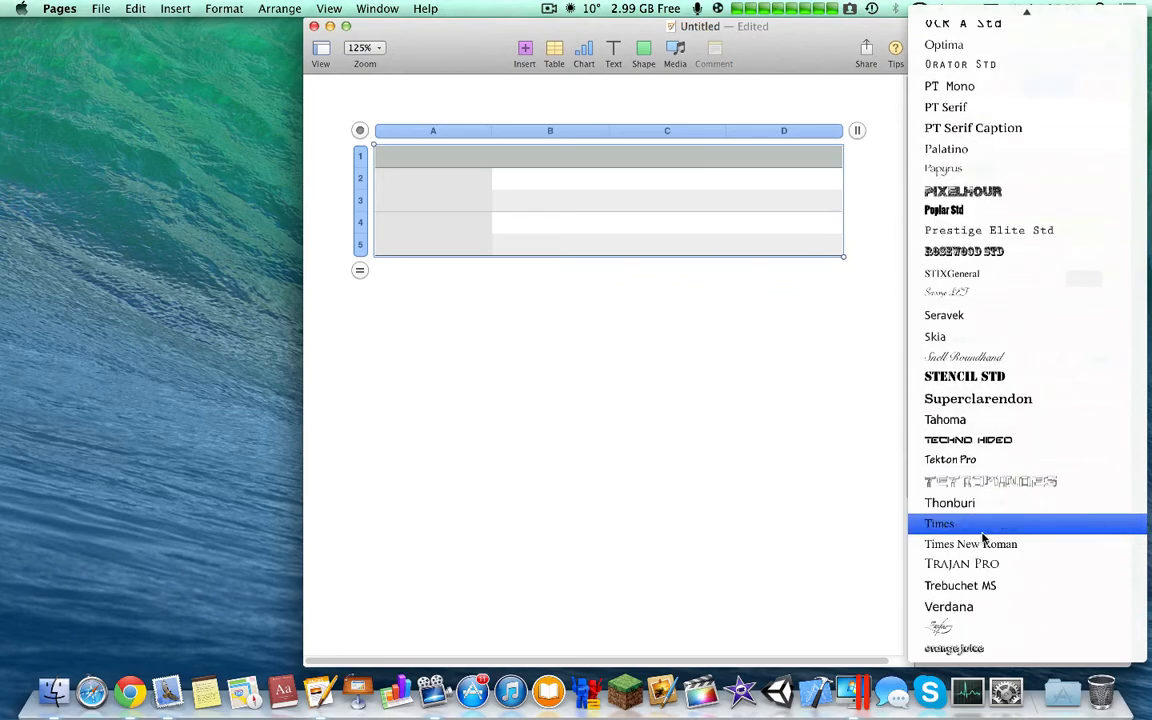
left_click(970, 544)
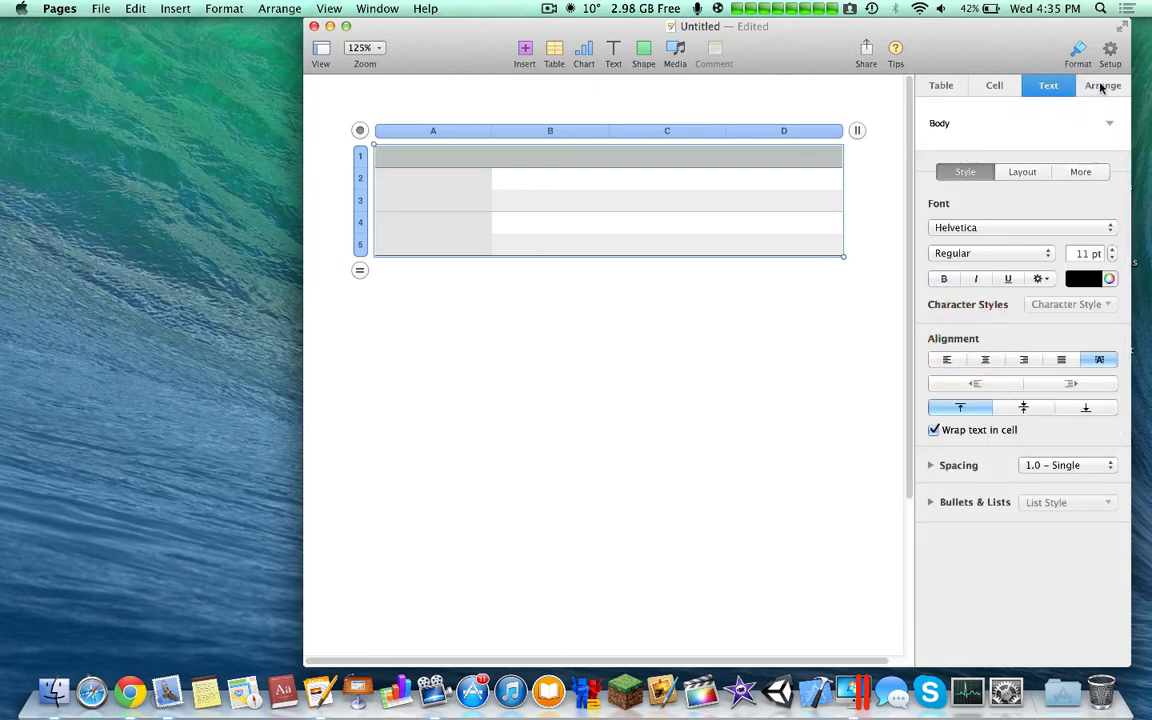
left_click(1104, 84)
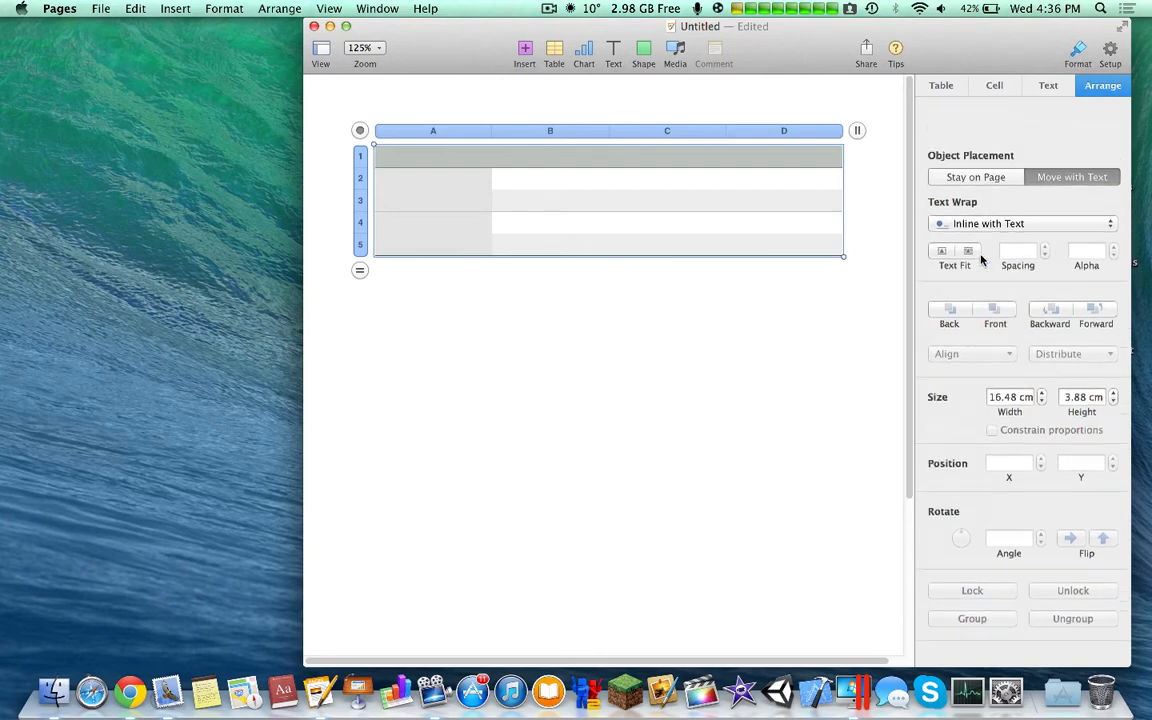
left_click(940, 84)
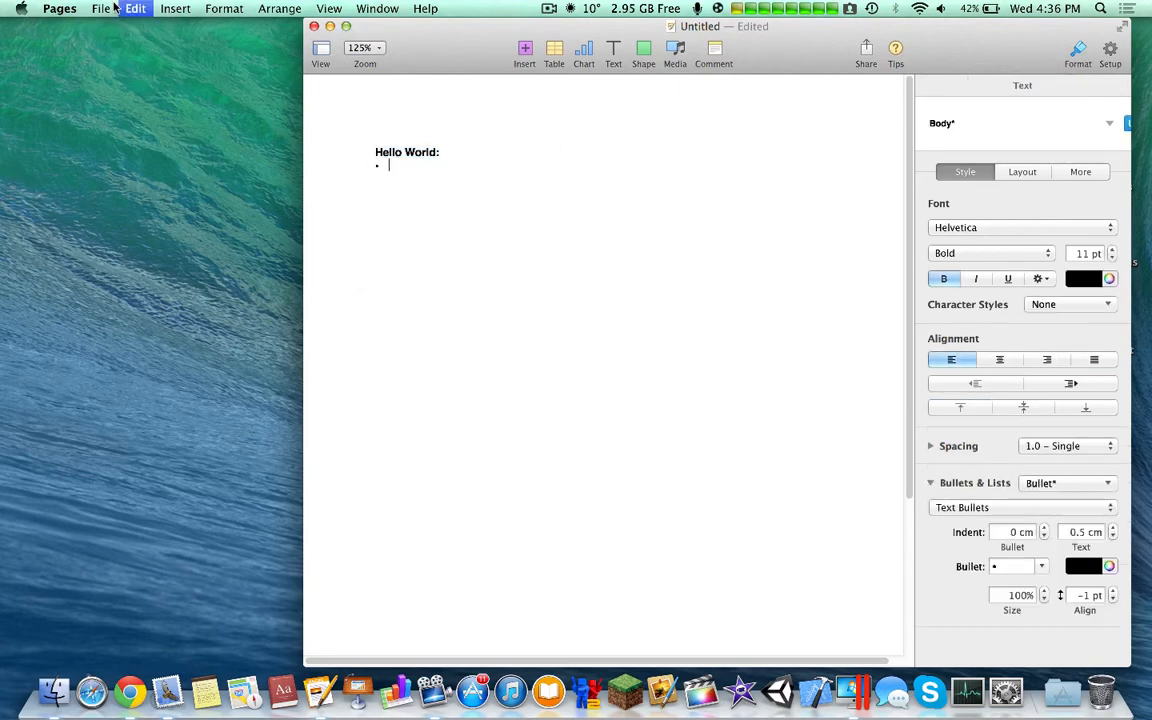
Begin exporting and review the PDF options, enabling a password with a hint field.
left_click(100, 8)
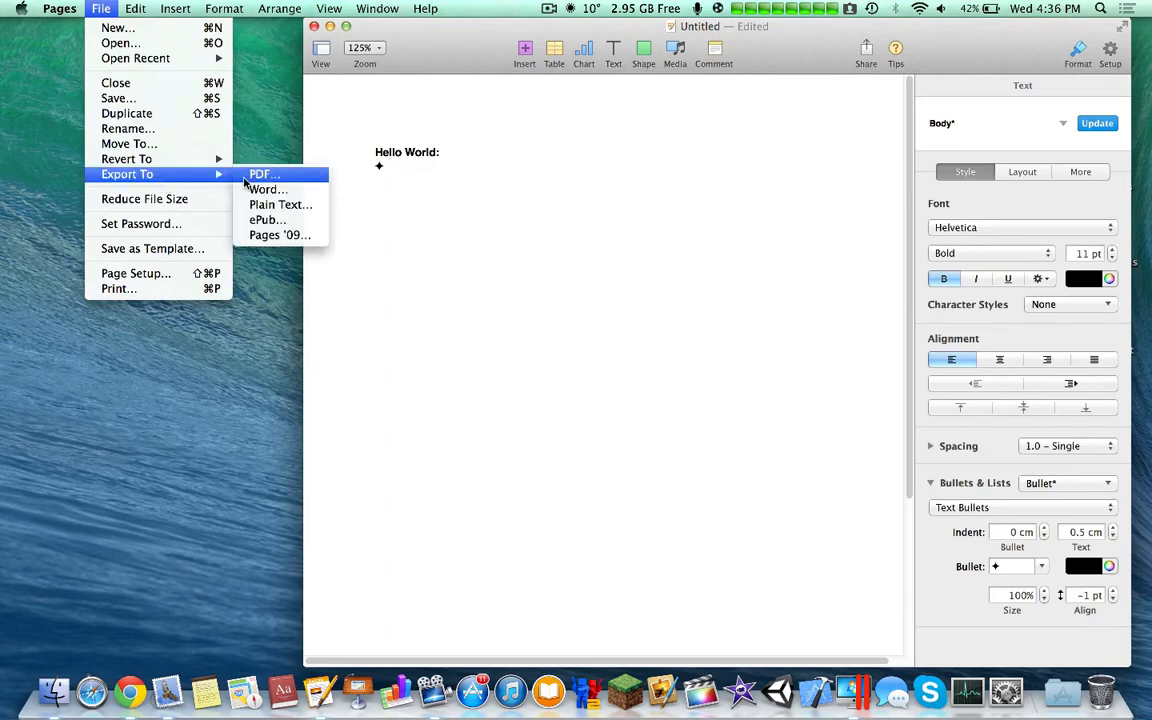
mouse_move(268, 218)
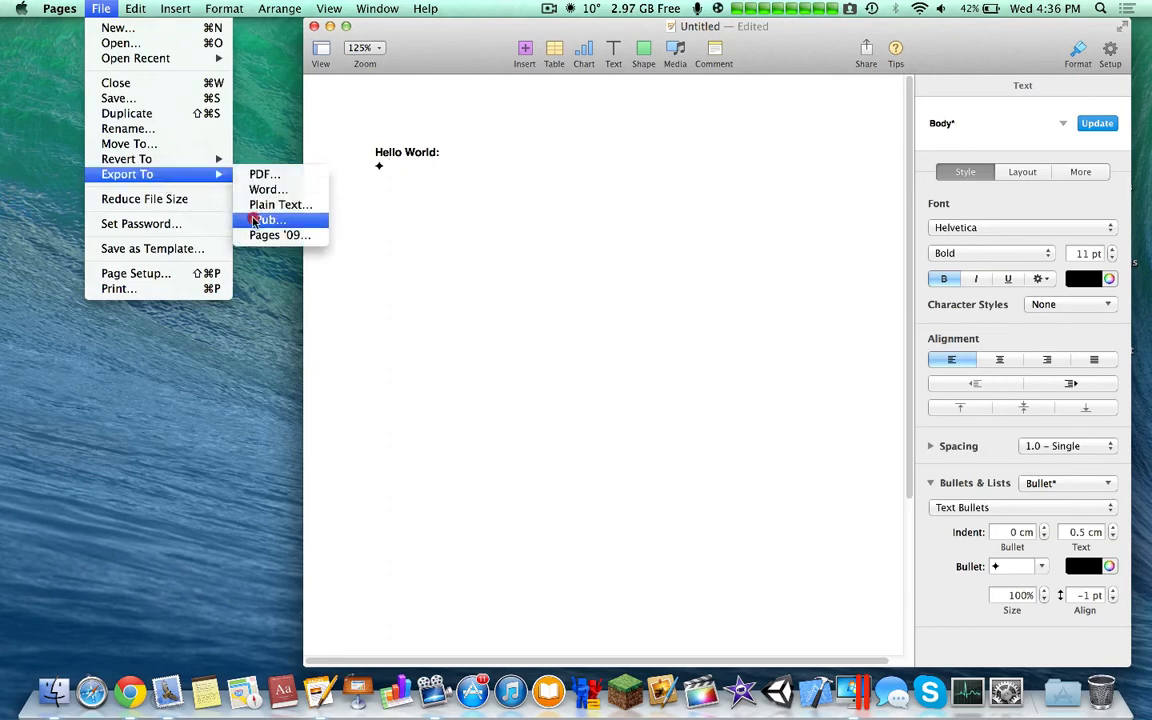
left_click(266, 218)
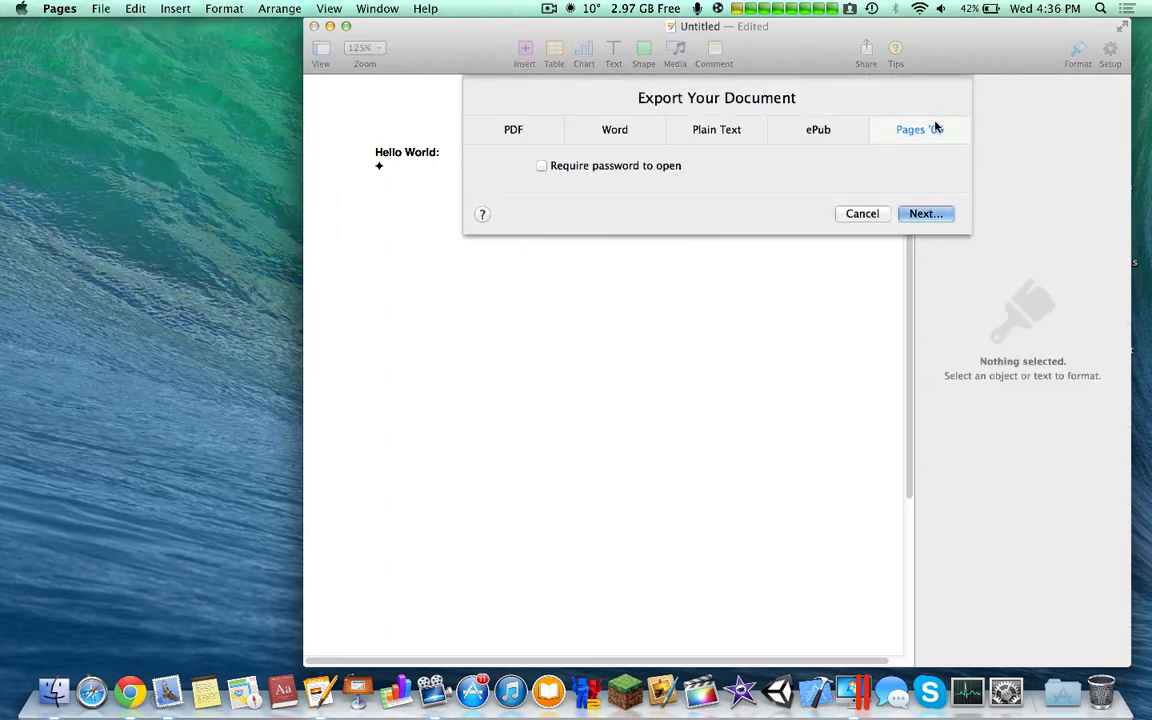
left_click(512, 128)
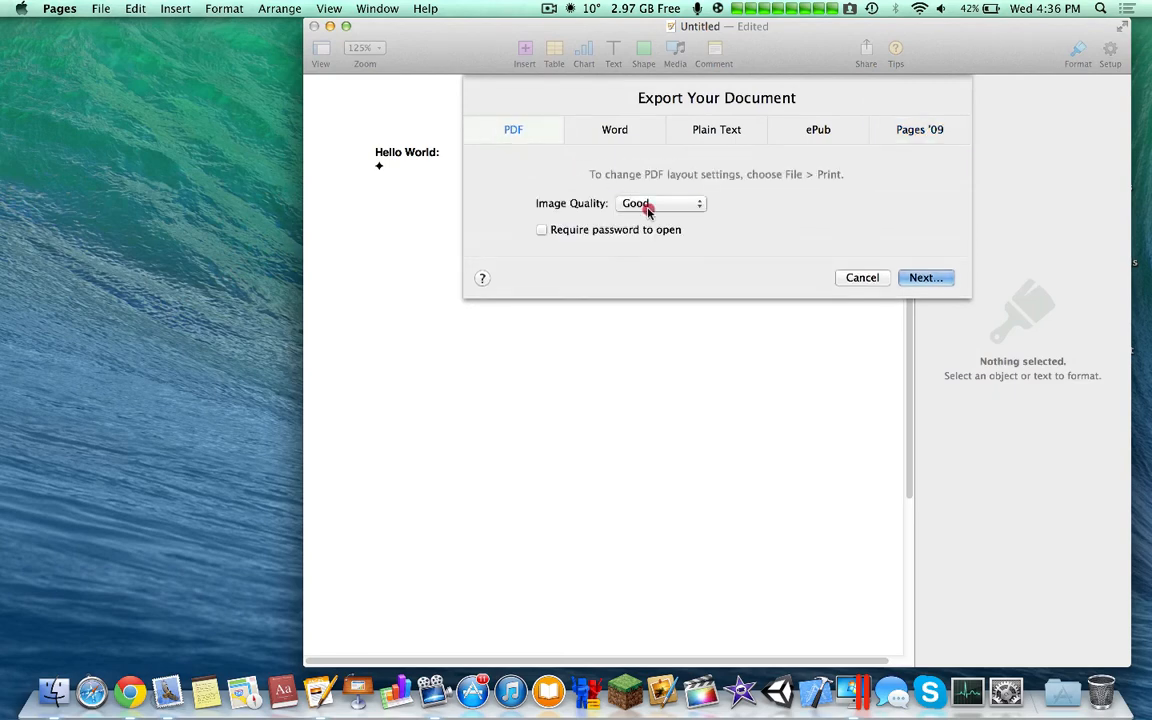
left_click(542, 228)
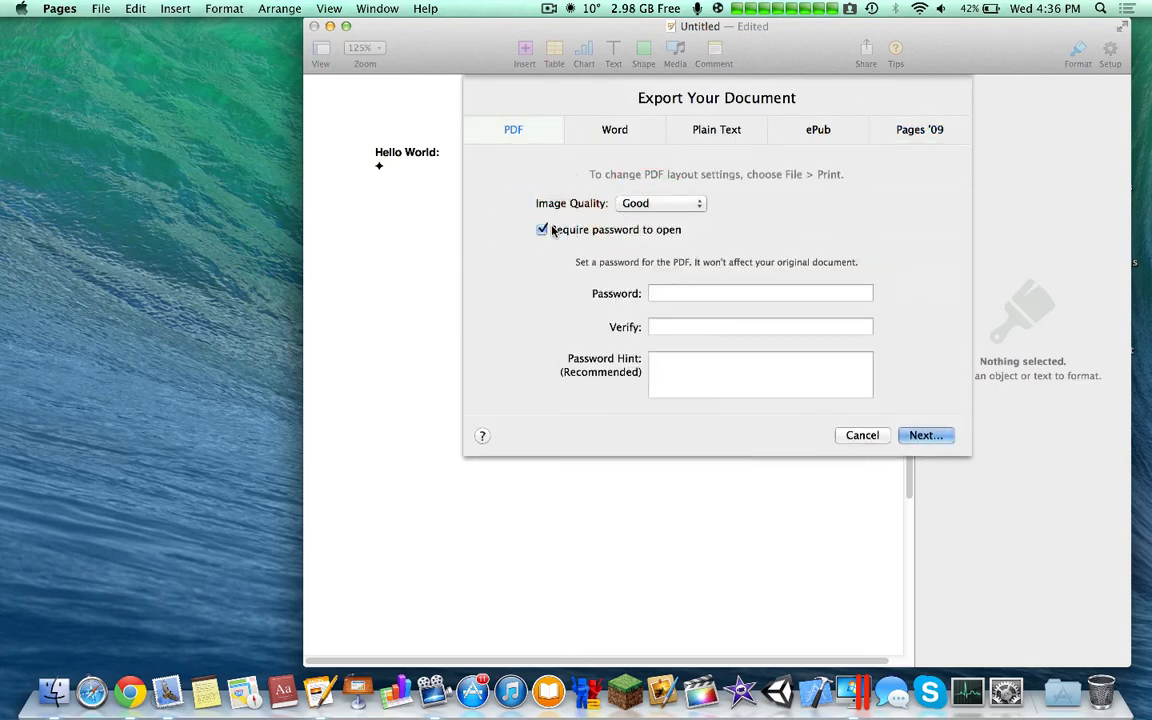
left_click(760, 292)
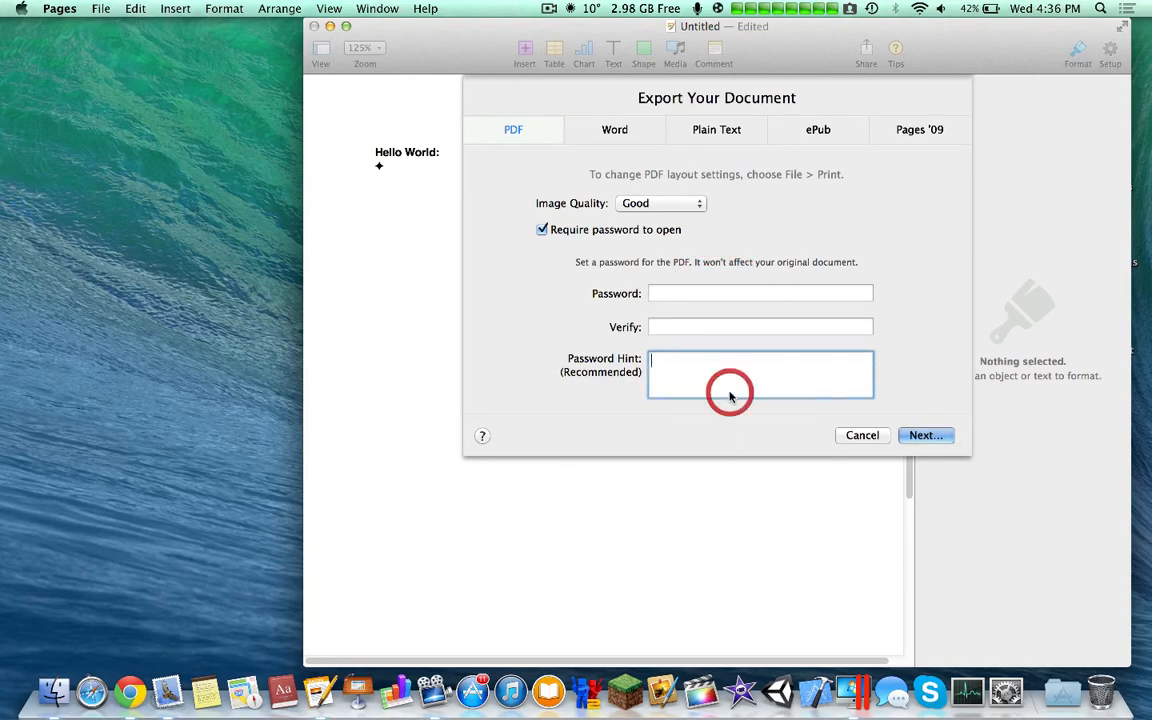
mouse_move(698, 224)
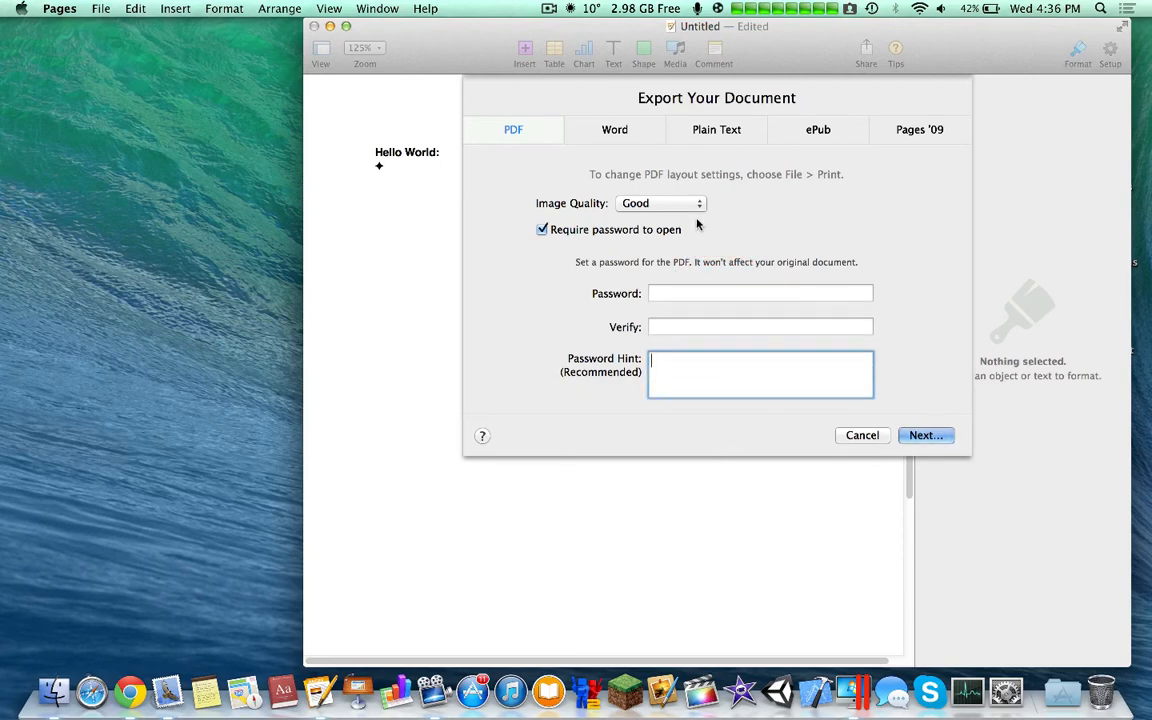
mouse_move(384, 16)
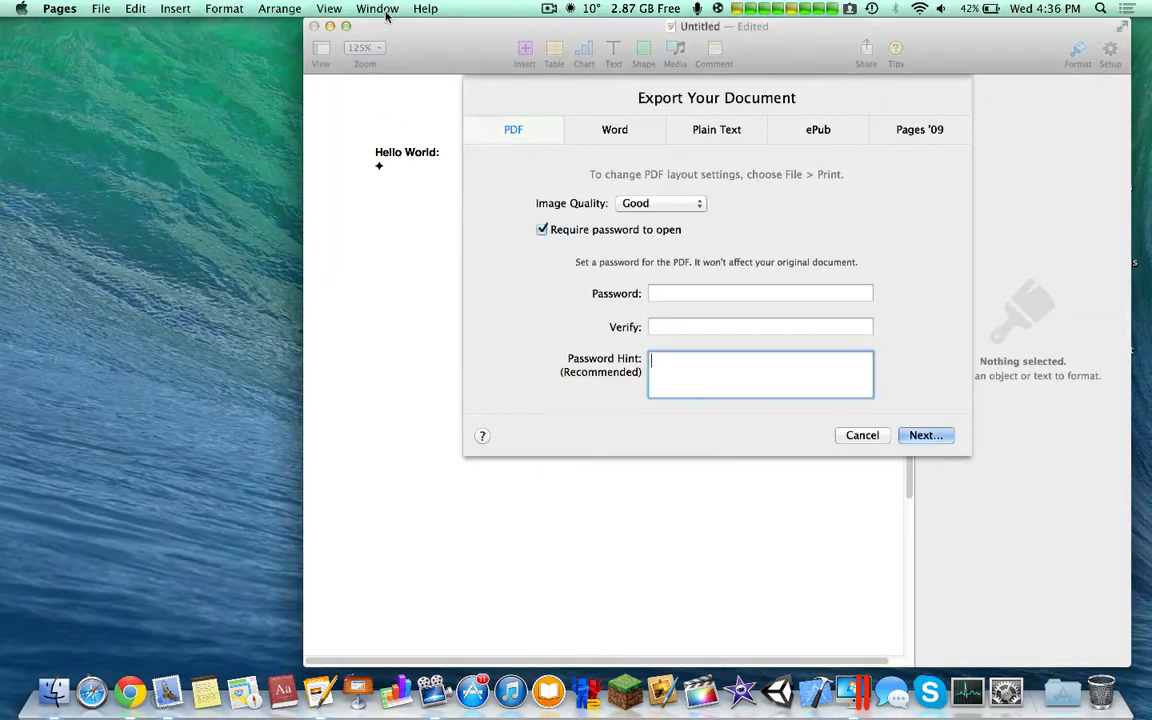
Review the Word export options, also enabling password protection.
left_click(614, 128)
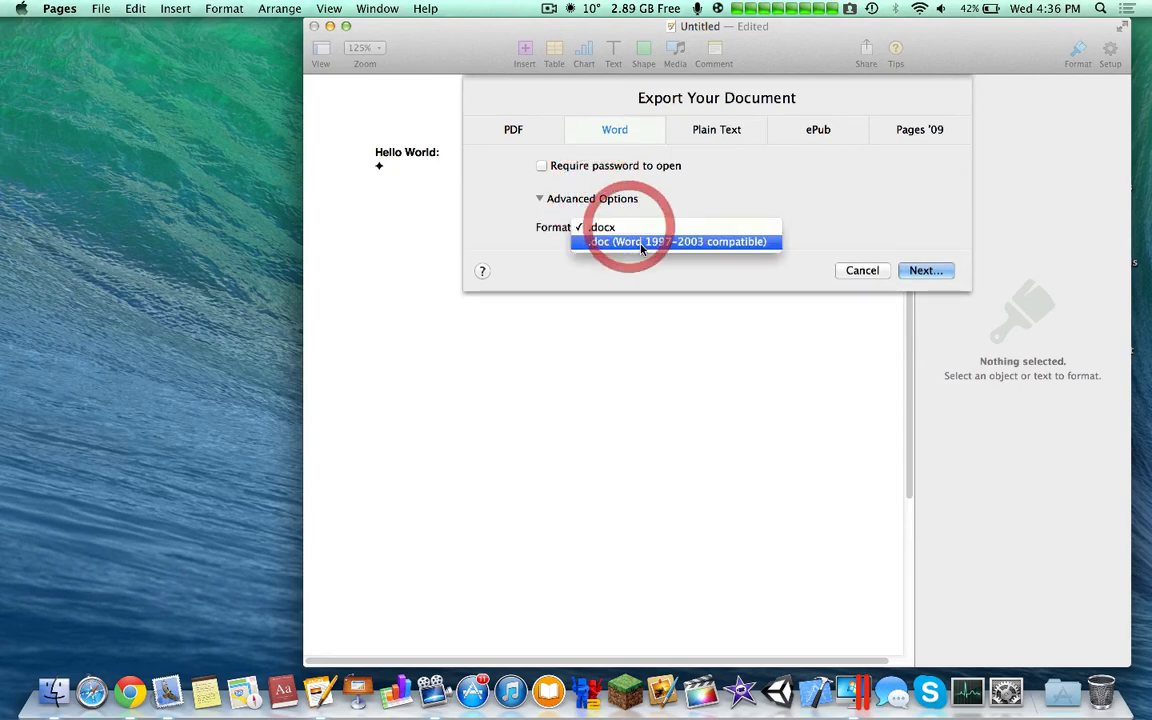
left_click(542, 164)
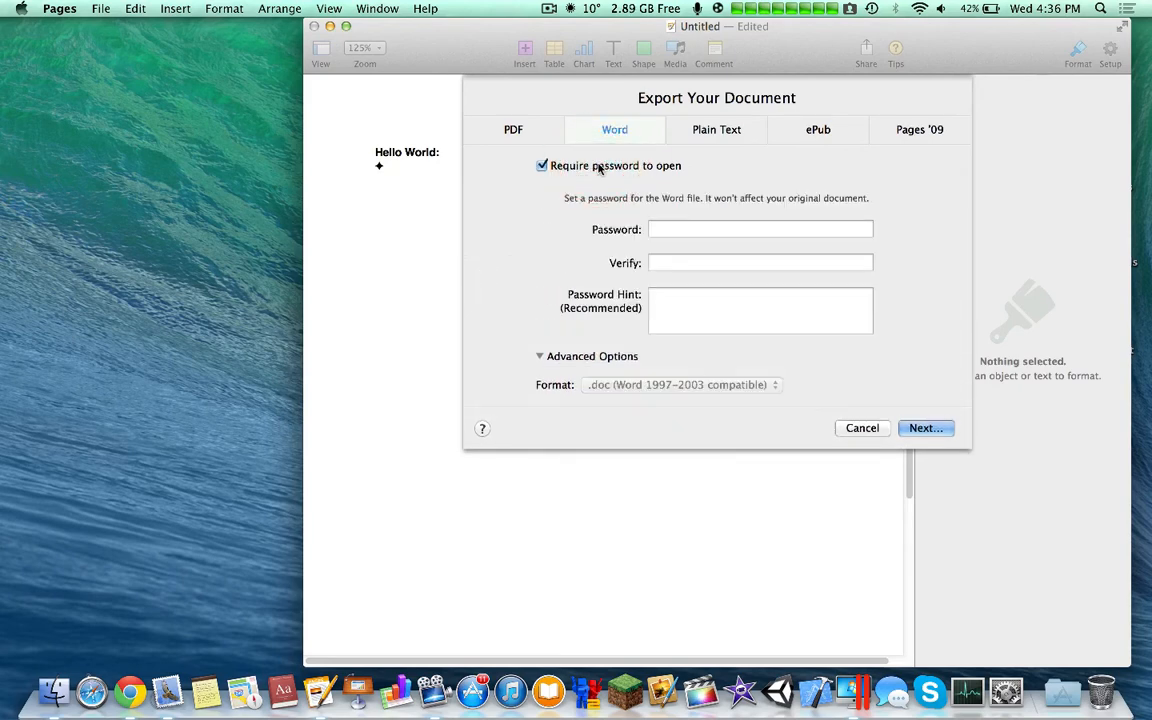
left_click(760, 308)
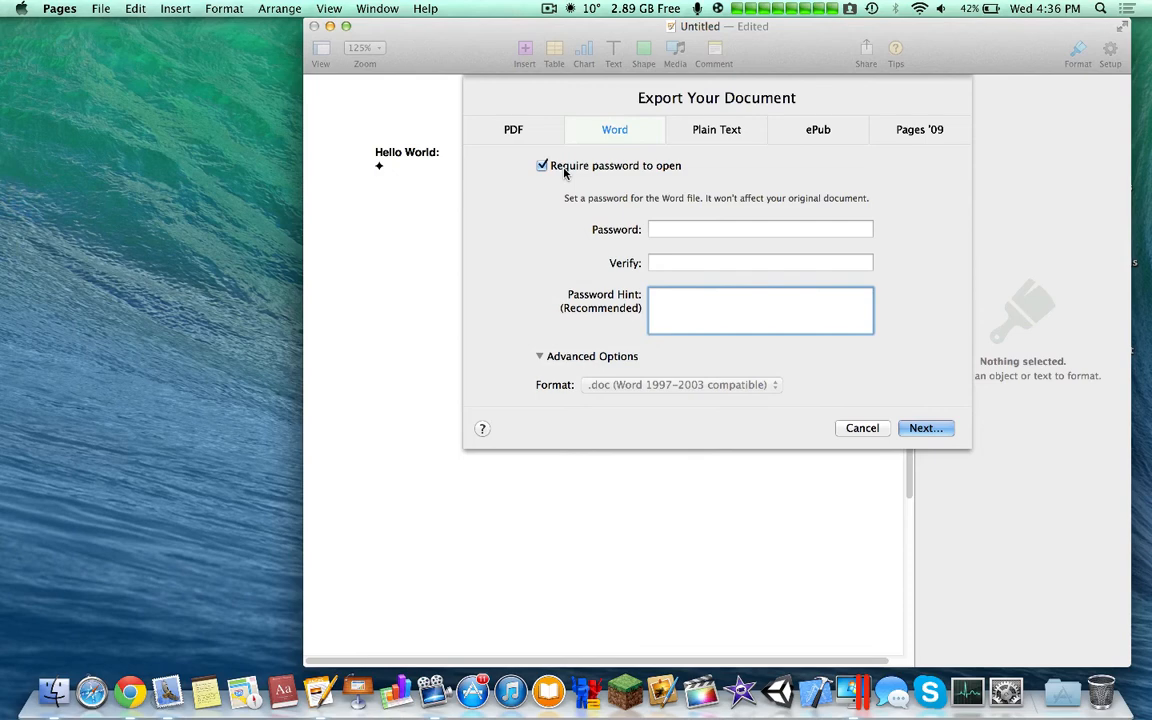
Look at the Plain Text, Pages '09 and ePub options, then cancel without exporting.
left_click(716, 128)
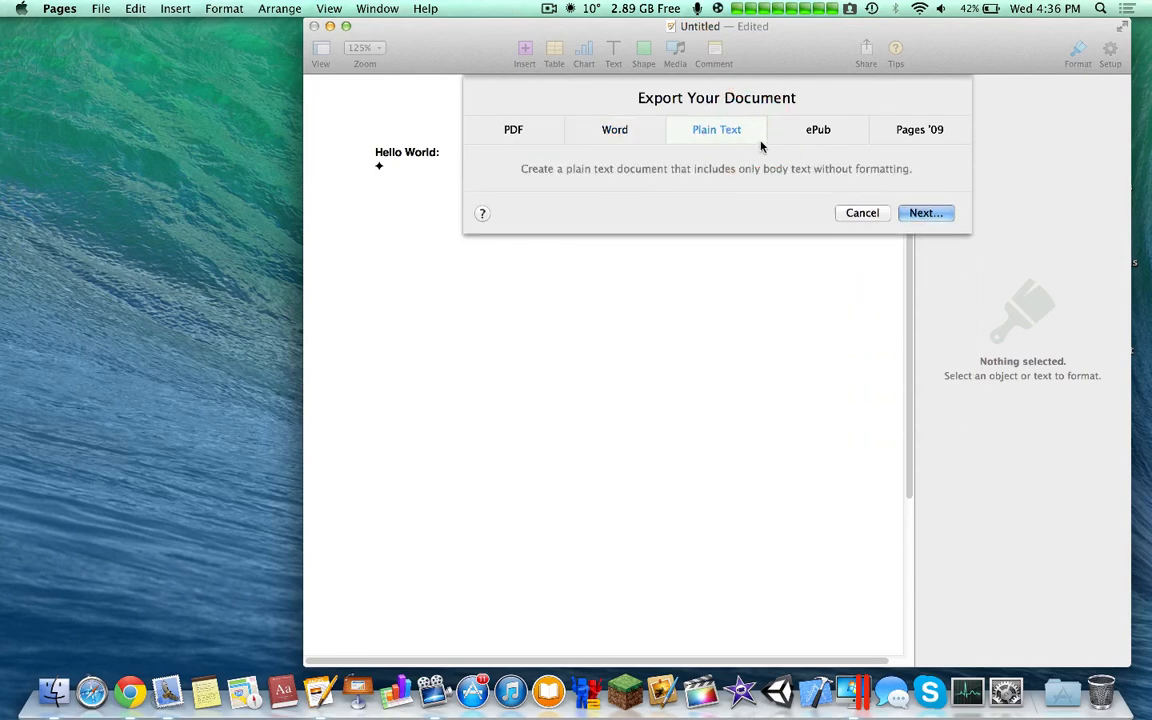
left_click(920, 128)
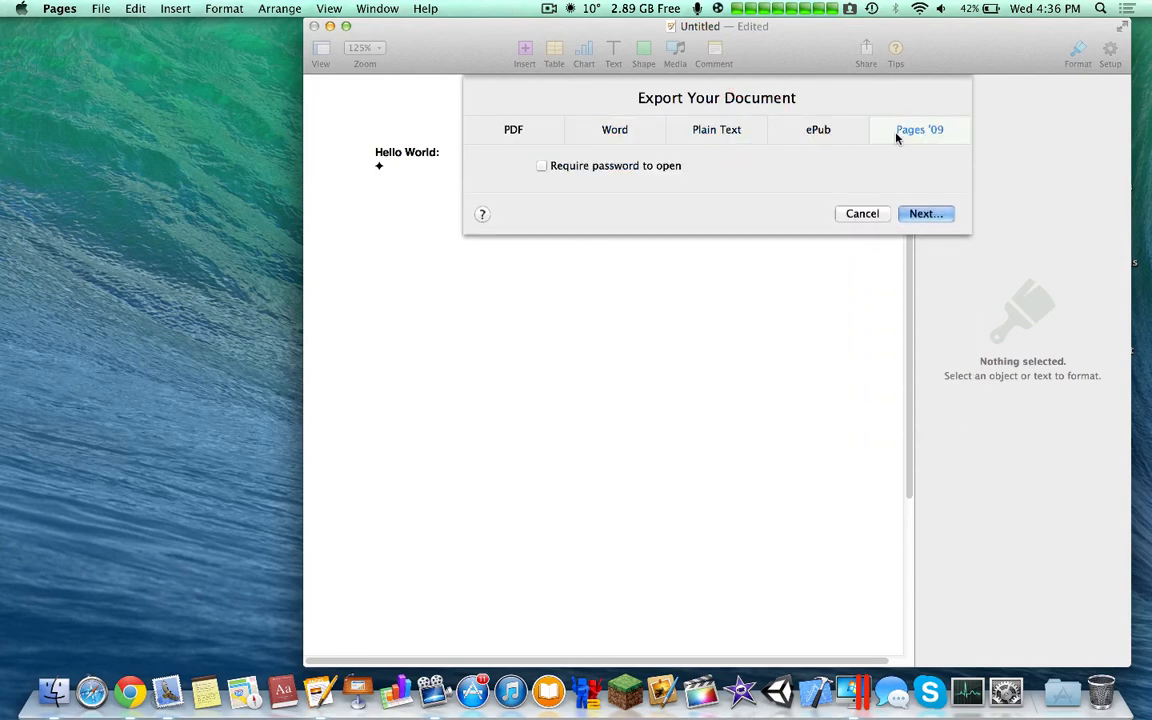
left_click(818, 128)
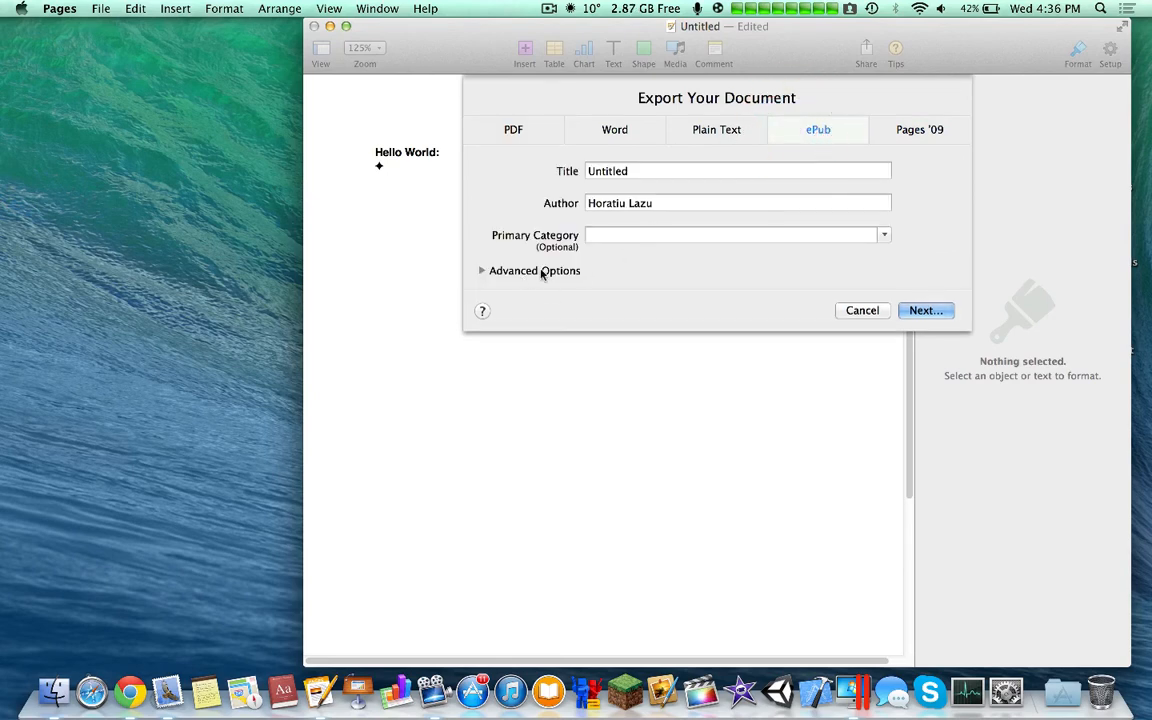
left_click(860, 310)
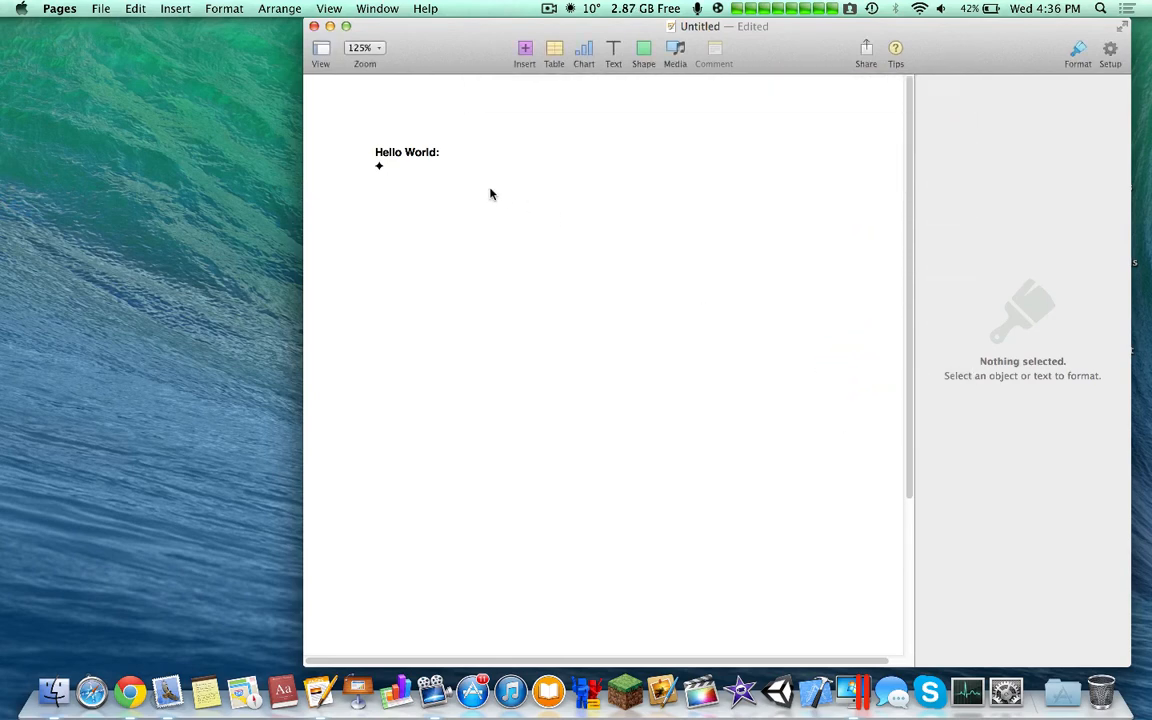
Return to the bulleted line and show the document-wide Setup options.
left_click(224, 8)
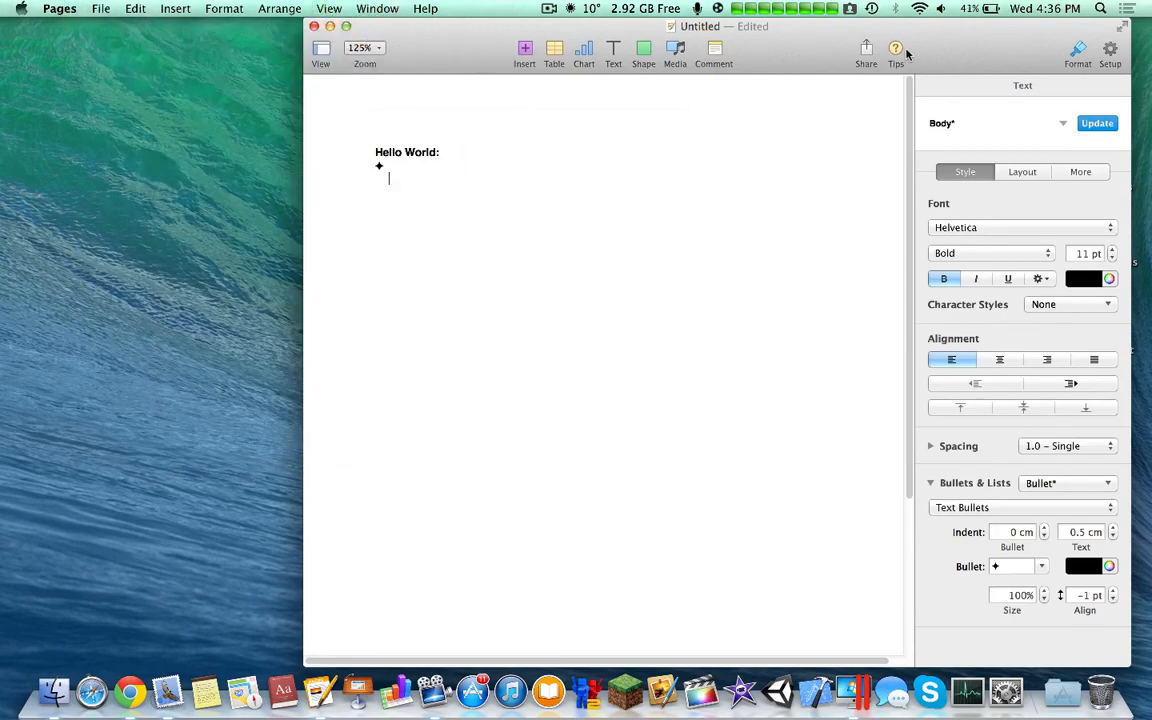
left_click(896, 50)
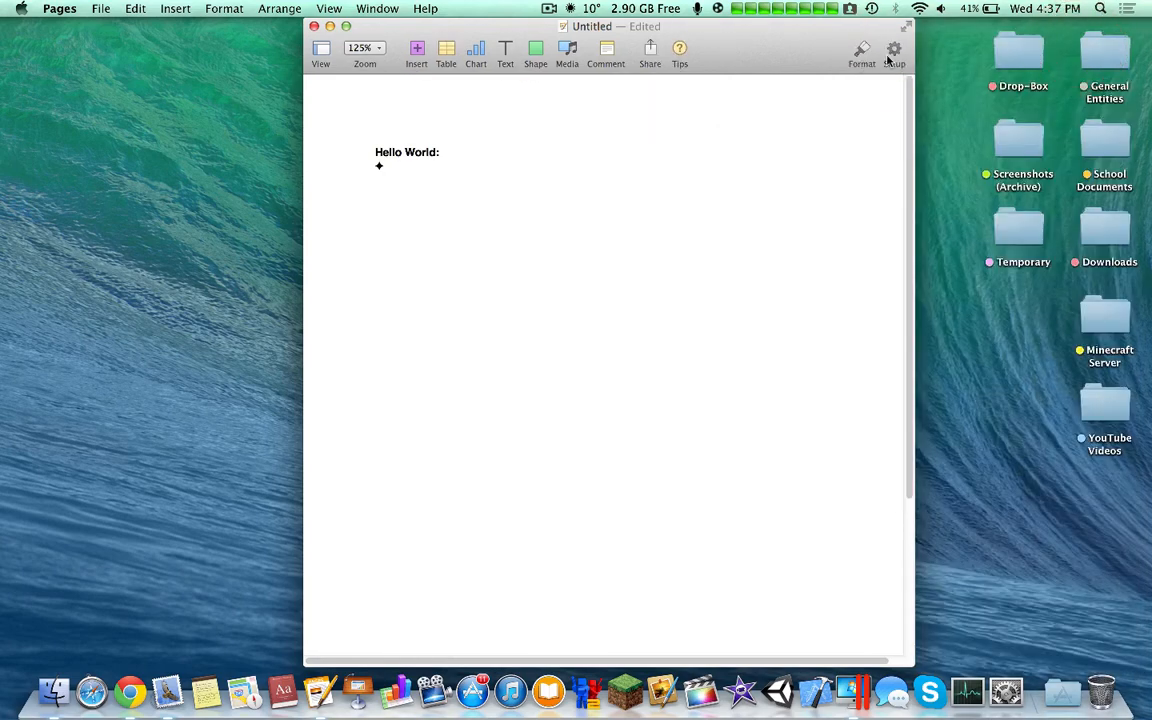
left_click(894, 50)
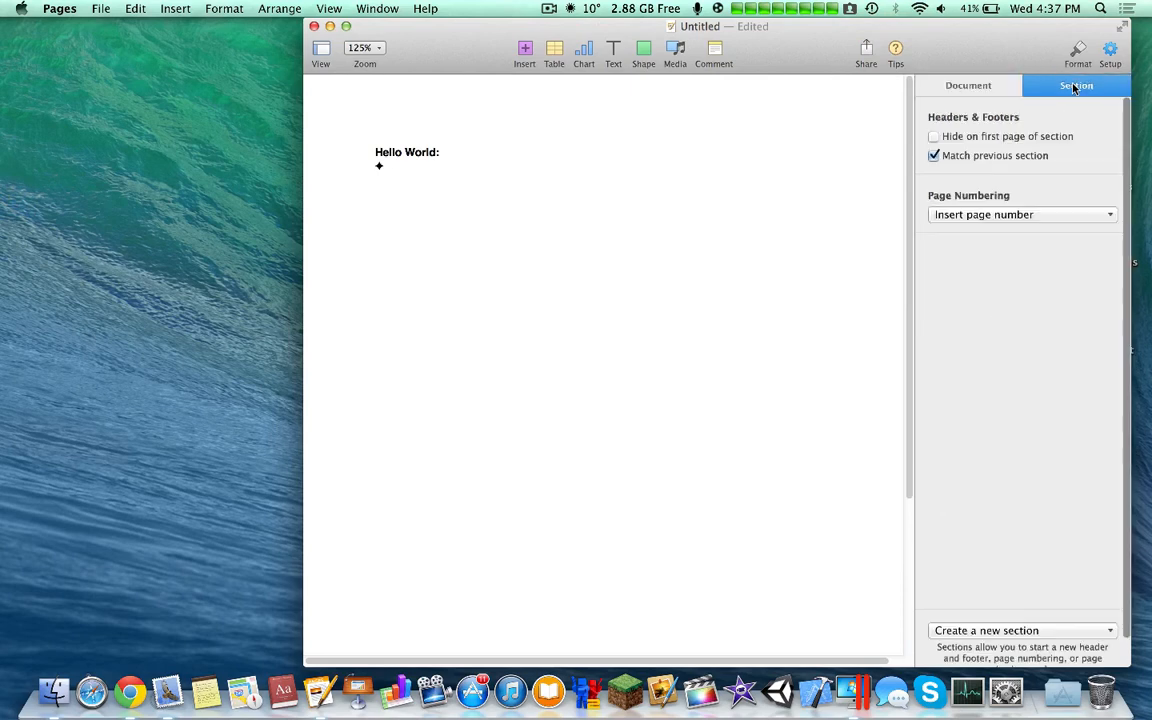
left_click(920, 84)
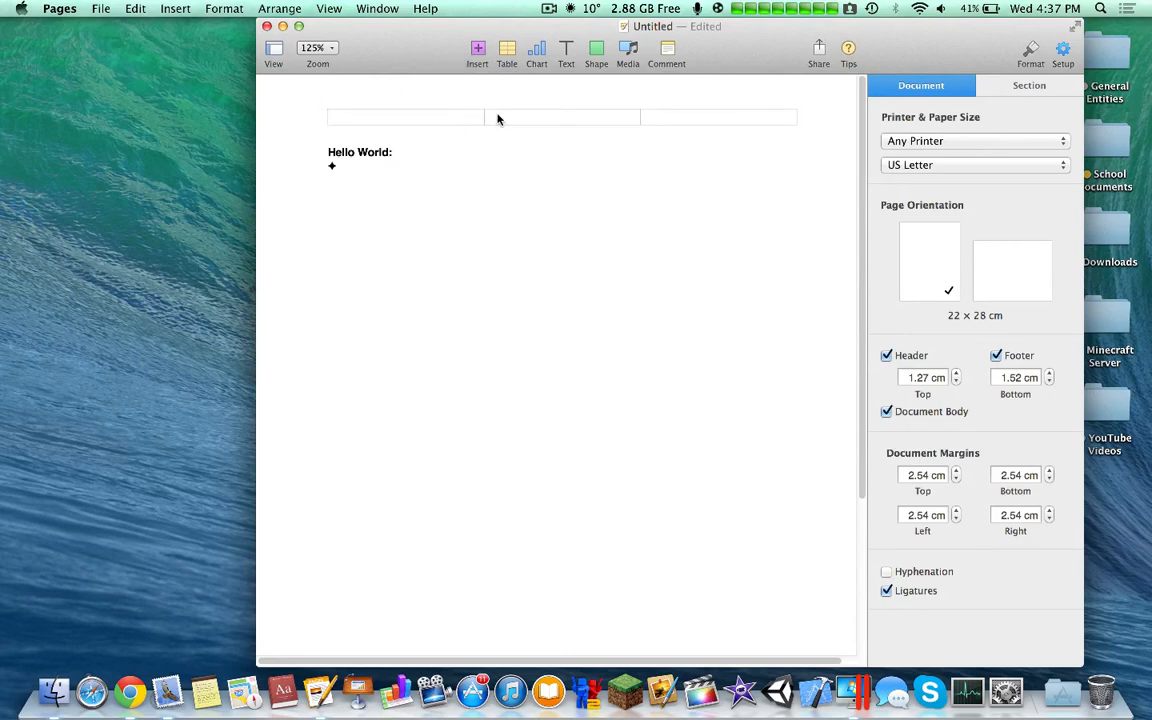
Insert the page number into the header, then review Section setup and Format.
left_click(560, 116)
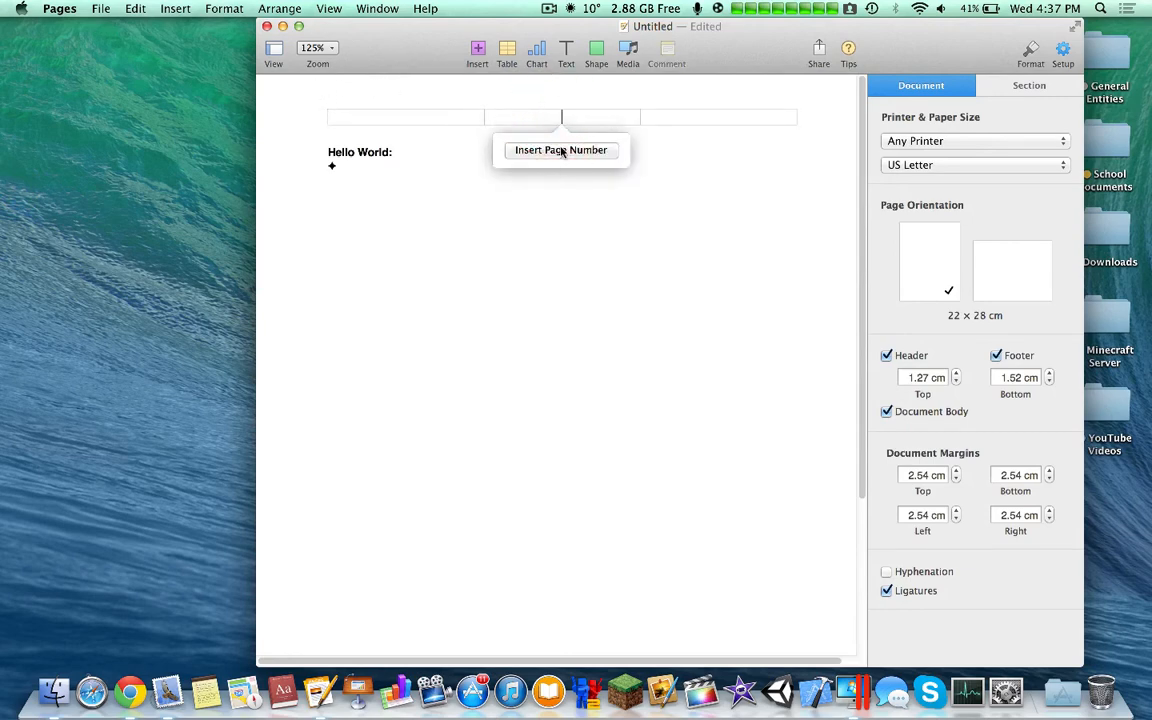
left_click(560, 148)
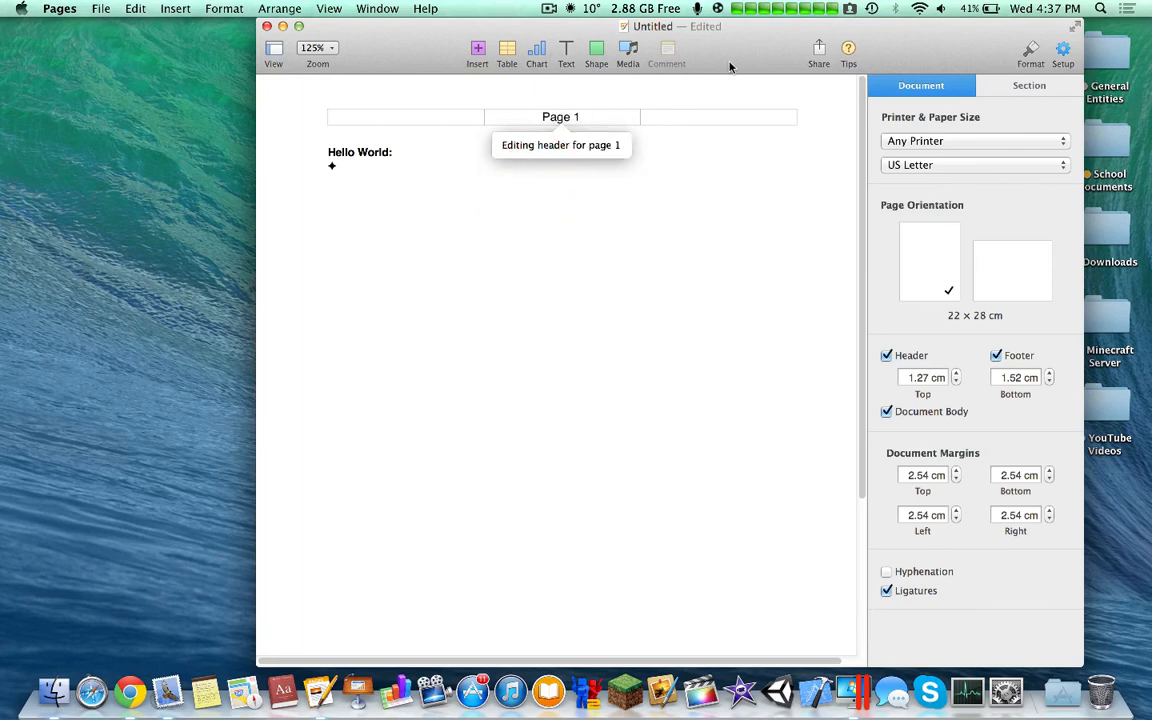
mouse_move(716, 152)
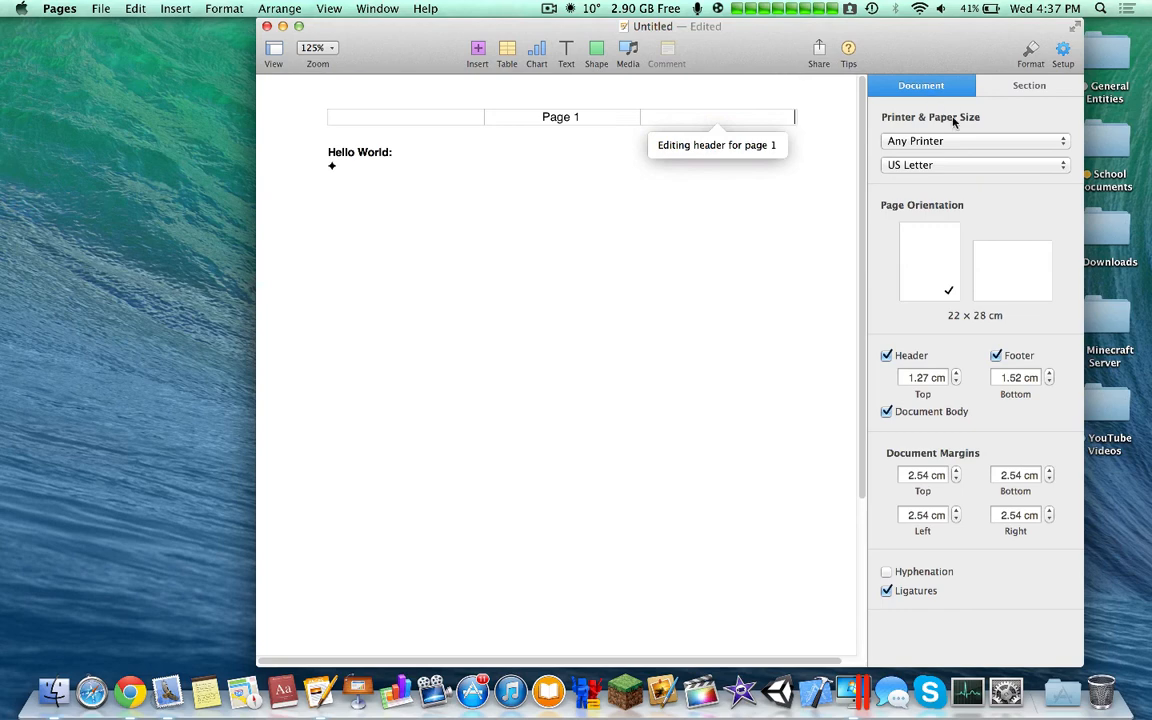
left_click(1028, 84)
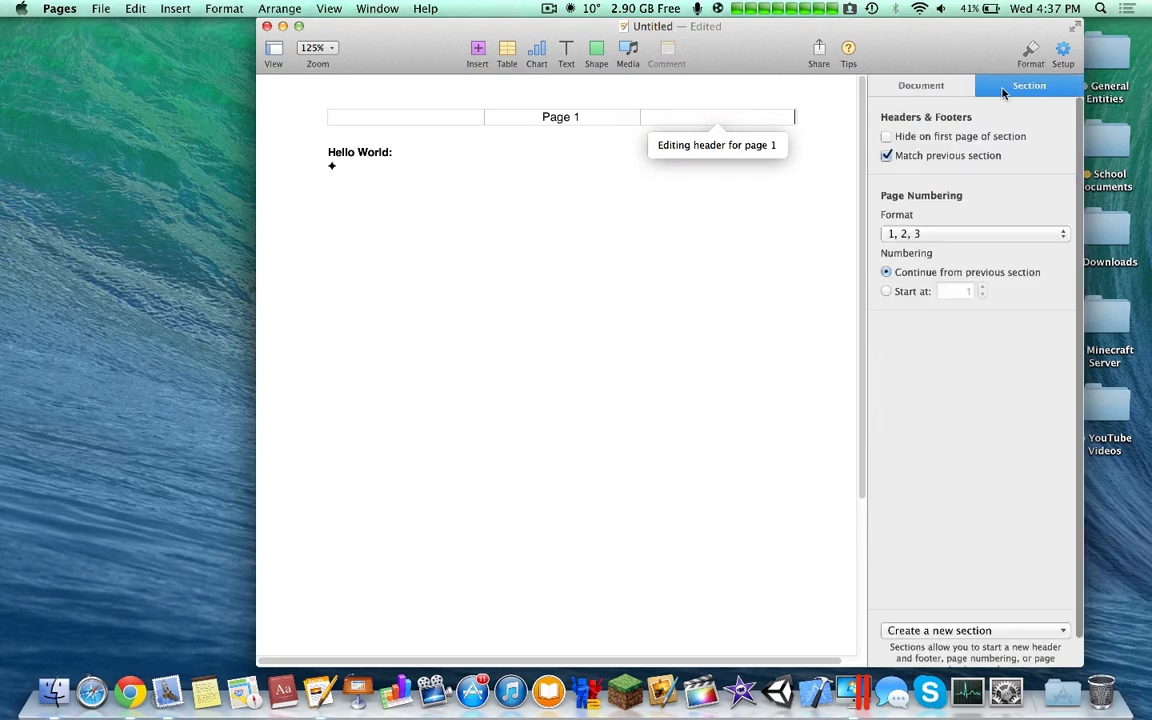
left_click(976, 84)
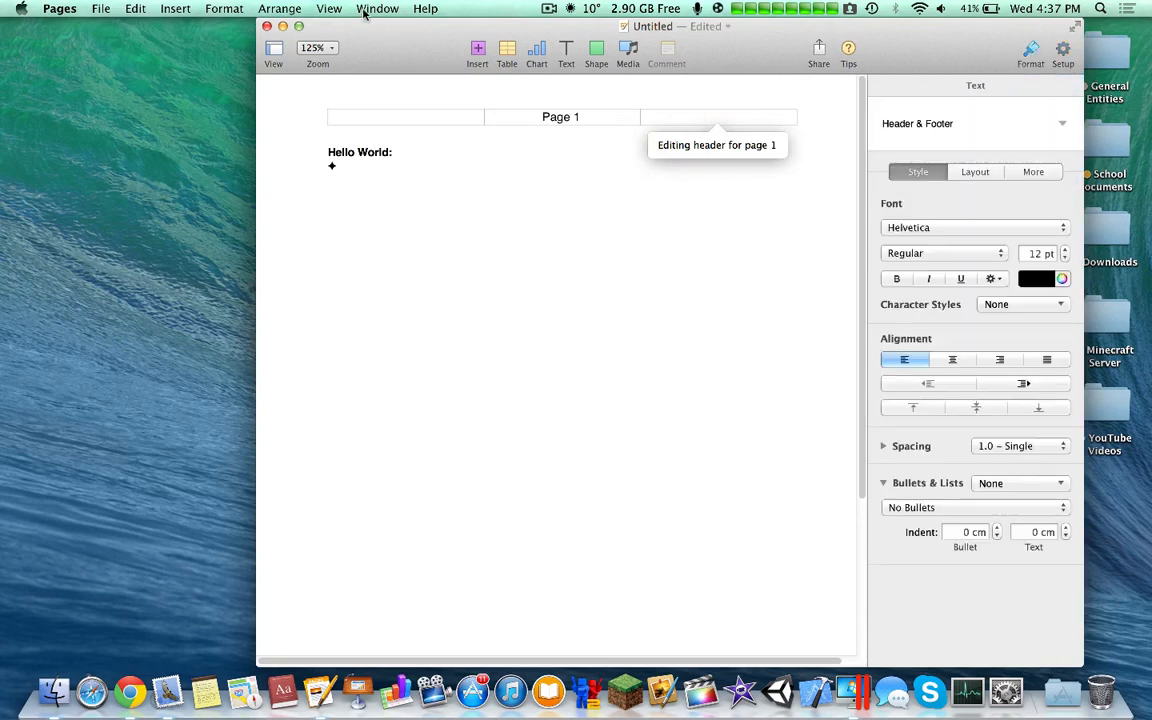